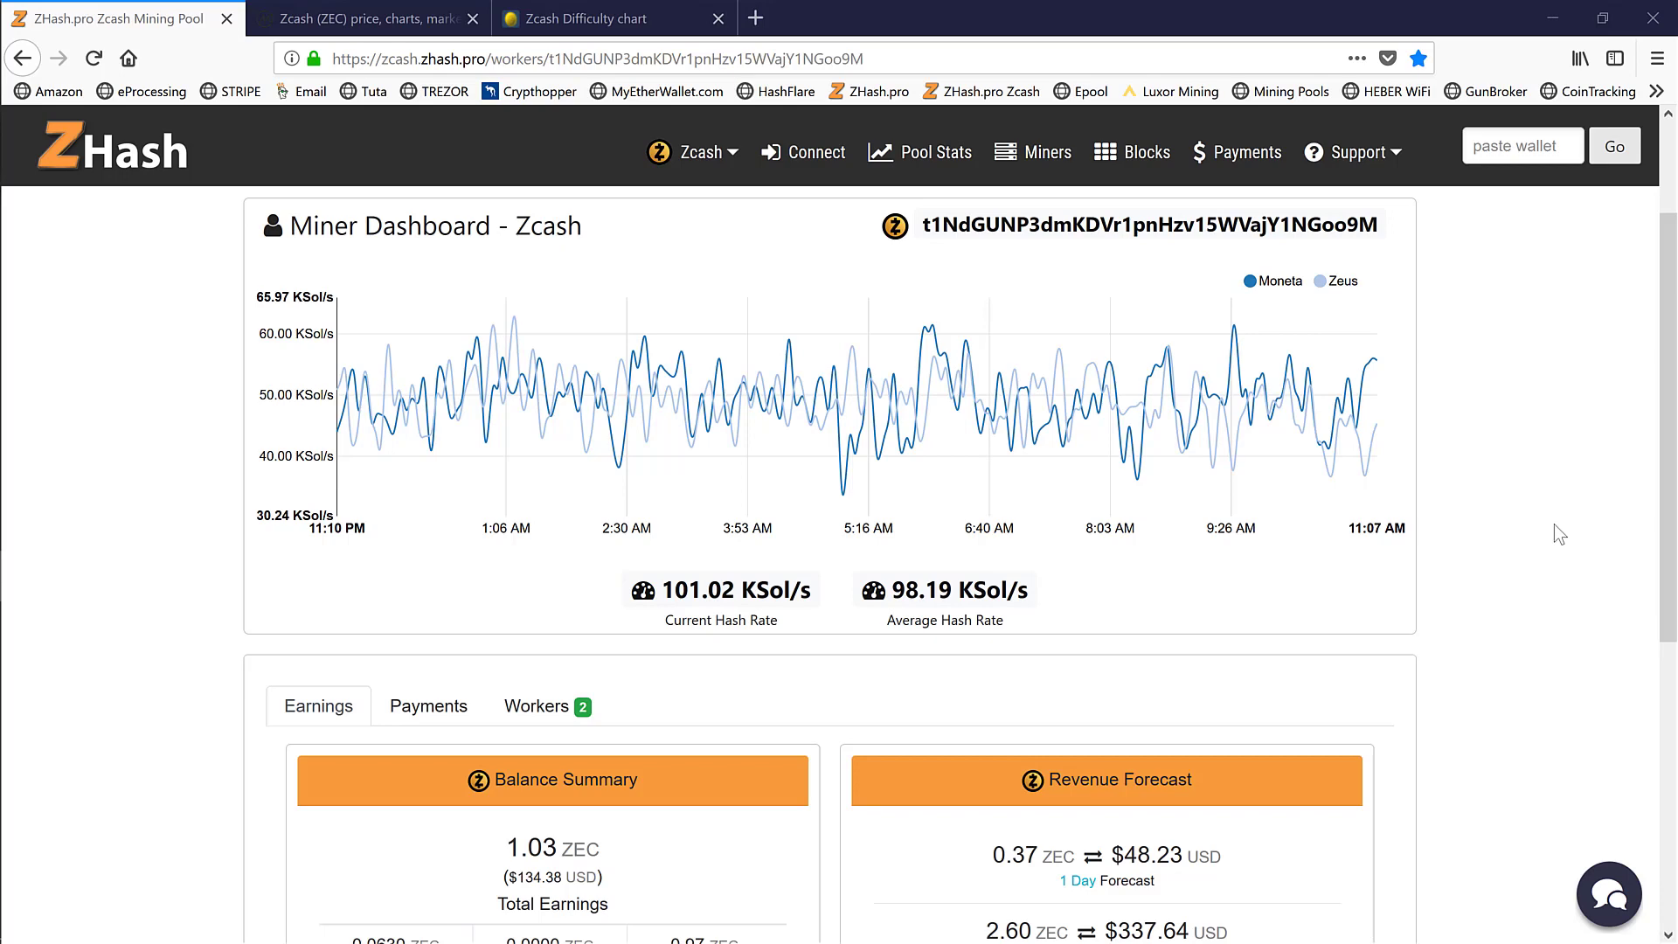
mouse_move(1665, 300)
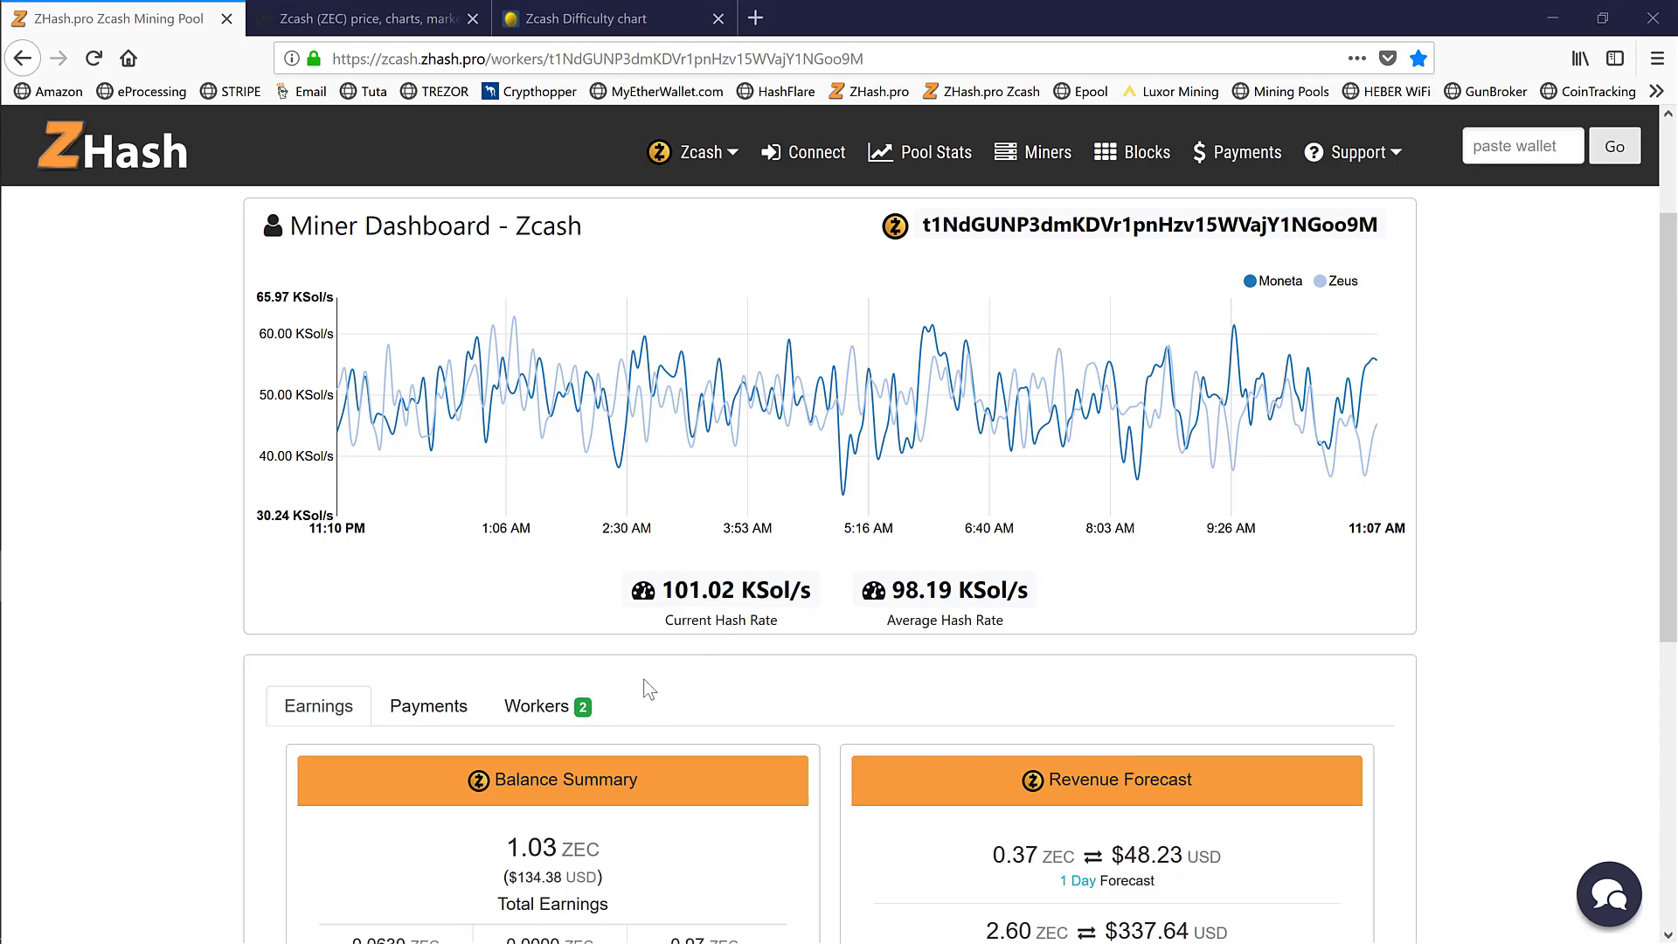
Show the Workers table with hash rates, shares and payouts for Moneta and Zeus.
left_click(536, 706)
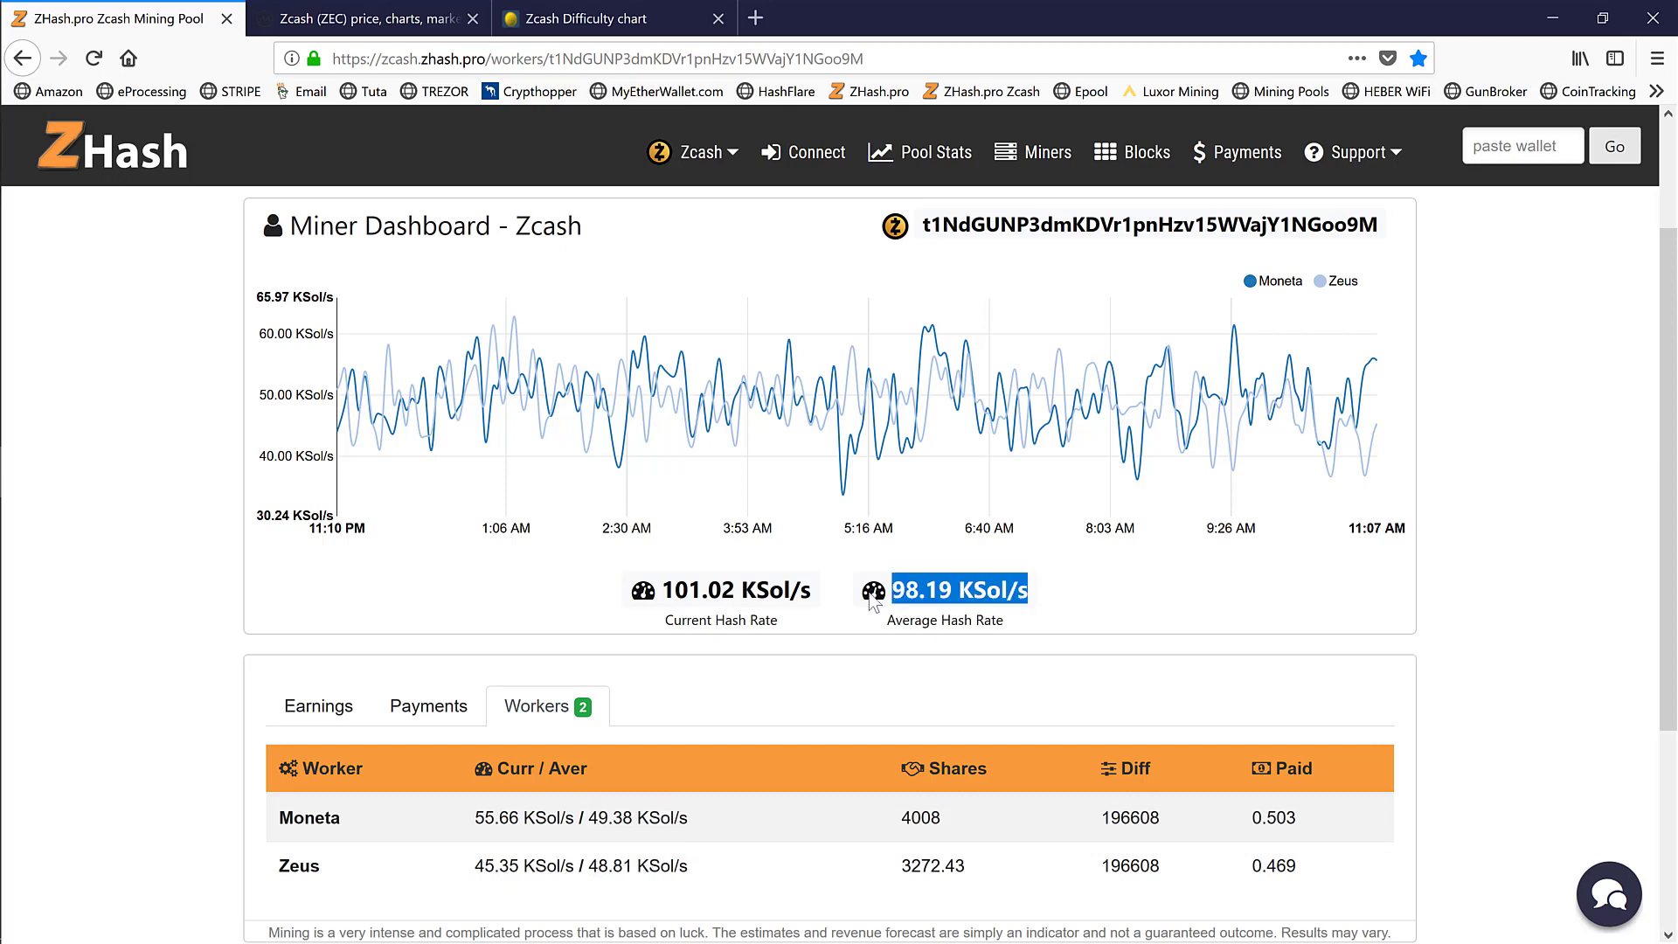
mouse_move(887, 629)
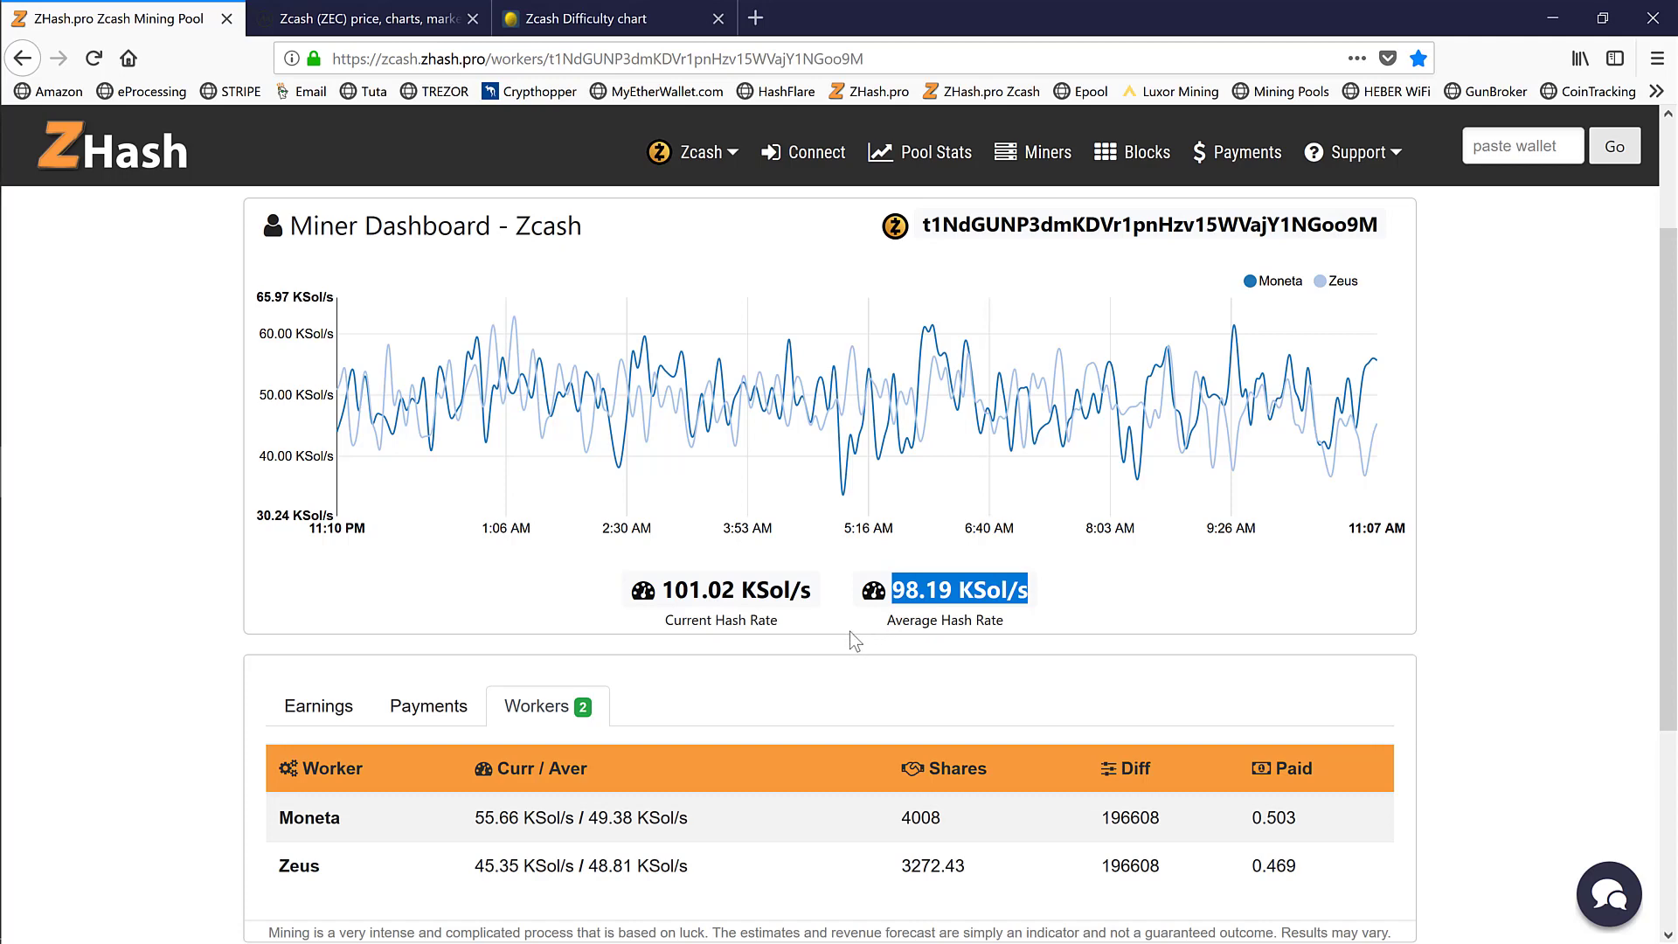
mouse_move(733, 673)
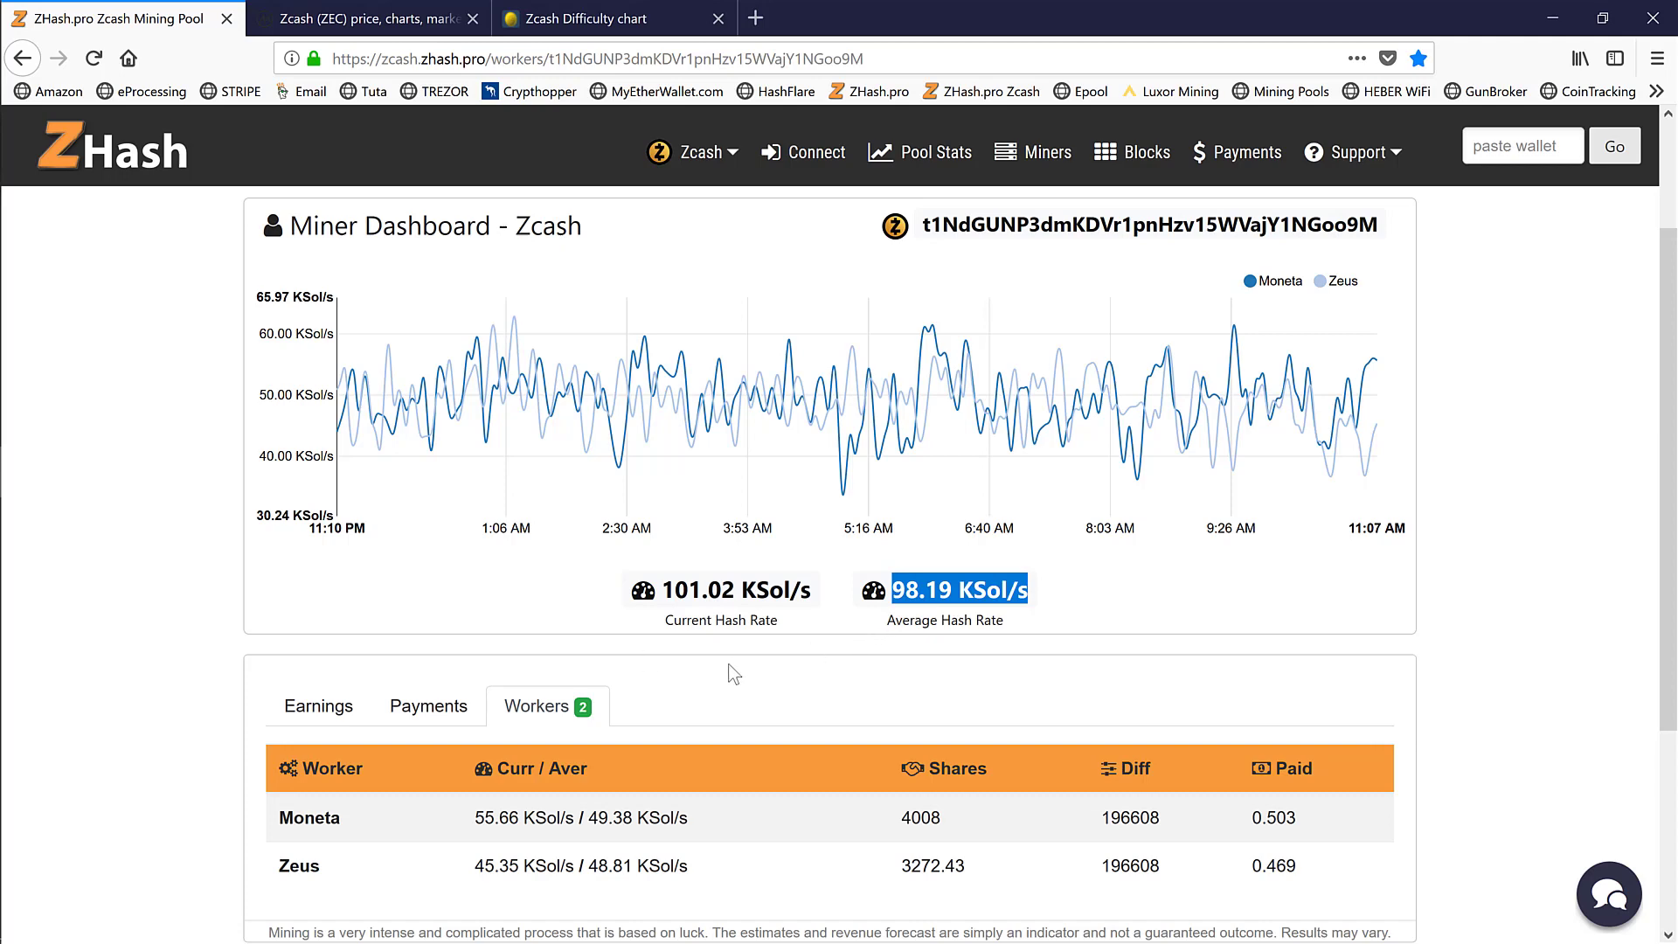
Review the 1.03 ZEC balance and revenue forecast, highlight the ZEC market price, then go to CoinMarketCap.
left_click(319, 706)
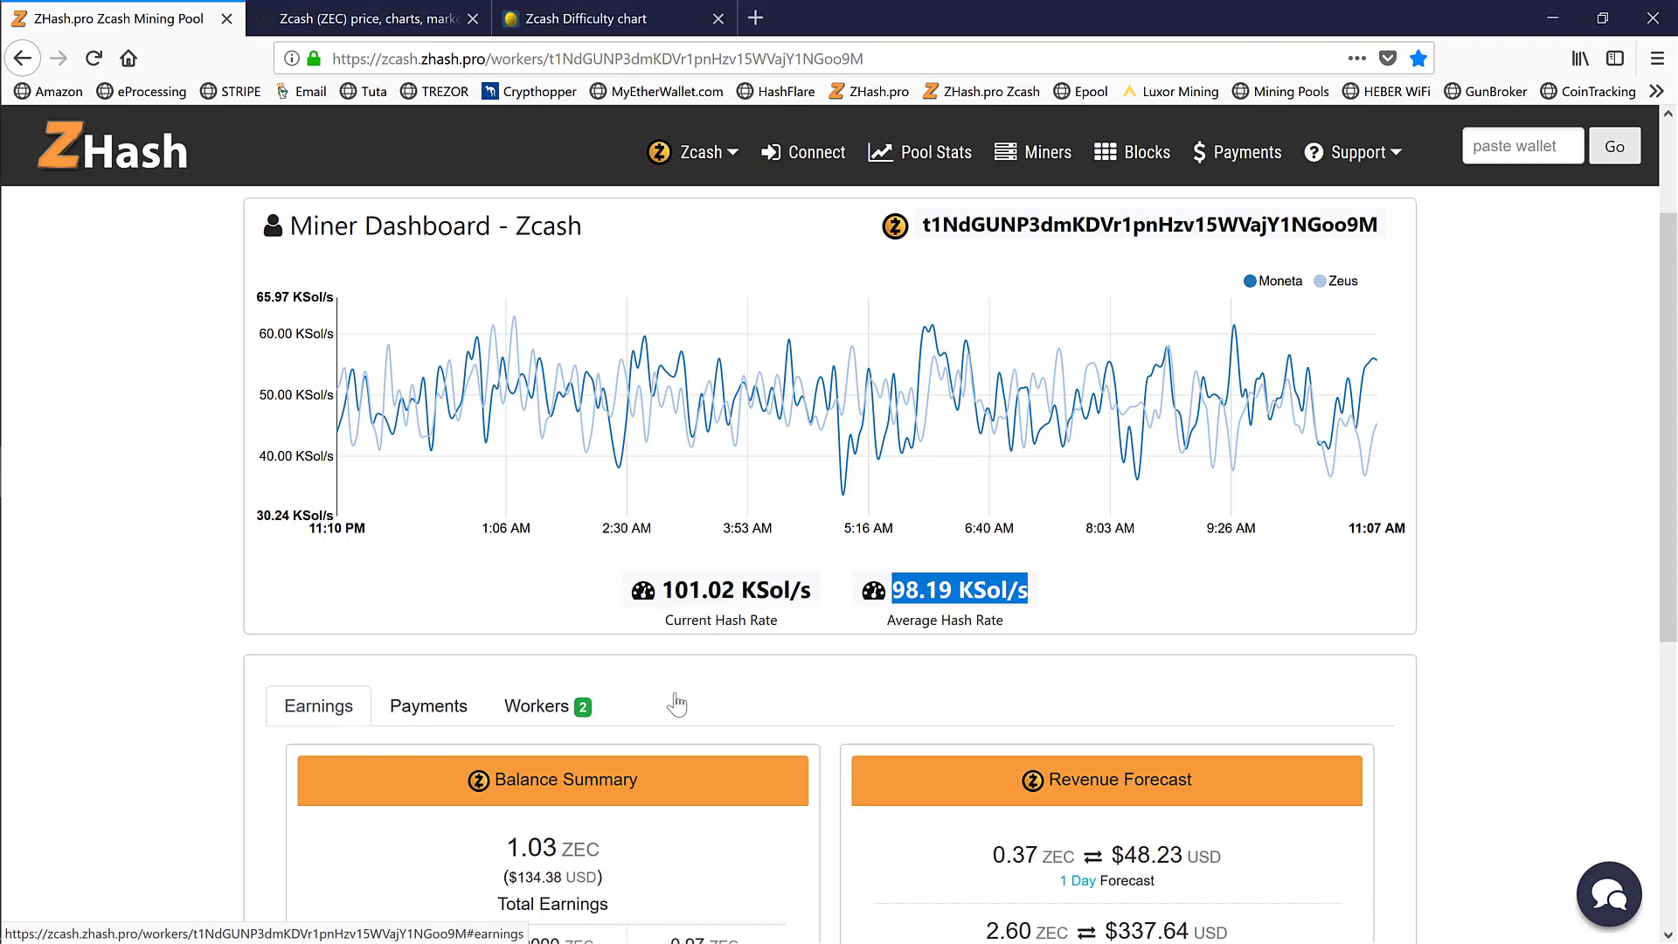
scroll("down", 3)
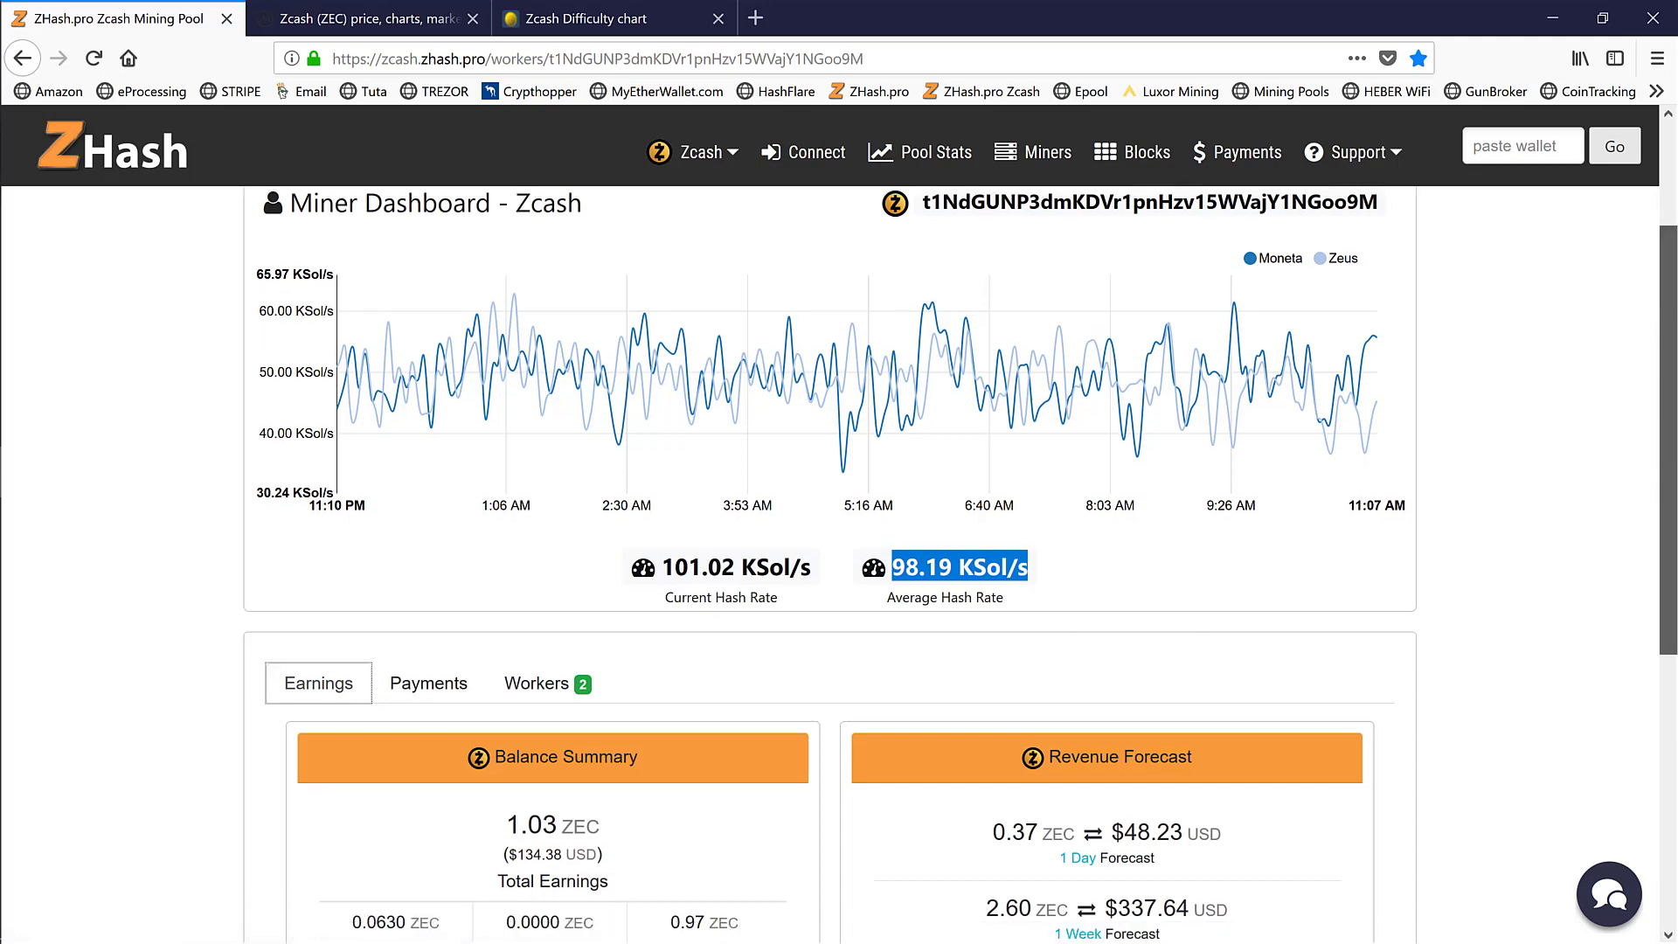
scroll("down", 3)
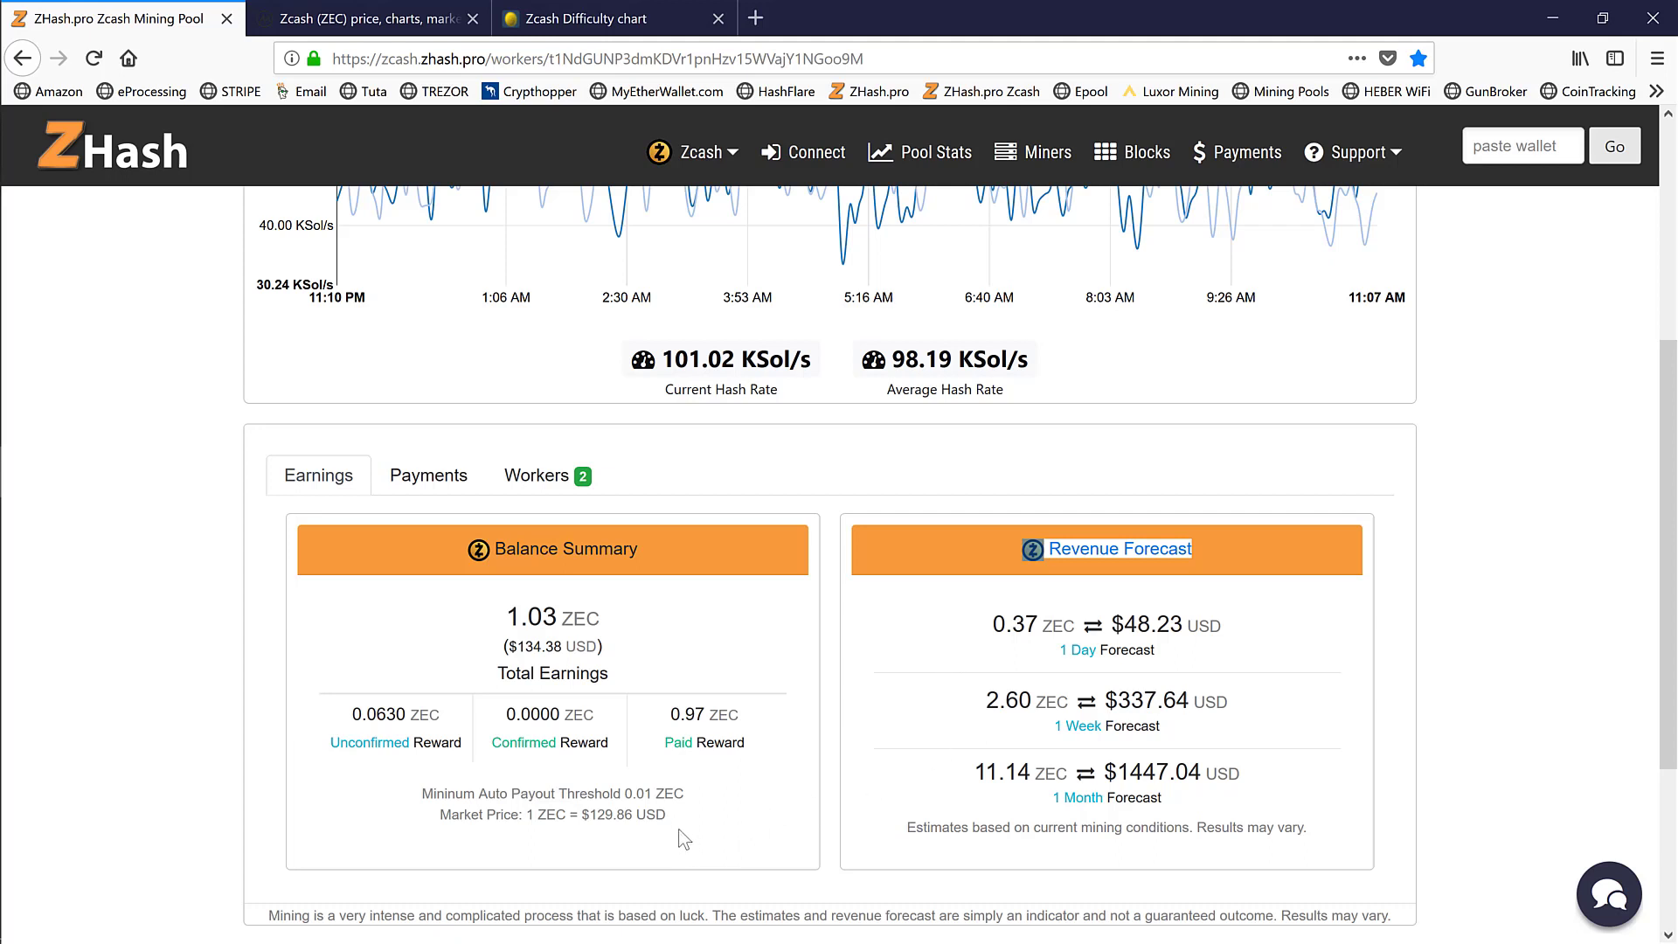
left_click_drag(526, 815, 664, 815)
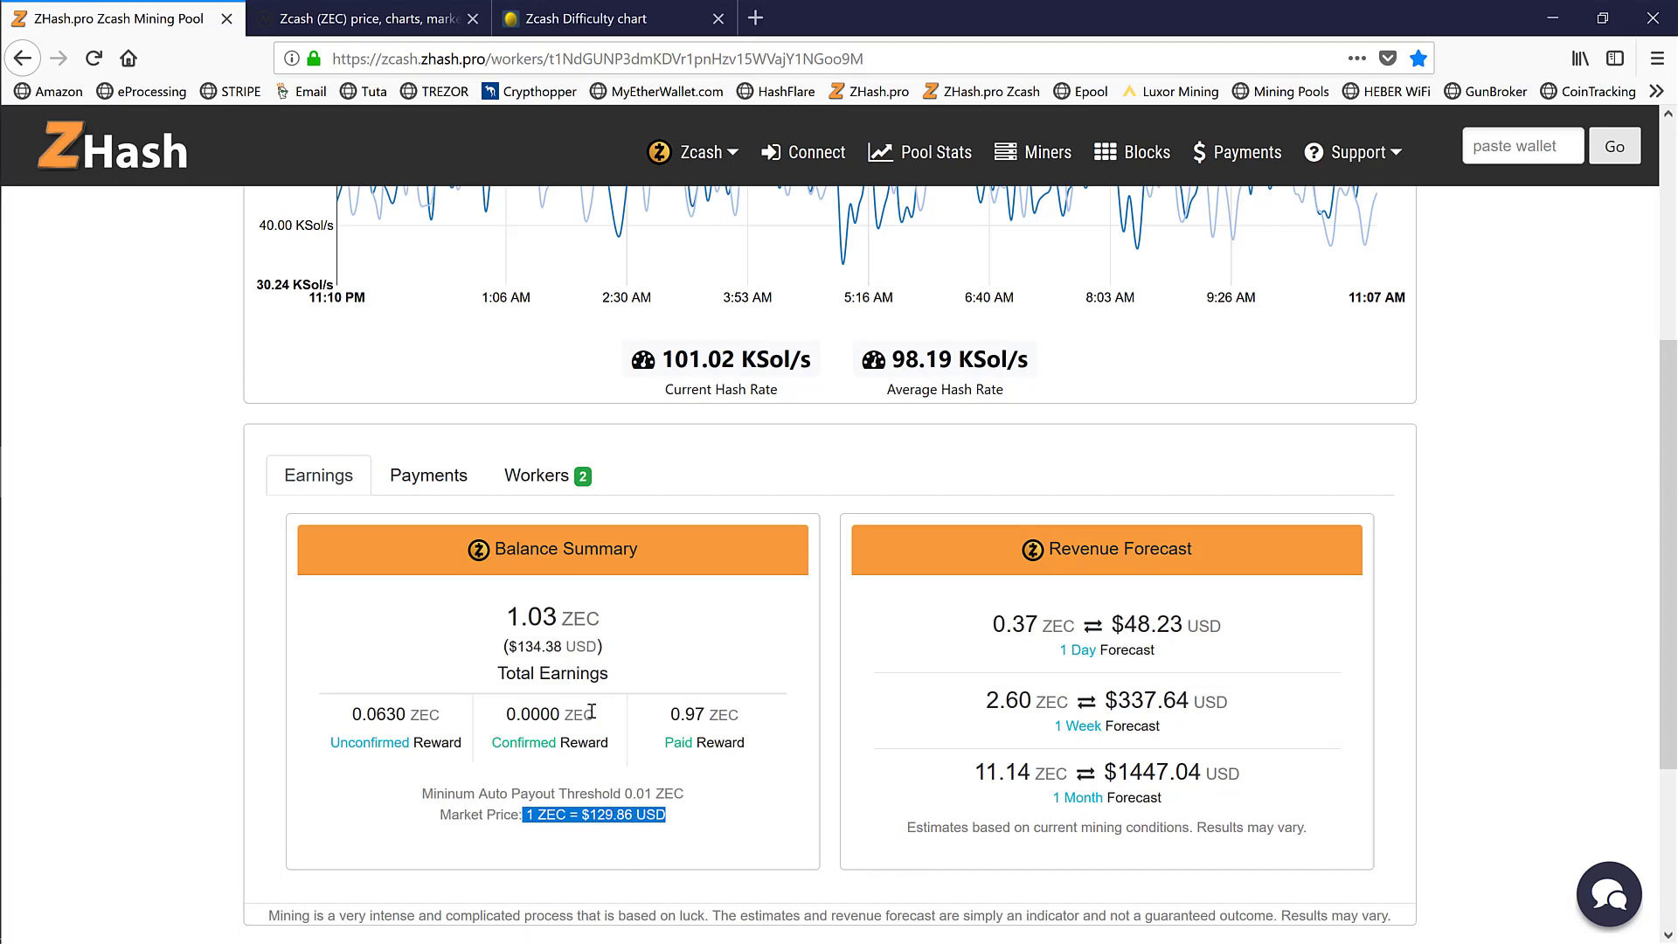
left_click(364, 18)
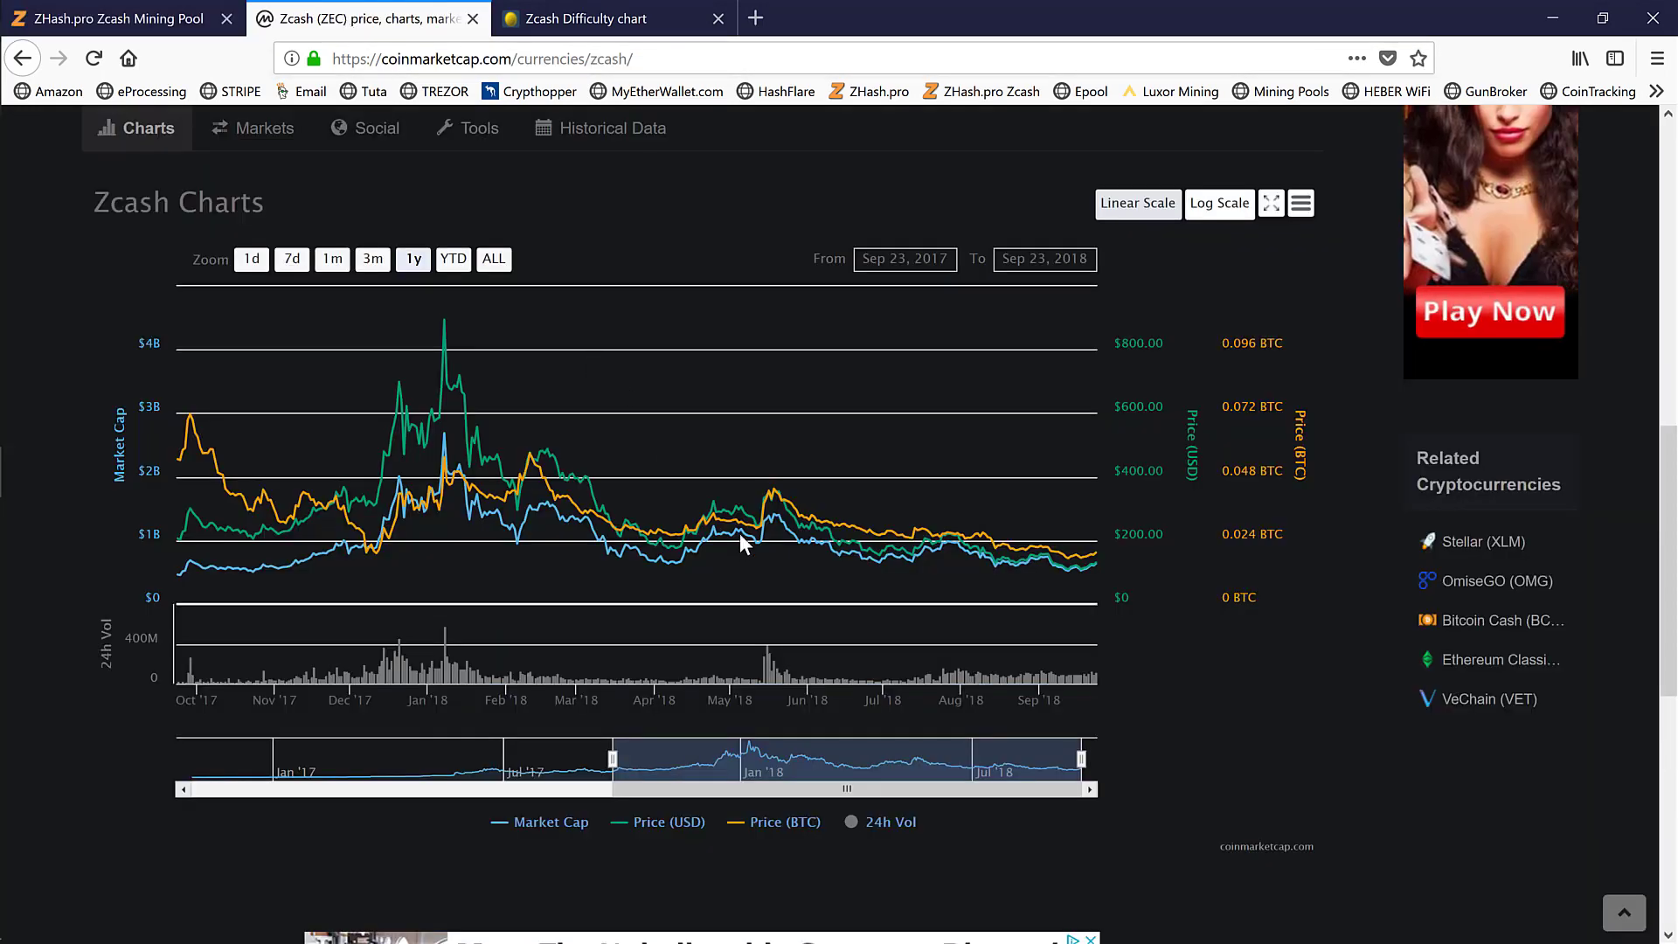
mouse_move(1090, 554)
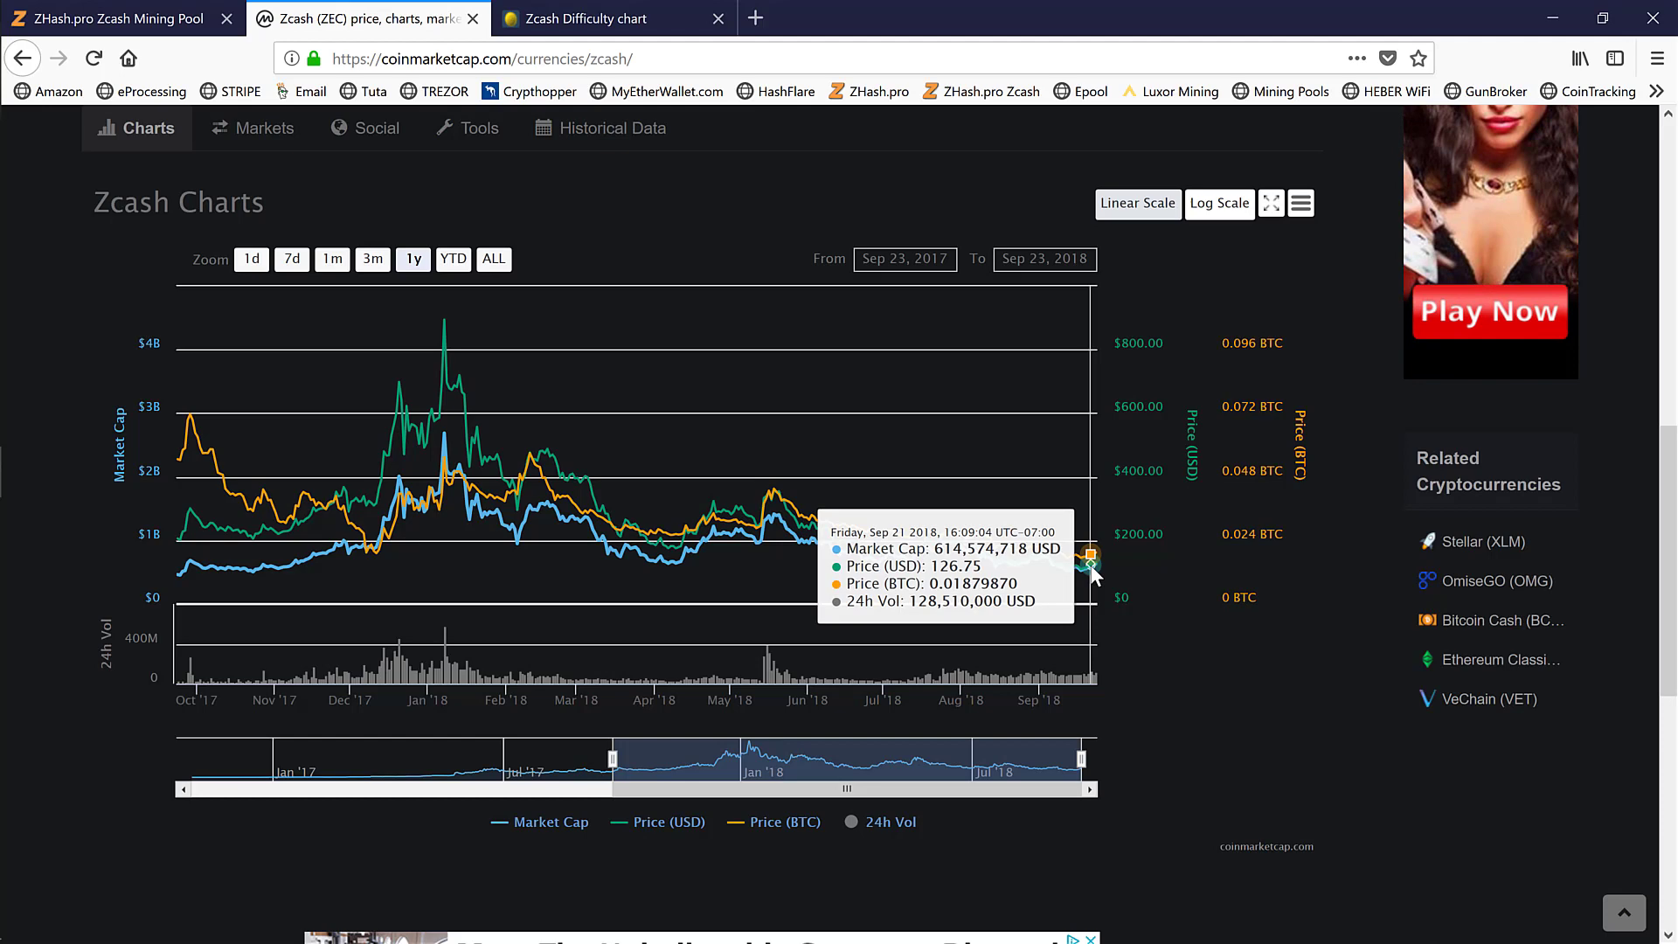
mouse_move(1081, 573)
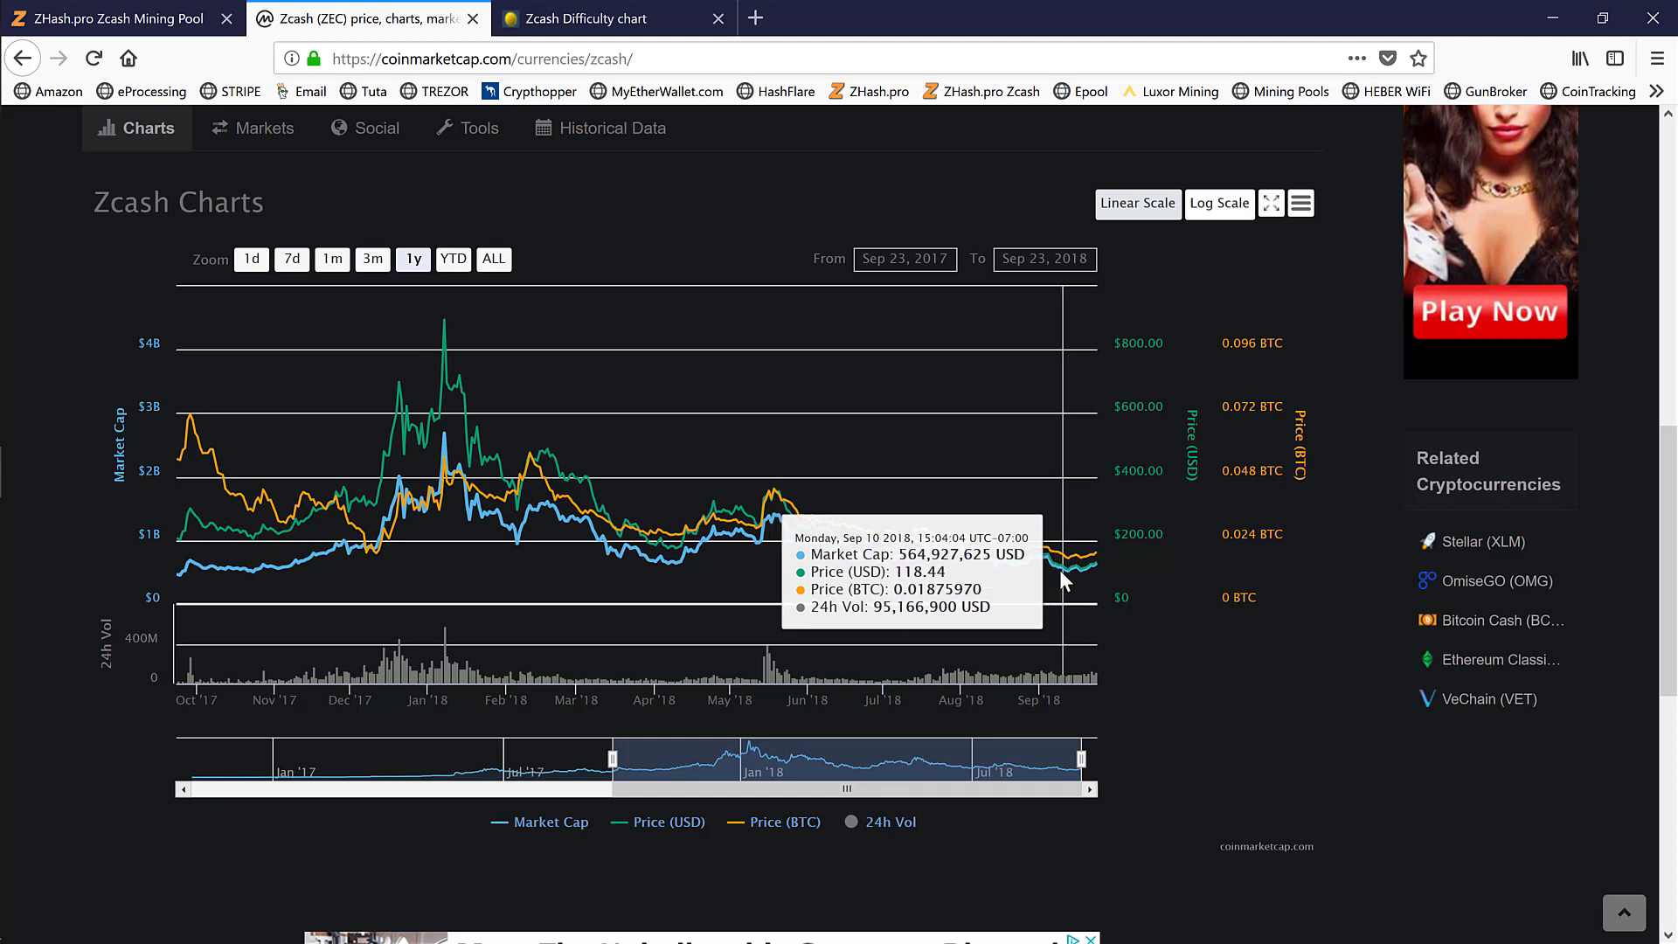
mouse_move(1078, 582)
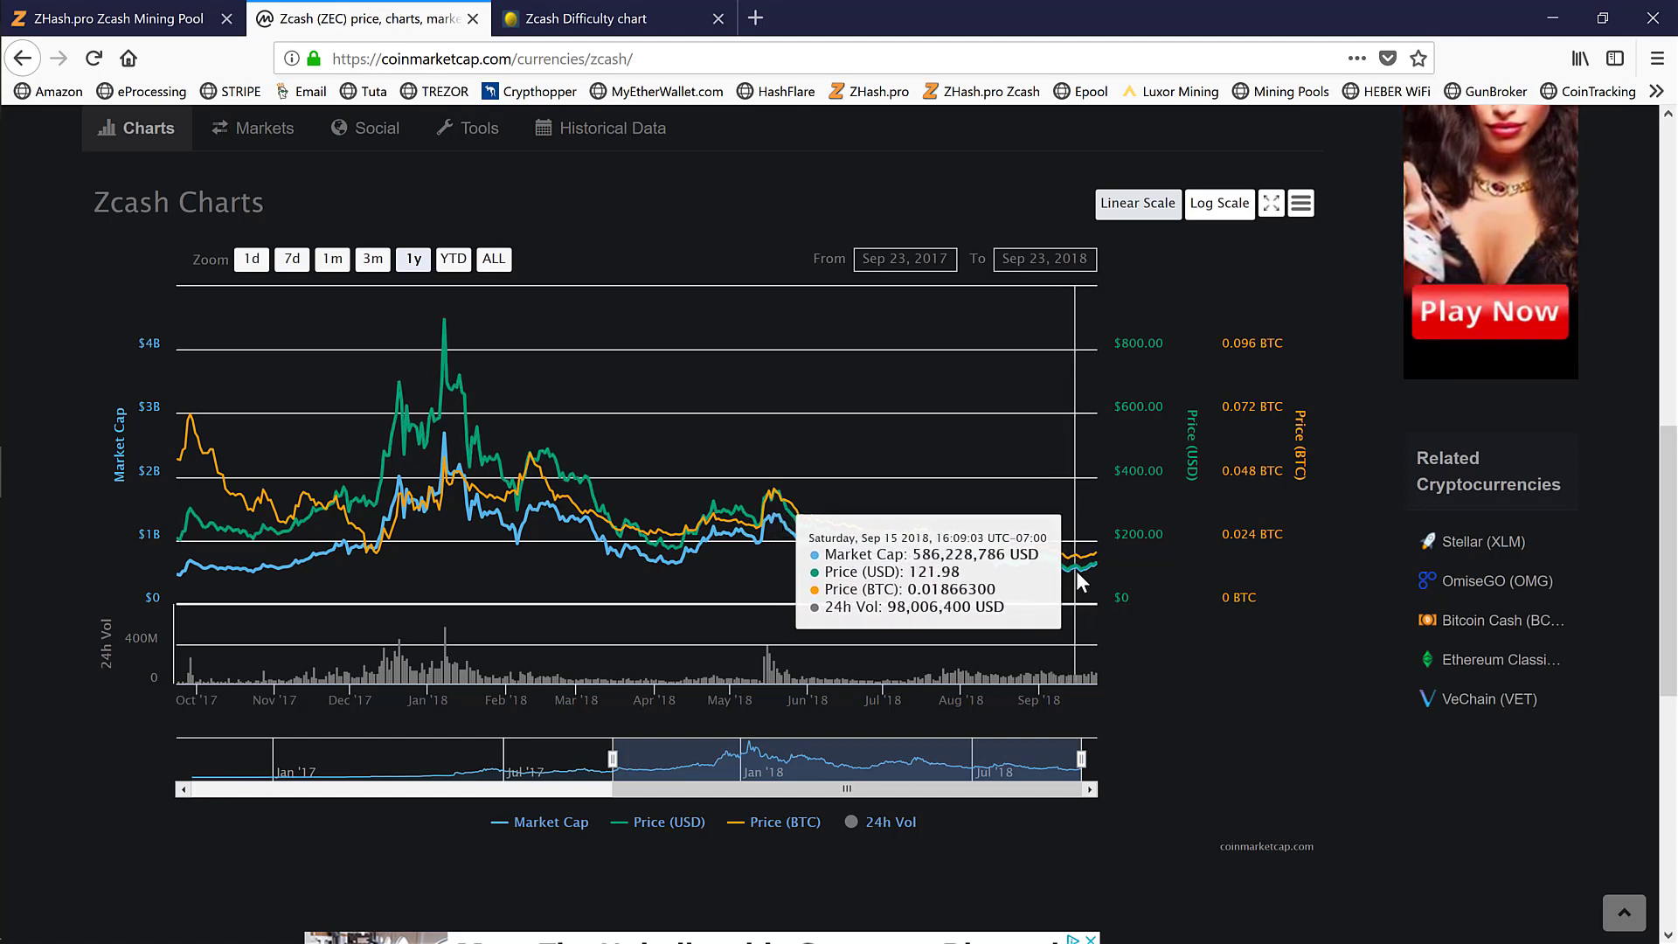
mouse_move(1097, 564)
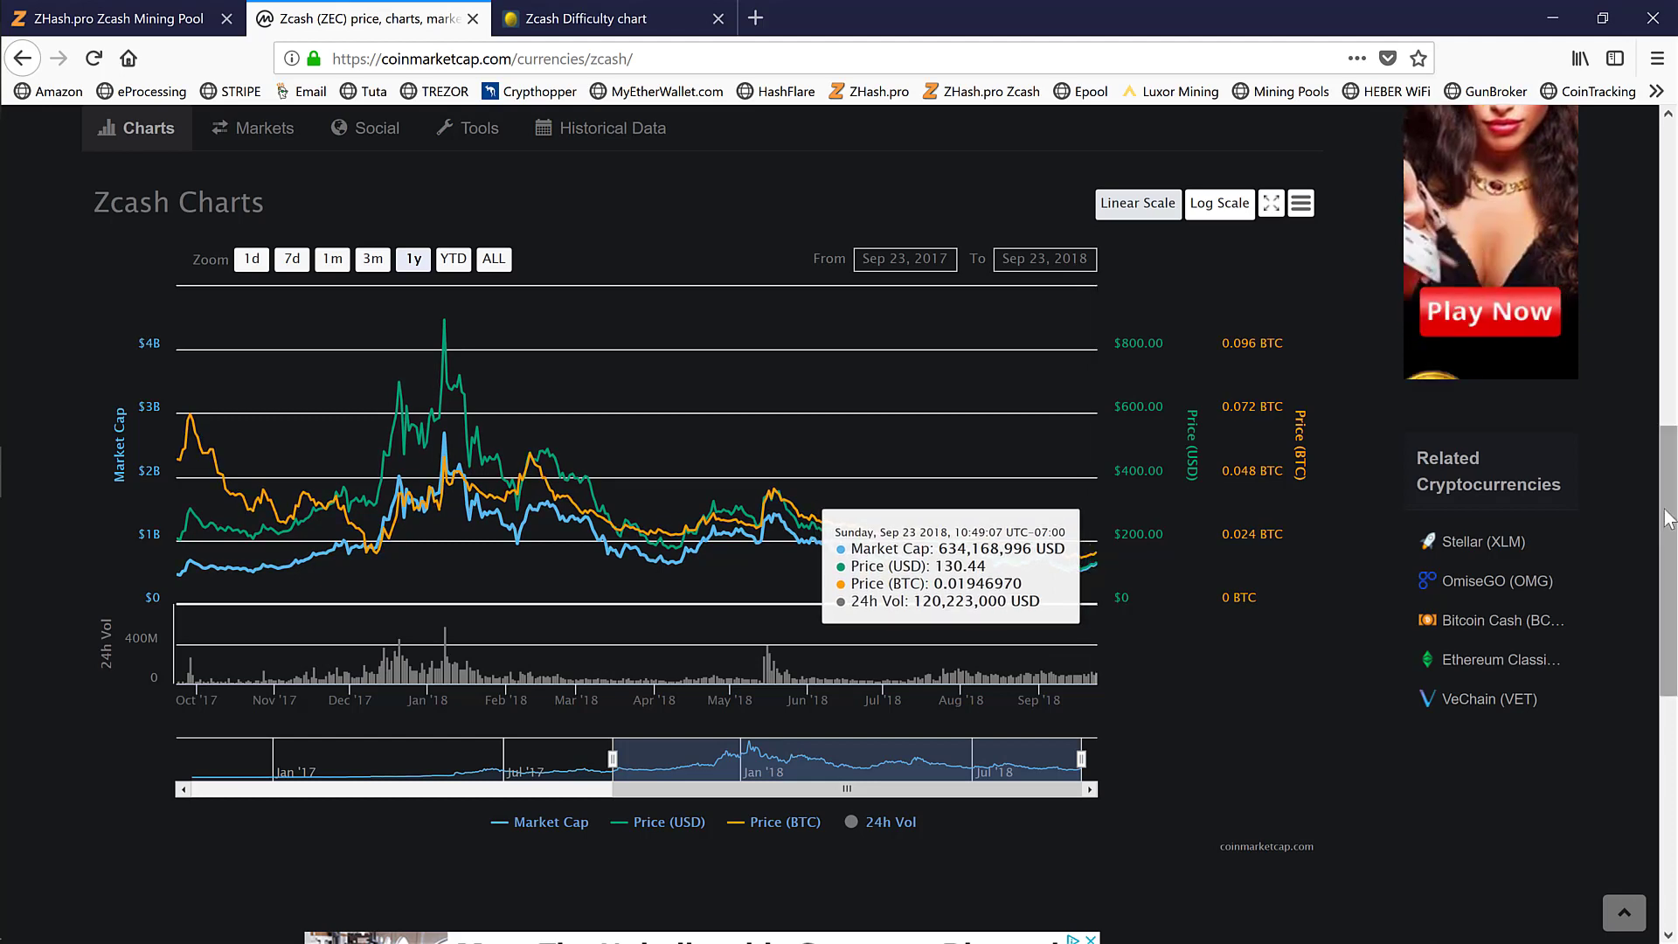
scroll("up", 3)
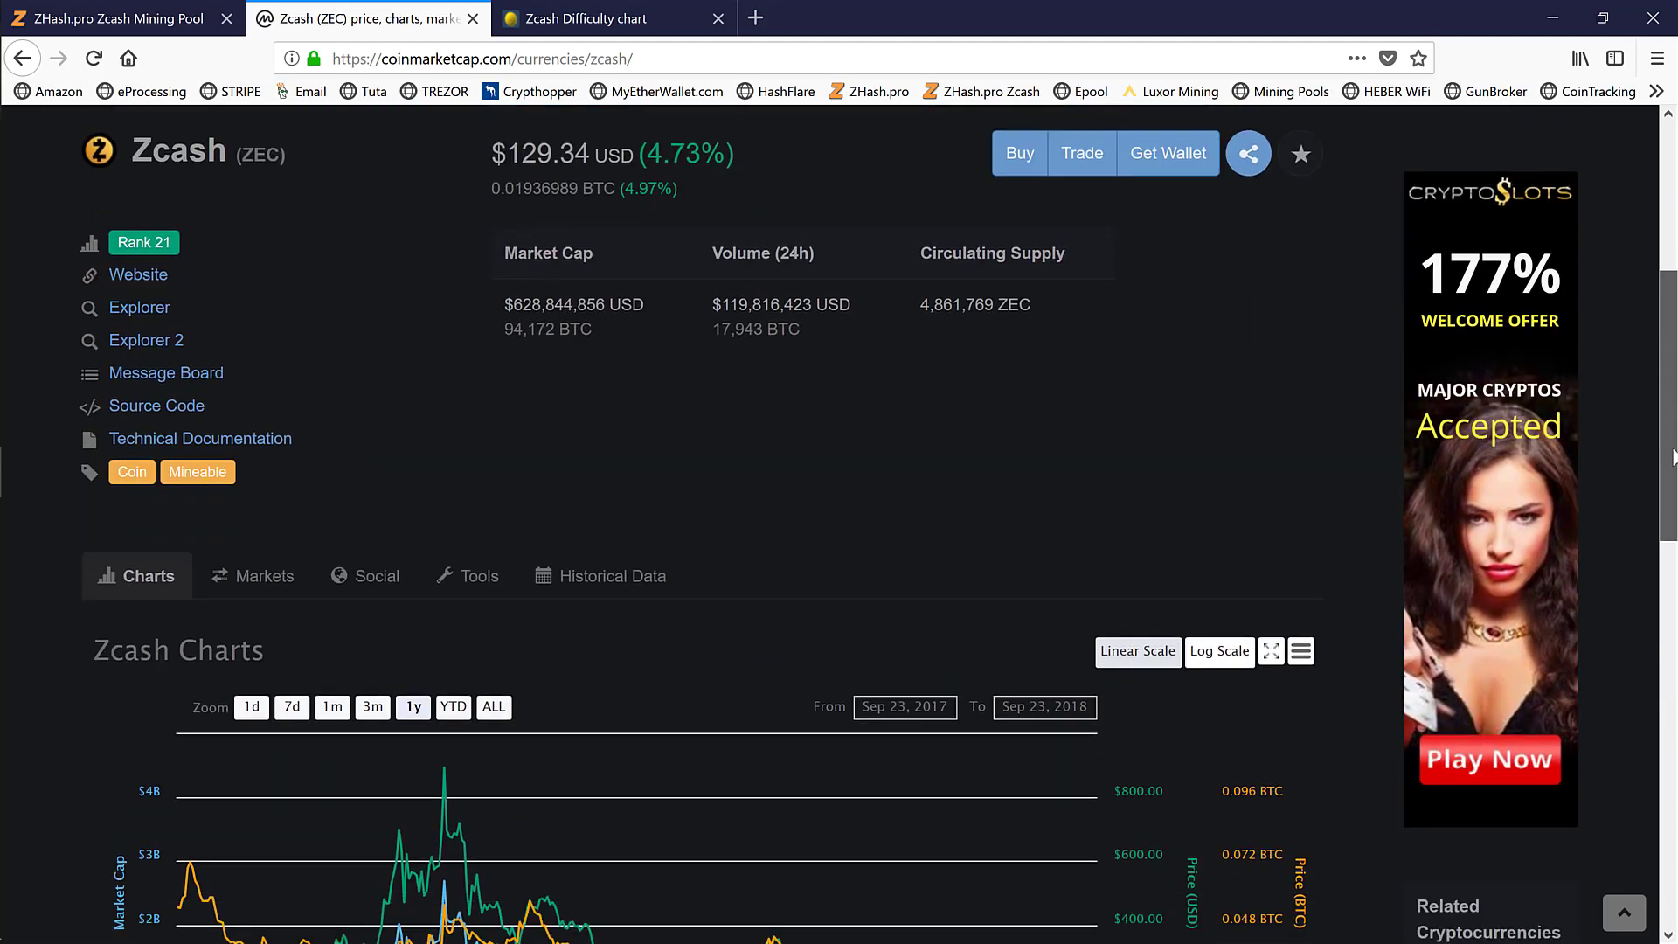
scroll("down", 3)
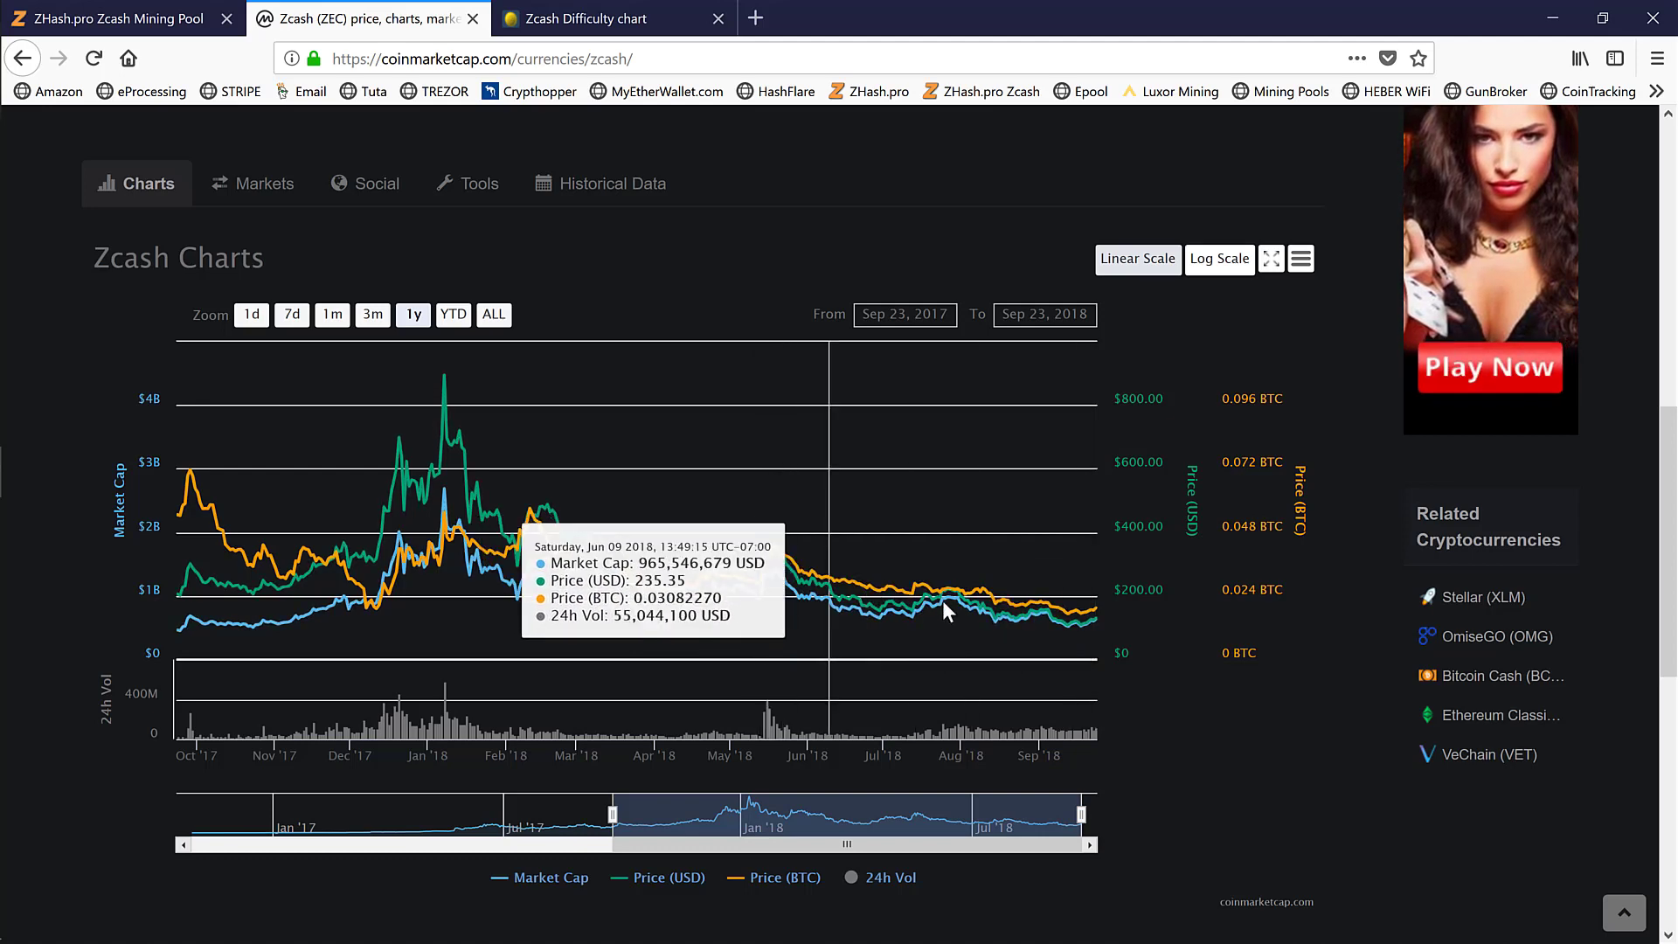
mouse_move(1094, 616)
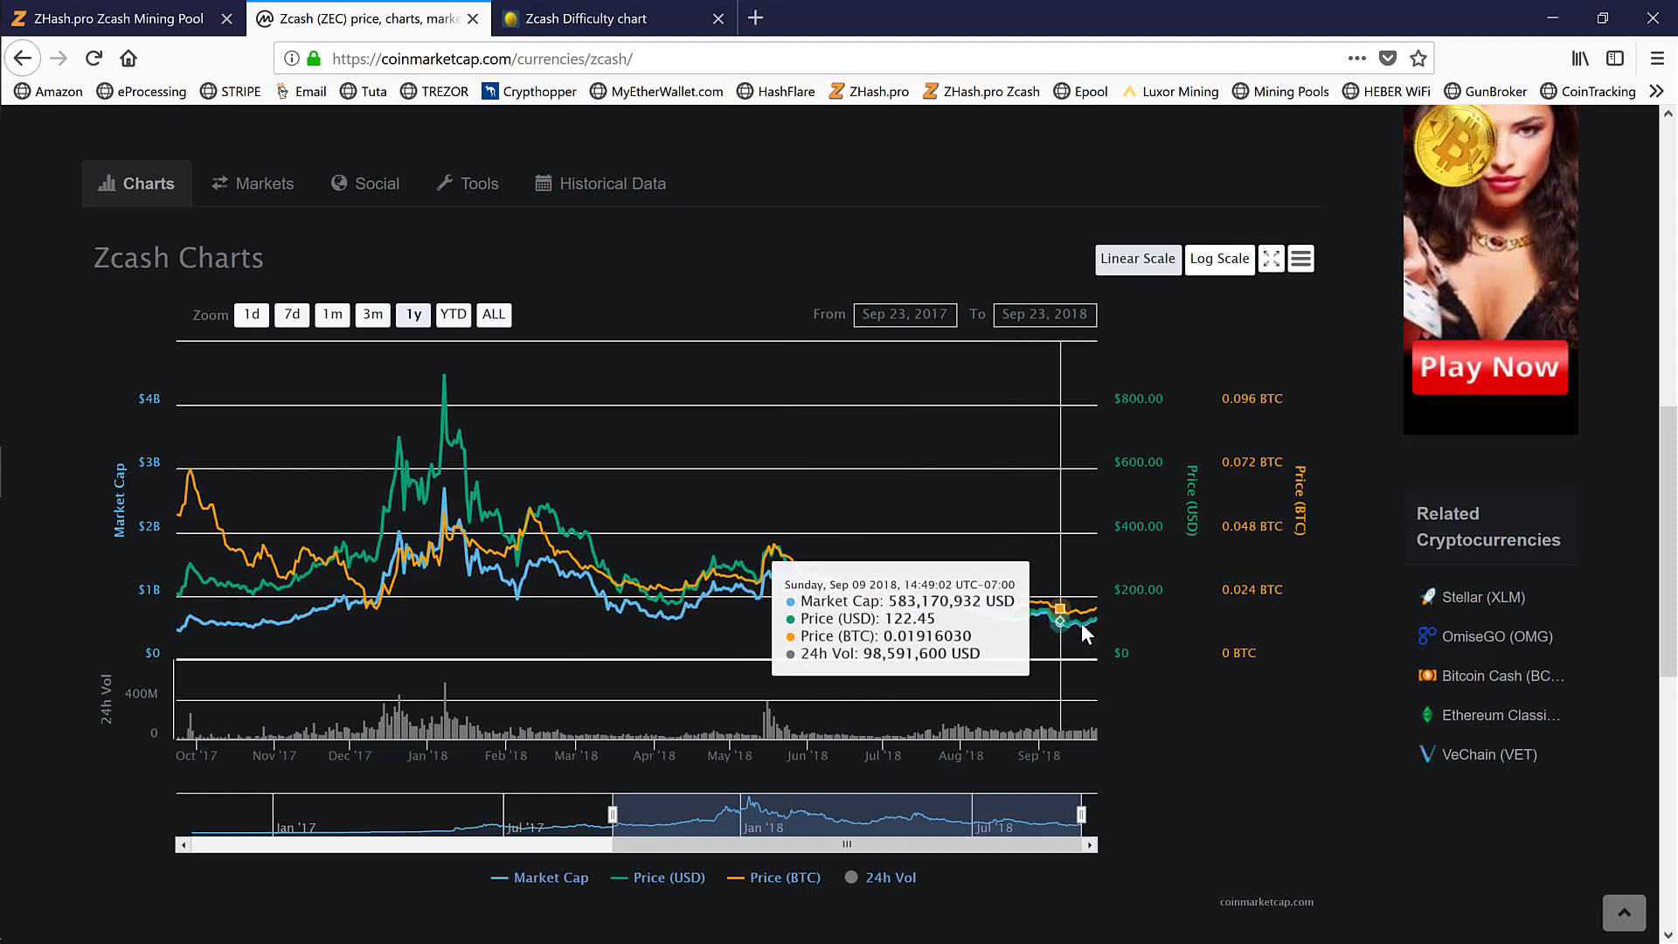
mouse_move(551, 596)
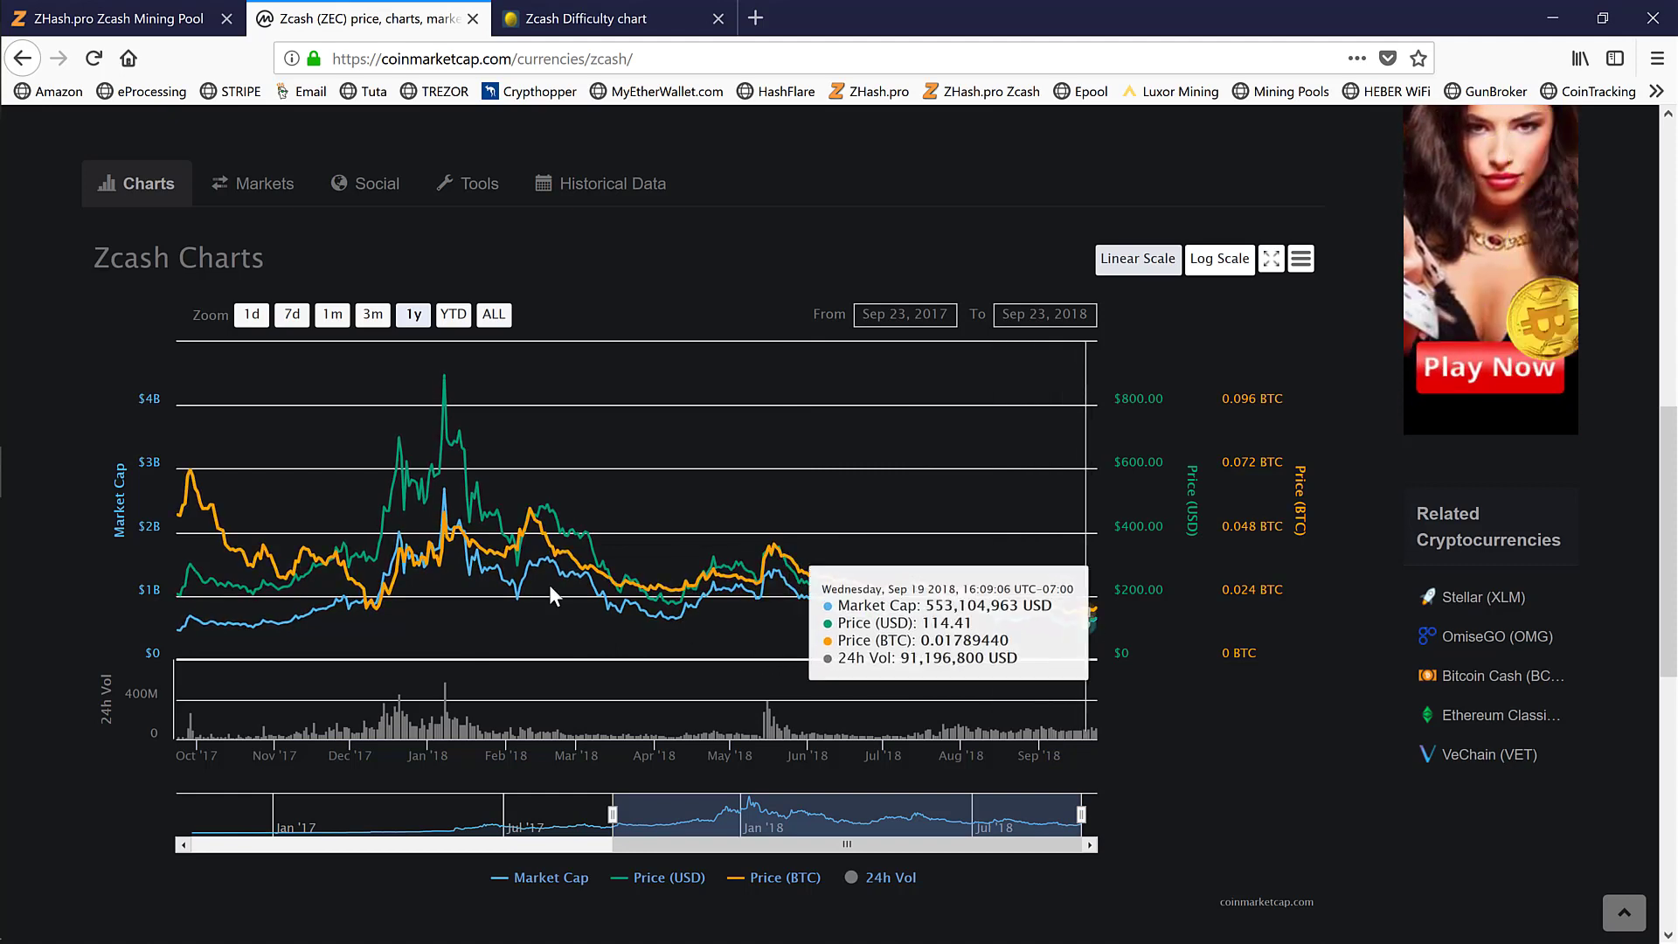
mouse_move(760, 597)
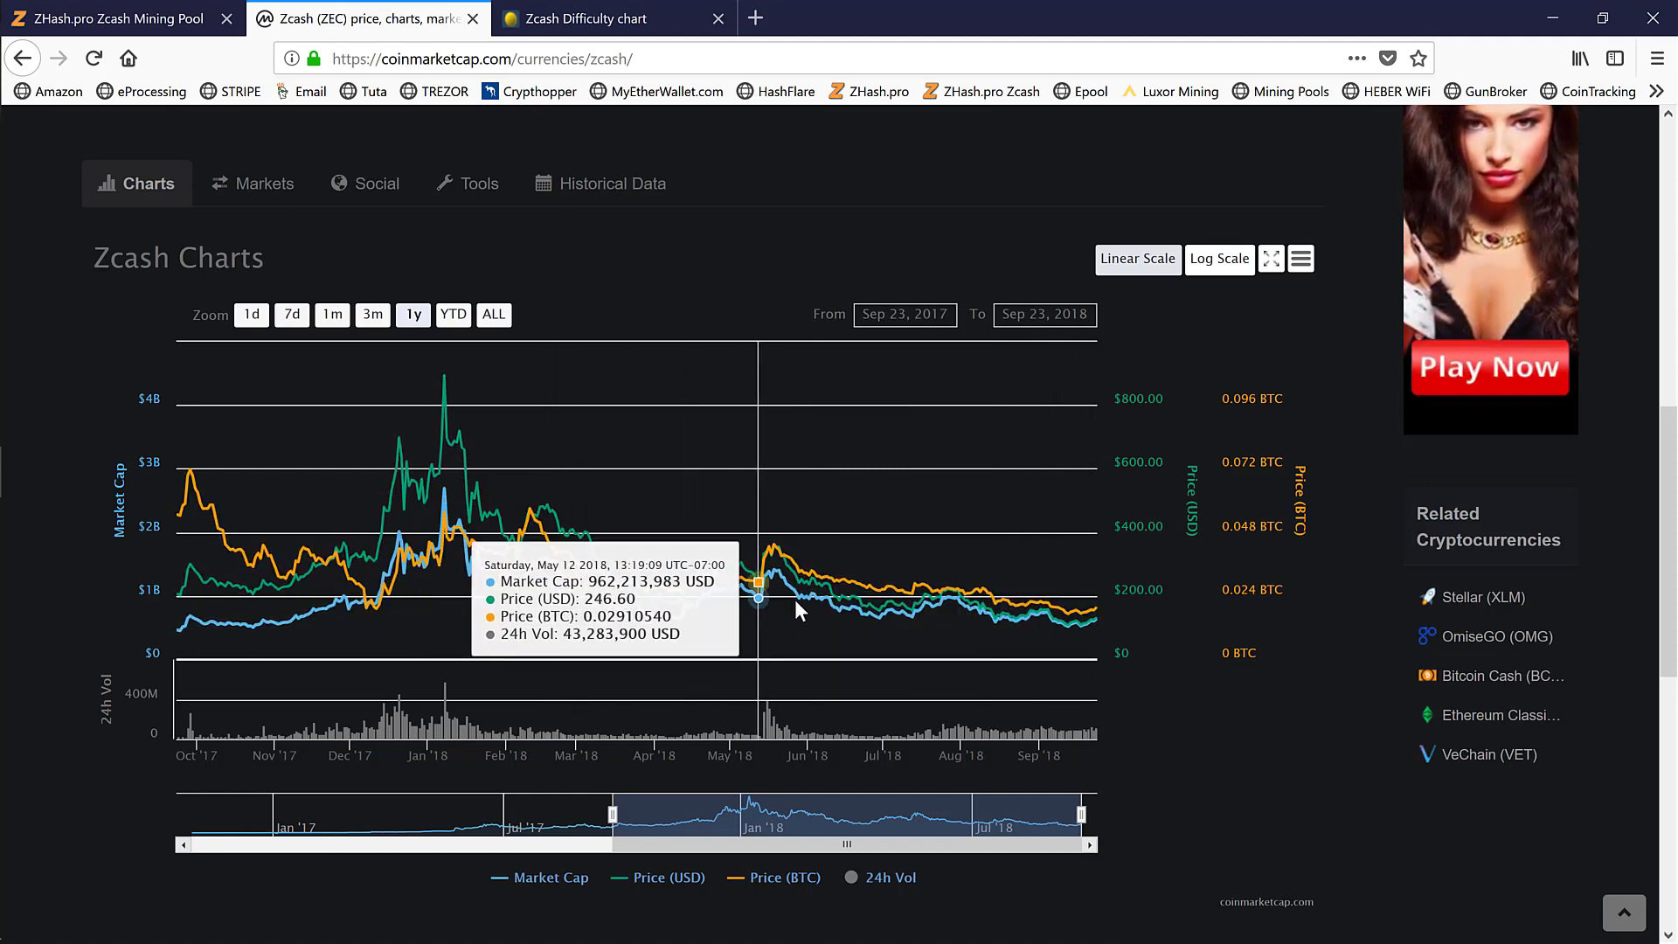
mouse_move(864, 587)
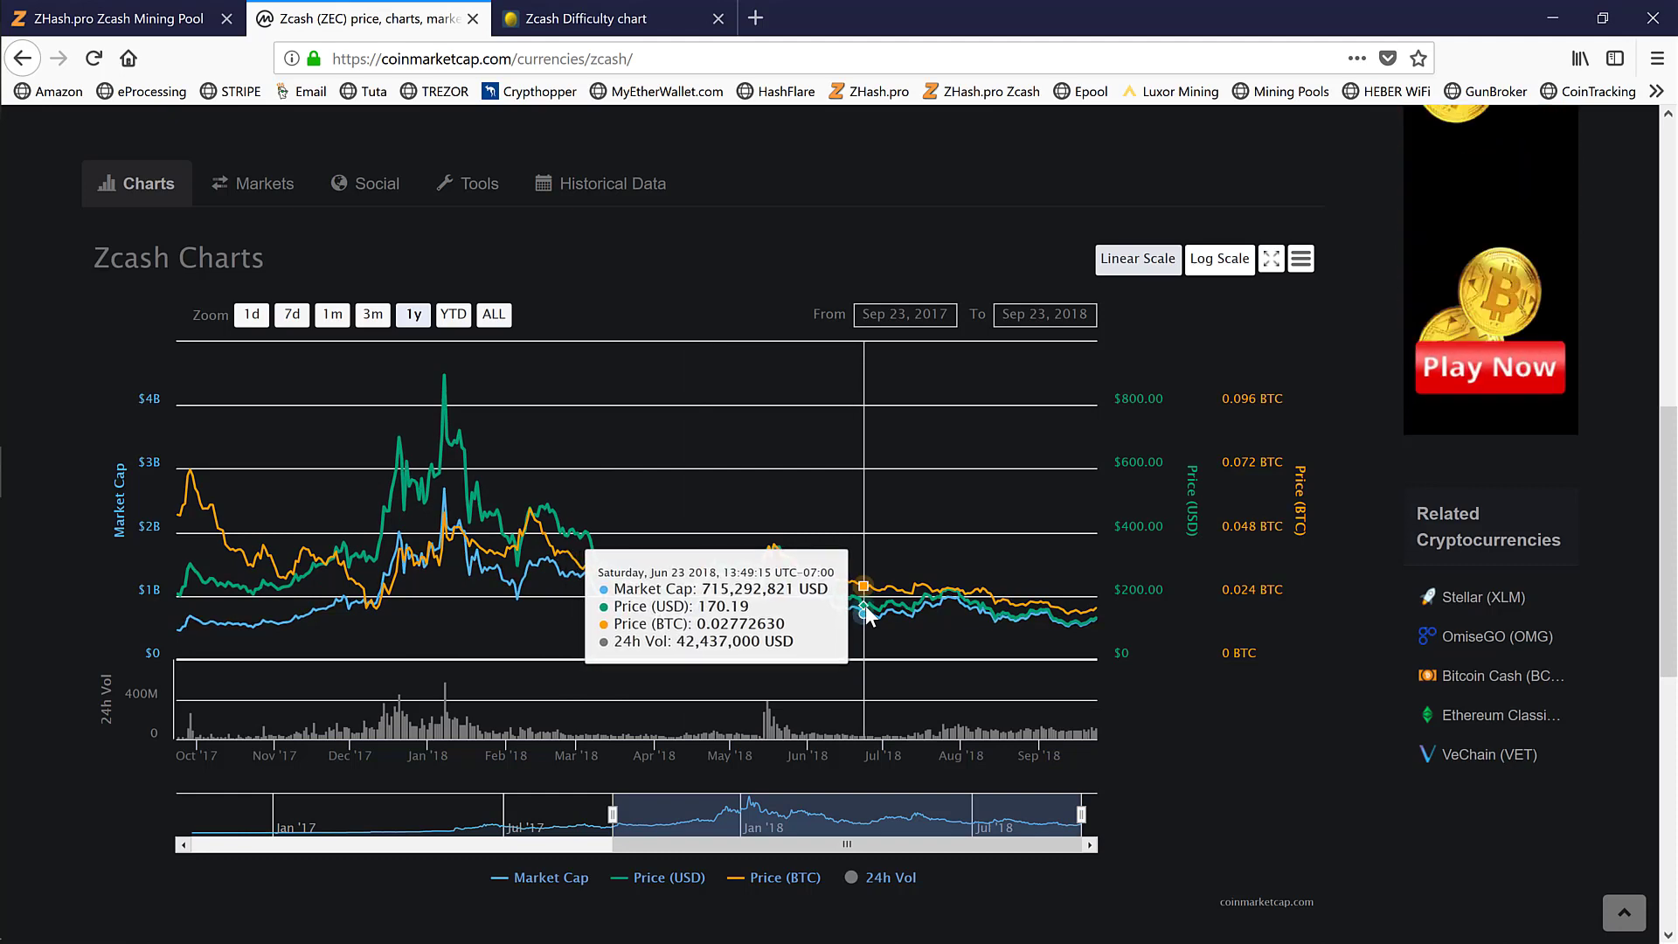
mouse_move(1070, 612)
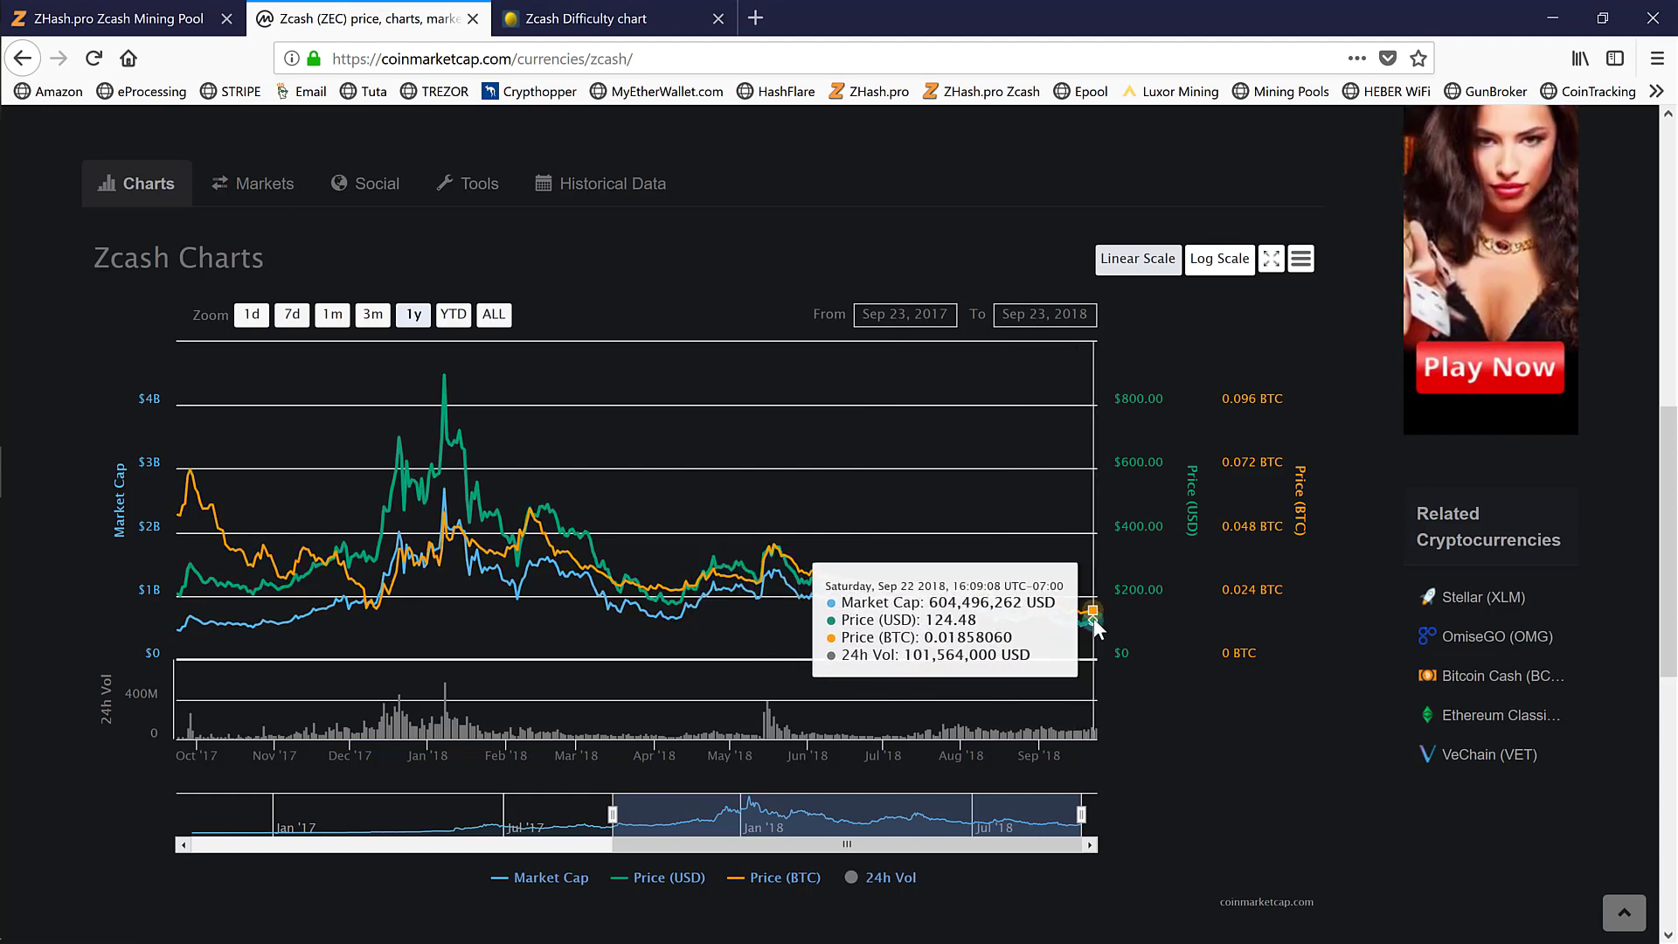
mouse_move(776, 621)
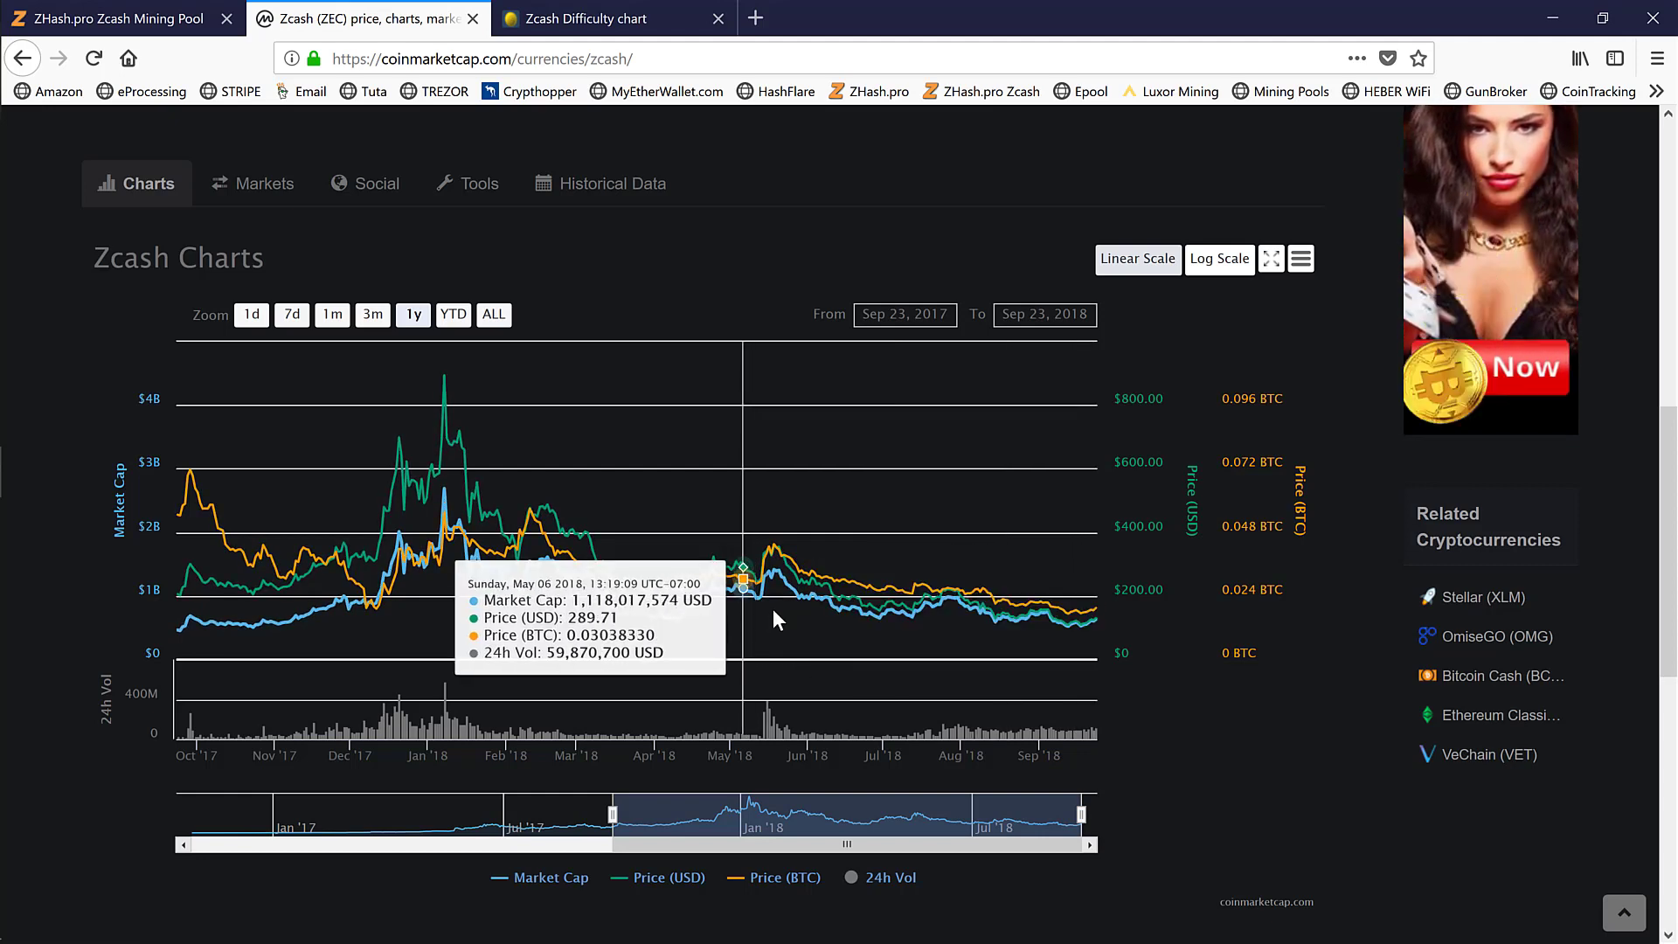
mouse_move(1081, 618)
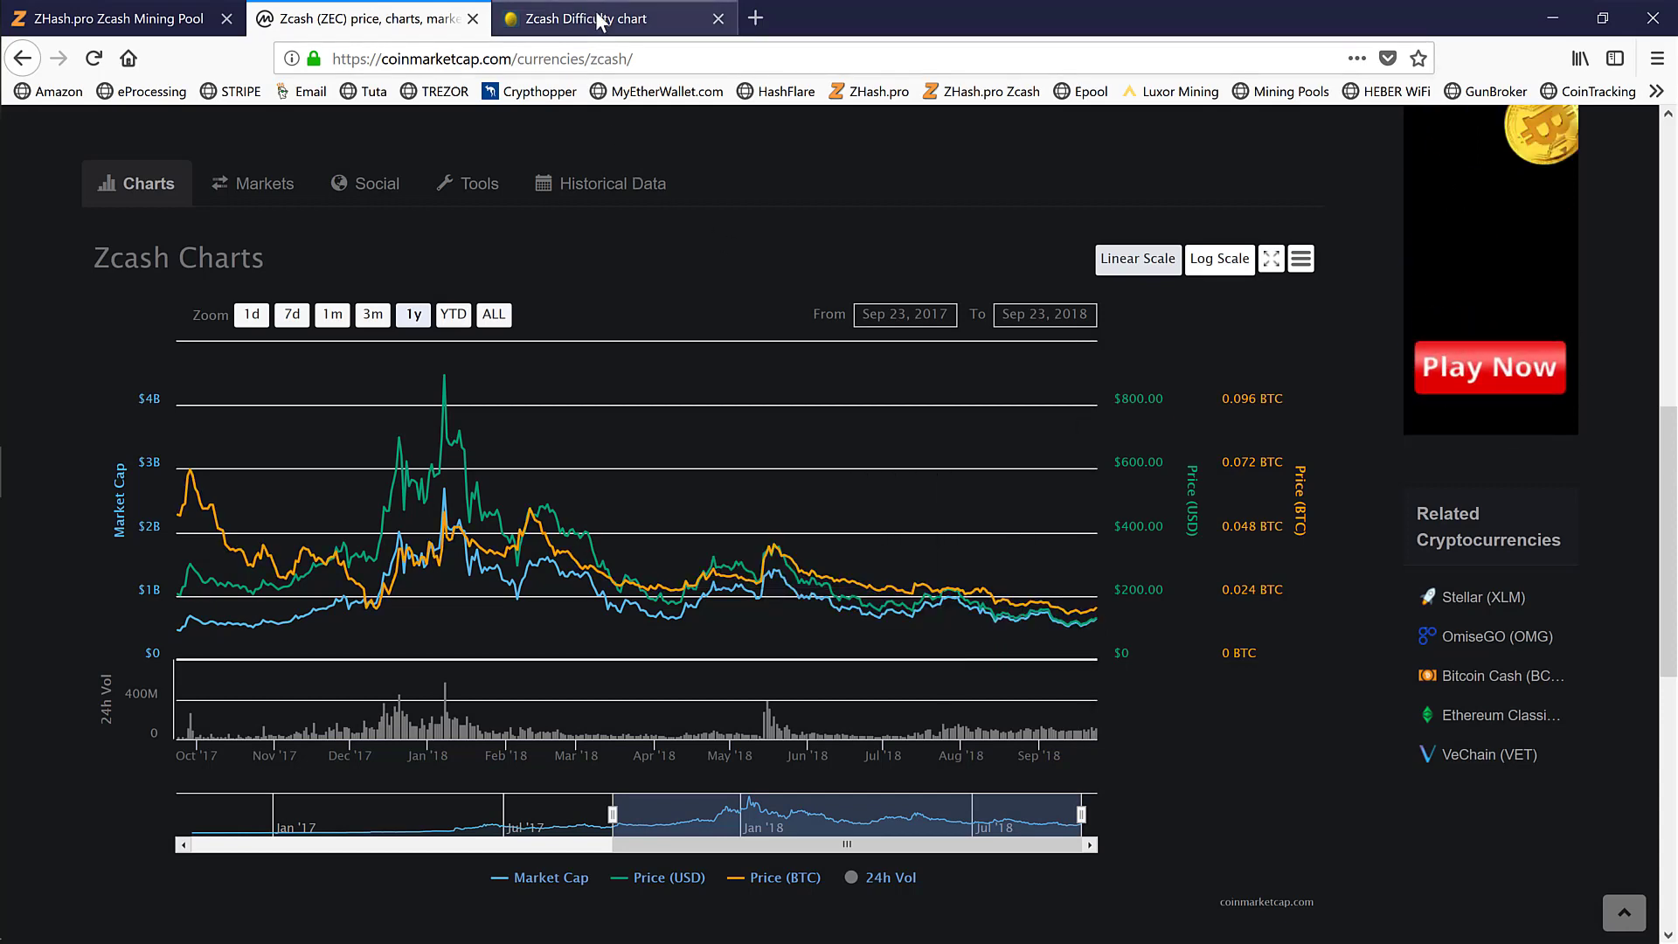
Switch to the BitInfoCharts Zcash difficulty chart showing the rise toward about 28M.
left_click(607, 18)
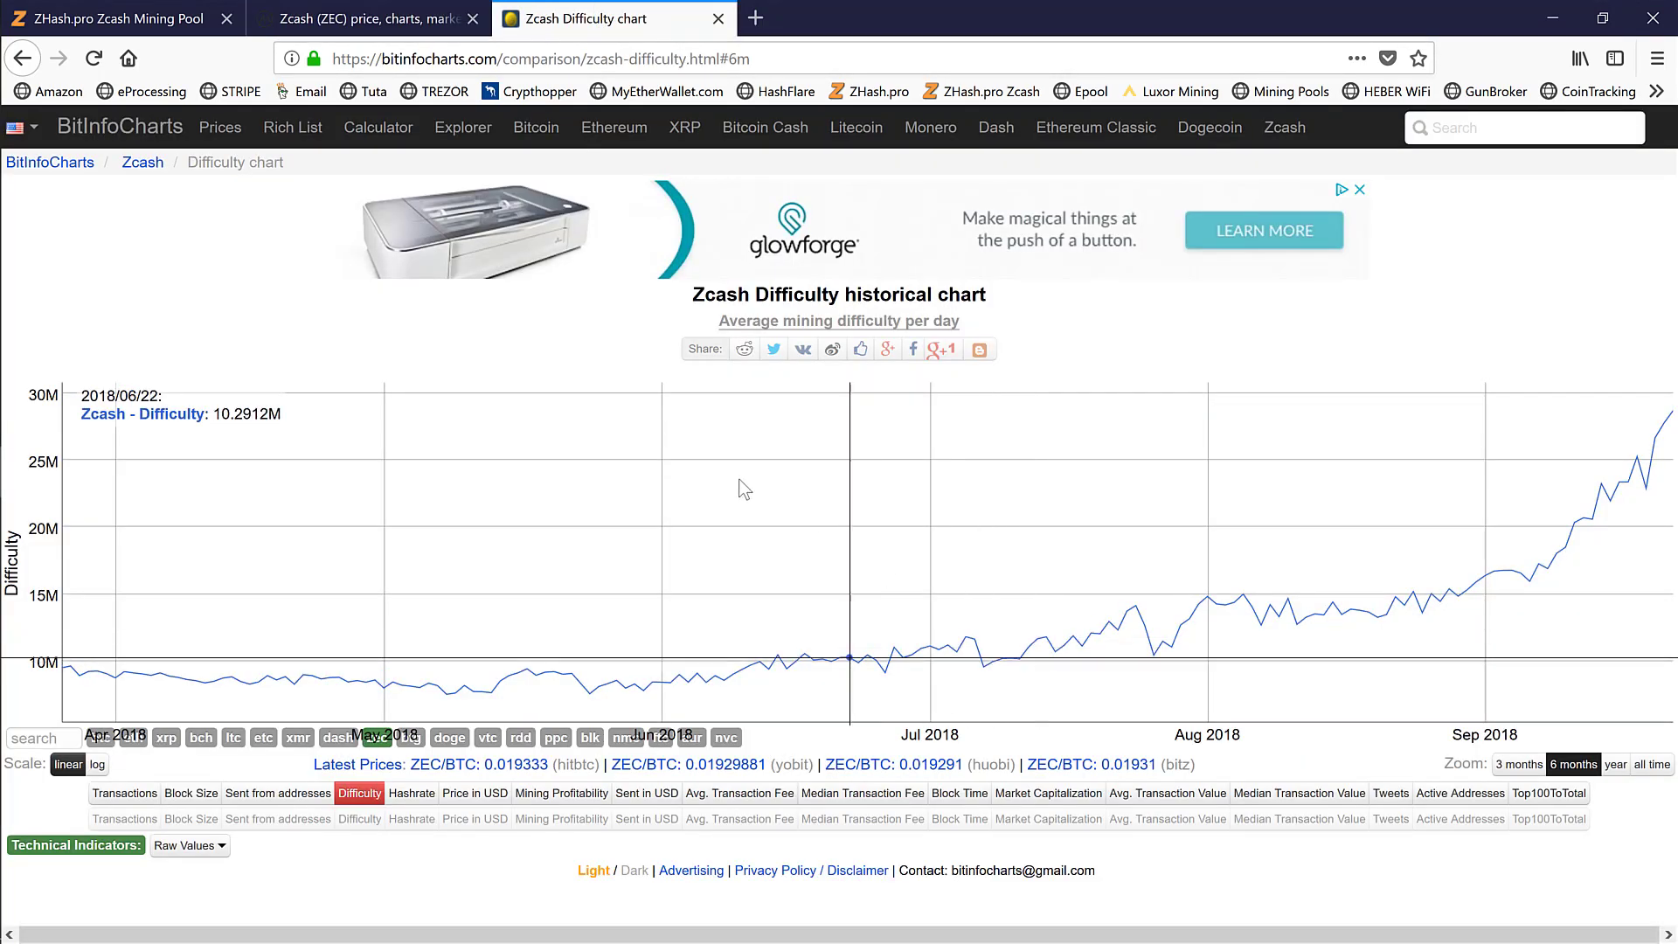
mouse_move(743, 482)
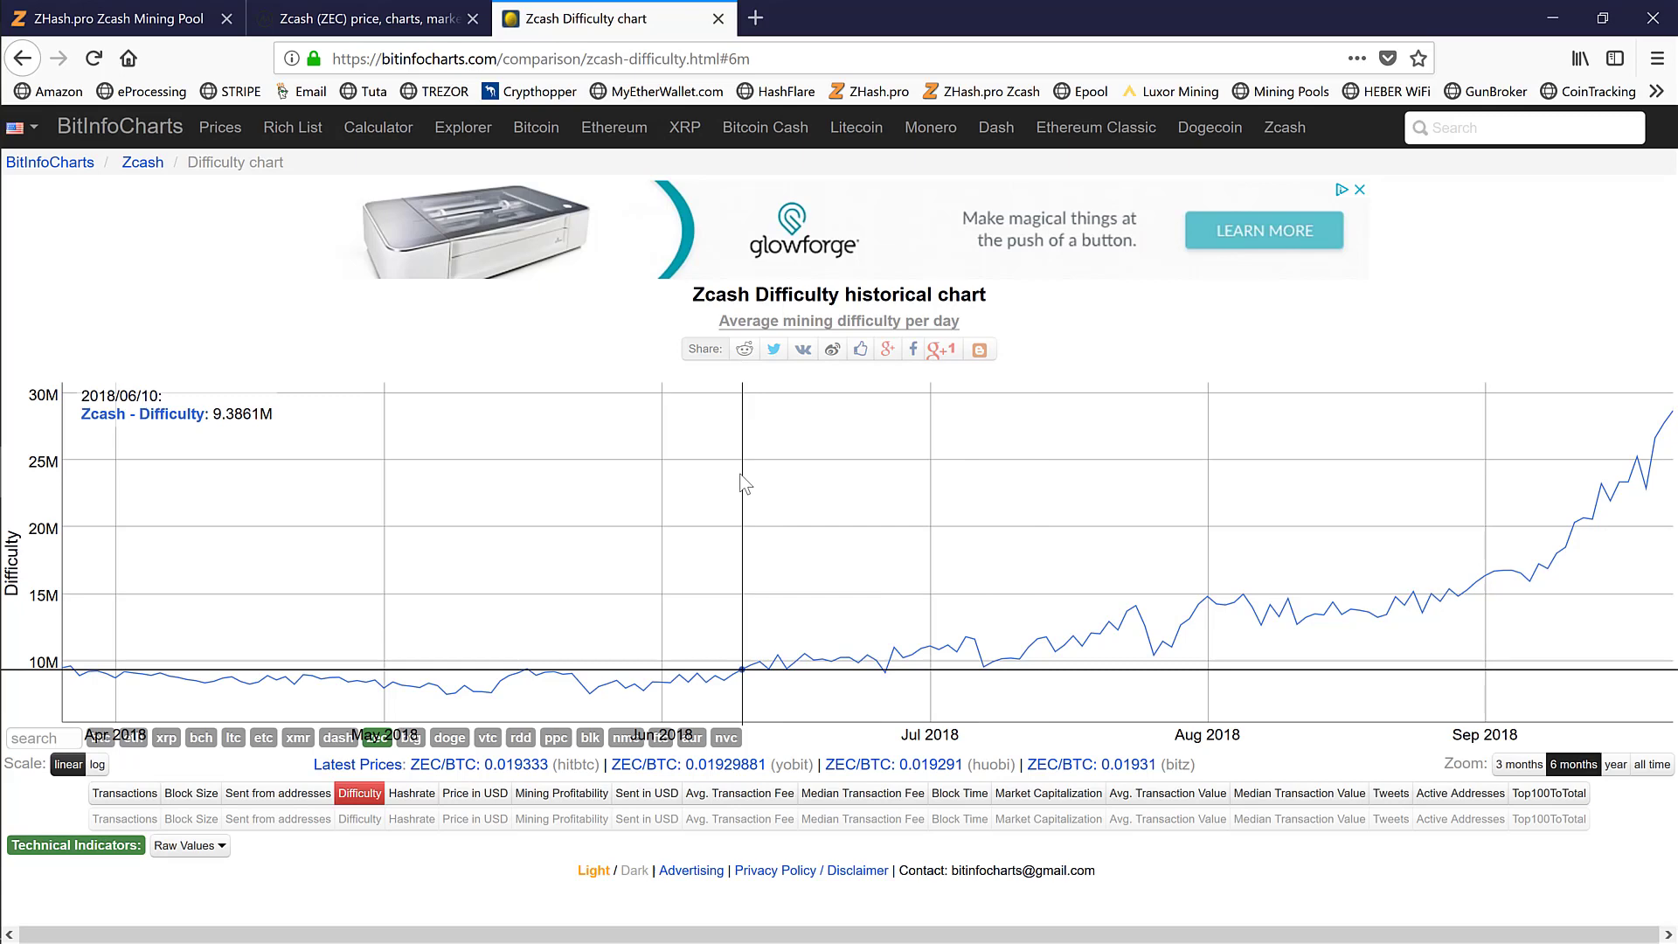
mouse_move(1086, 490)
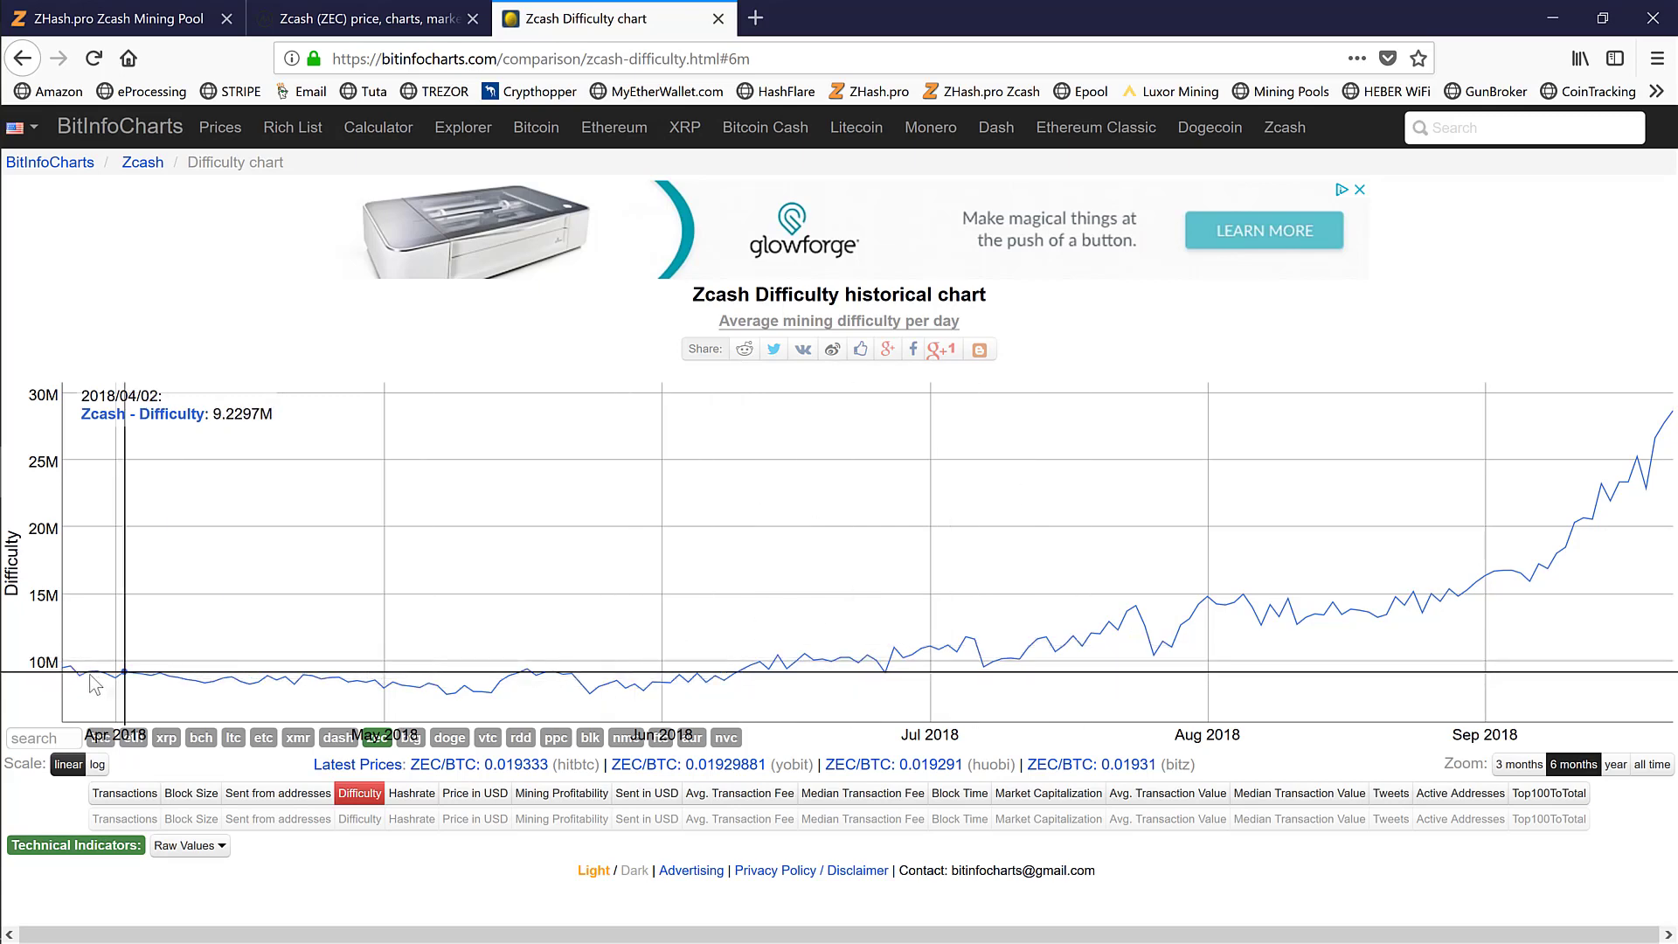
mouse_move(749, 669)
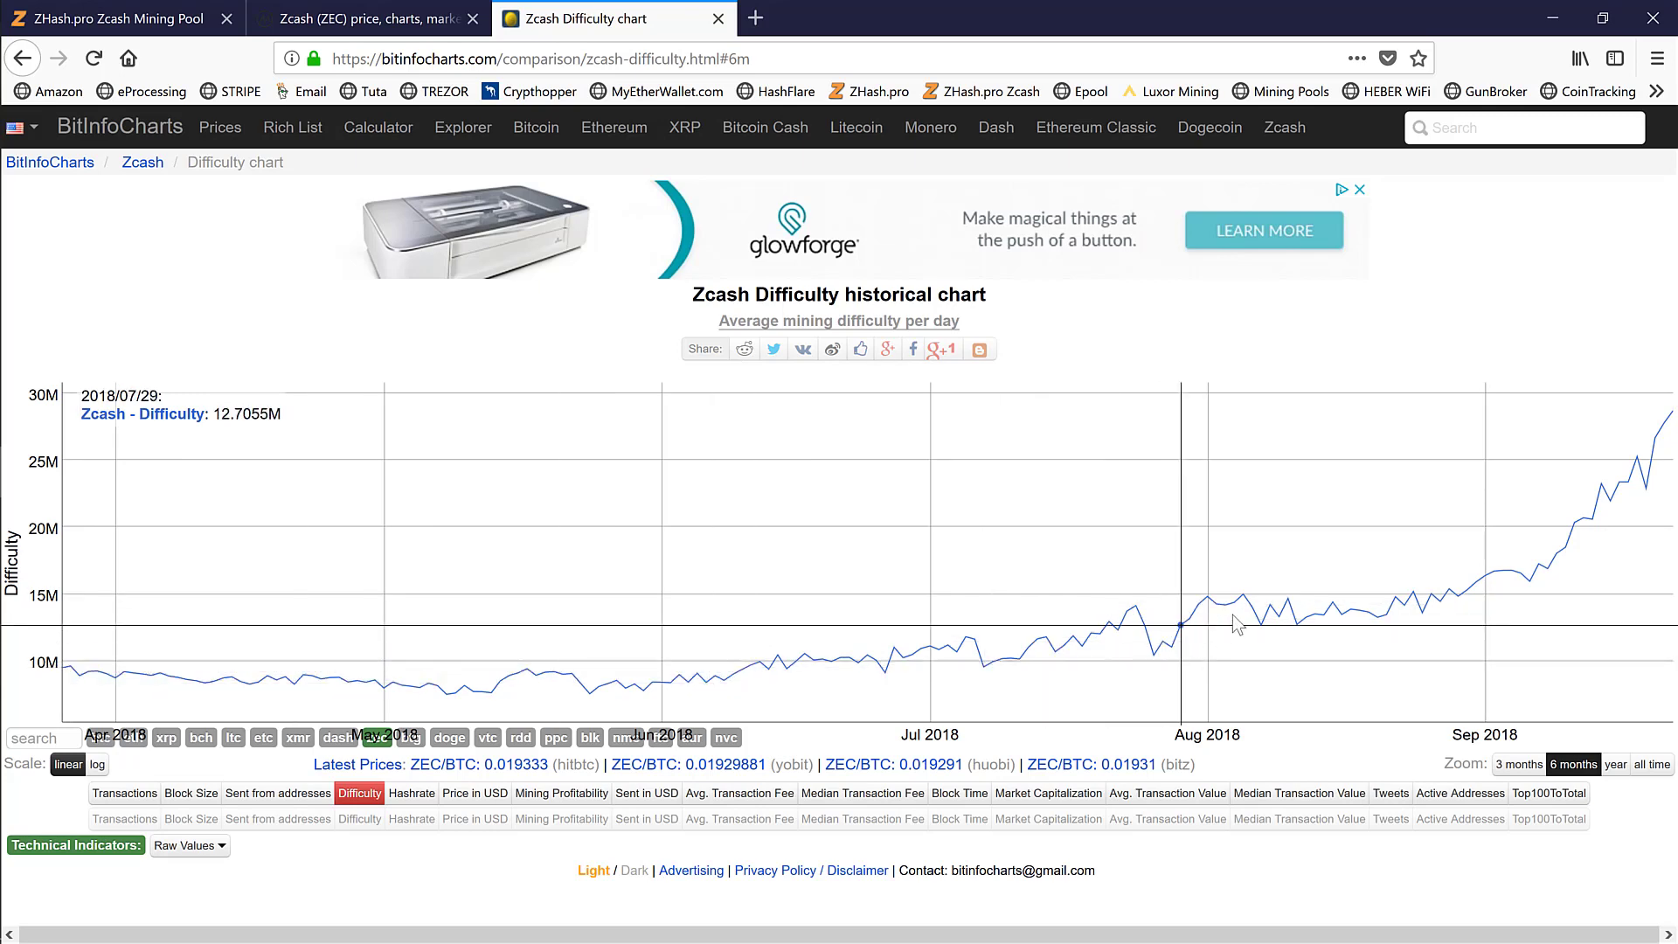
mouse_move(1516, 581)
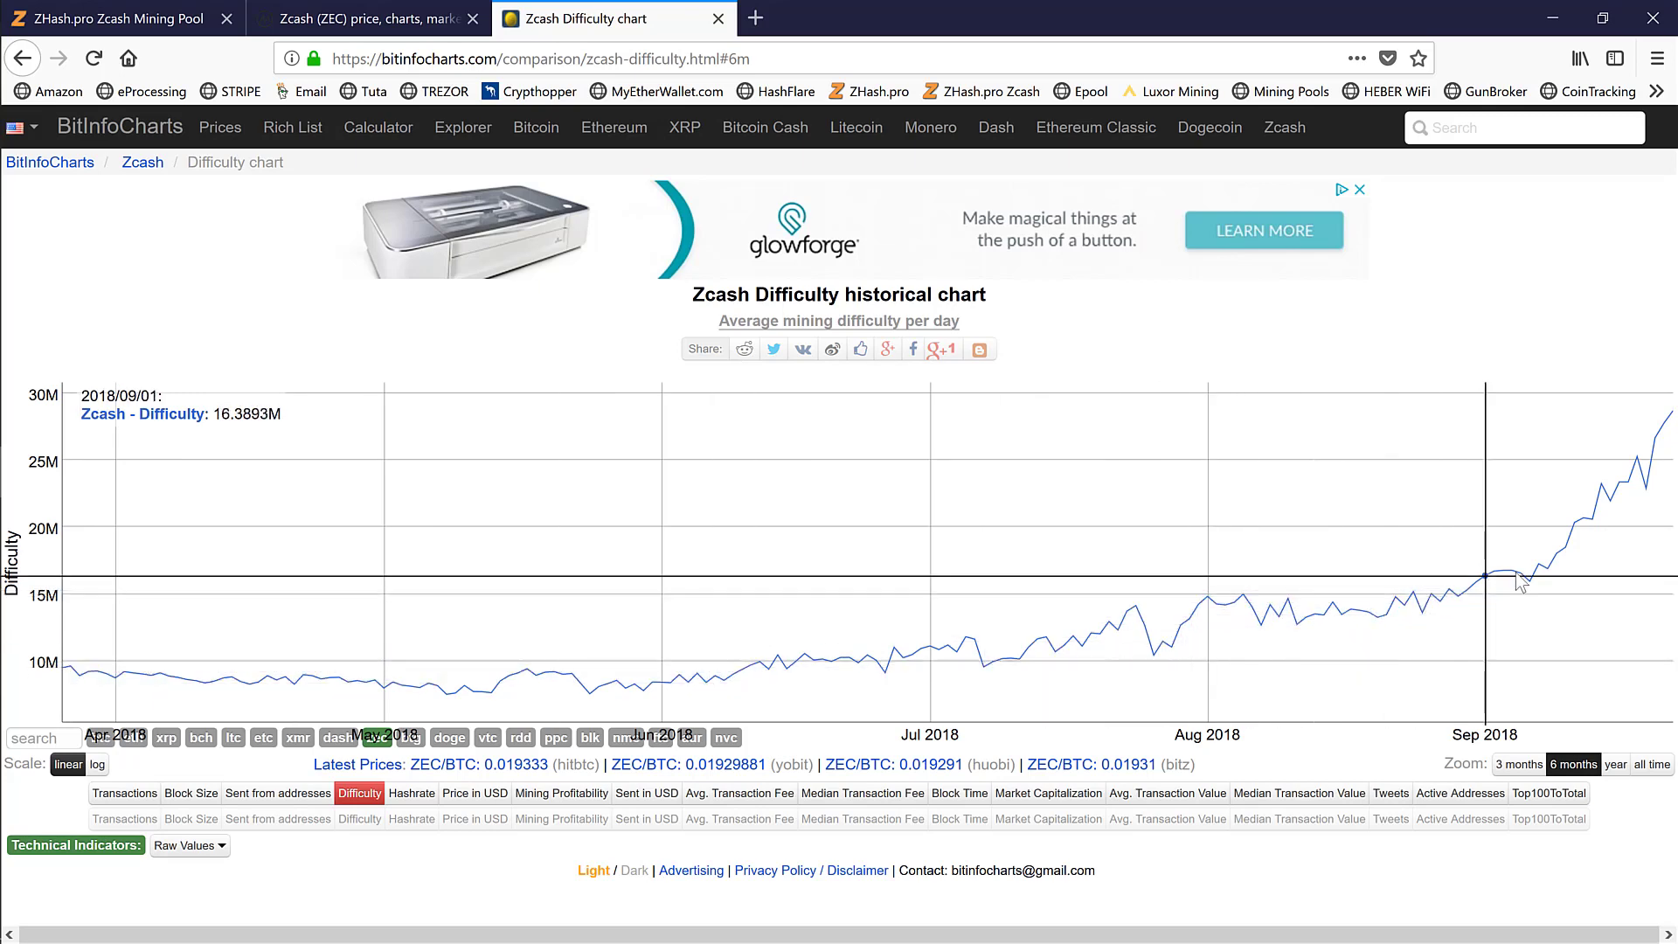
mouse_move(1558, 568)
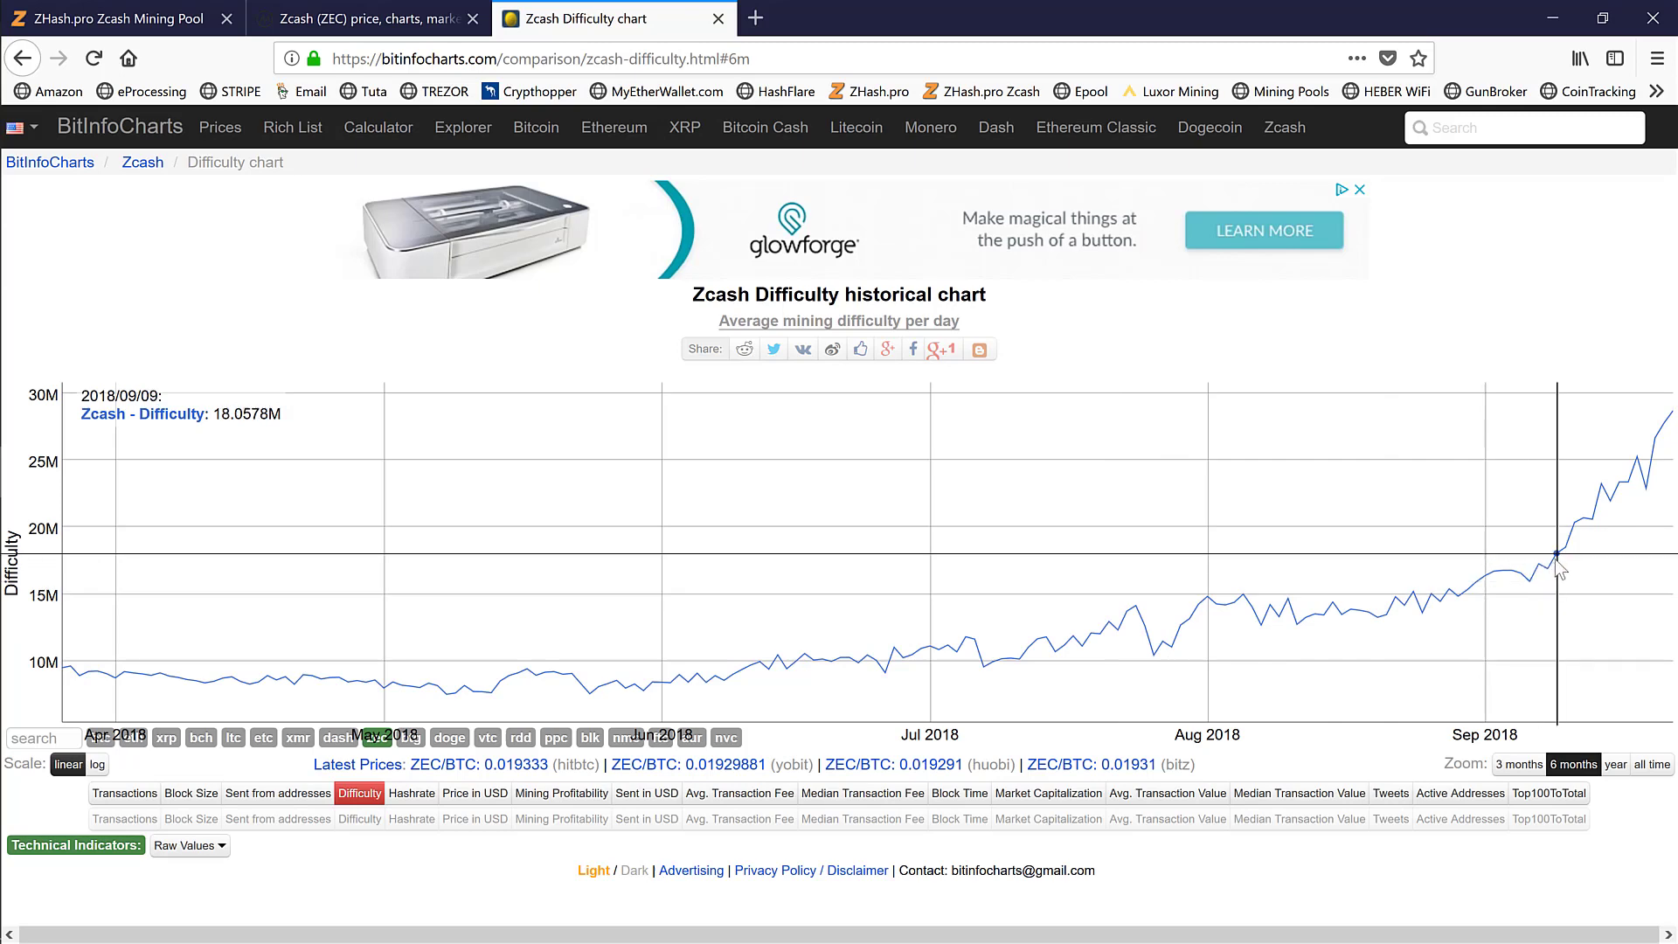
mouse_move(1630, 486)
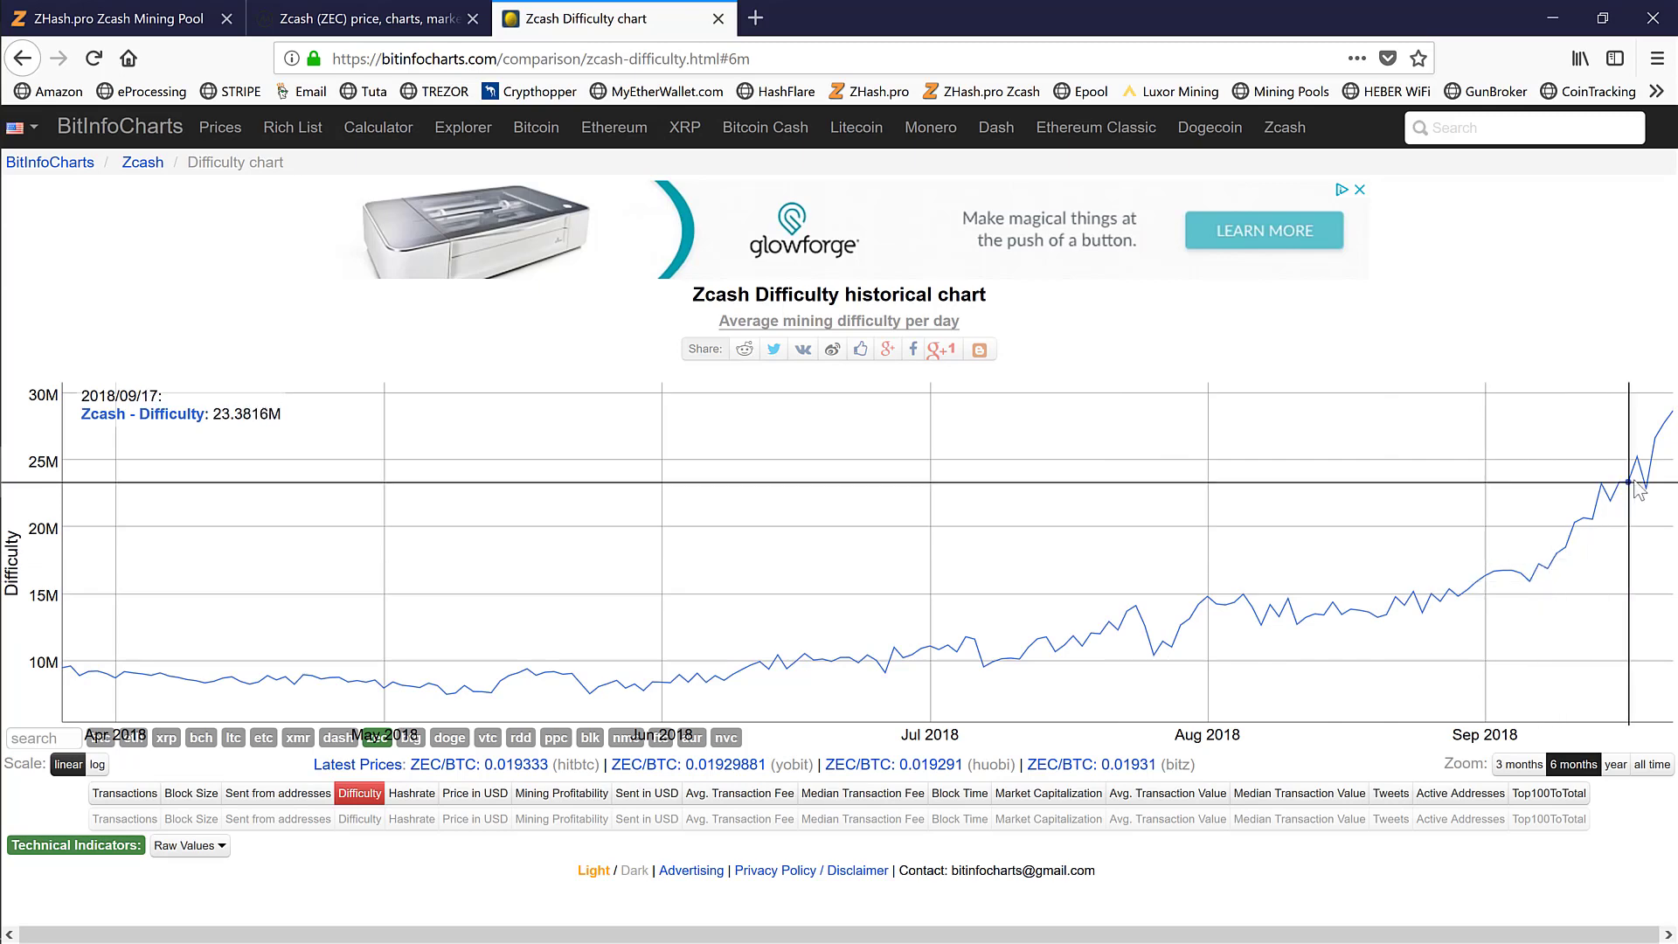
mouse_move(1666, 416)
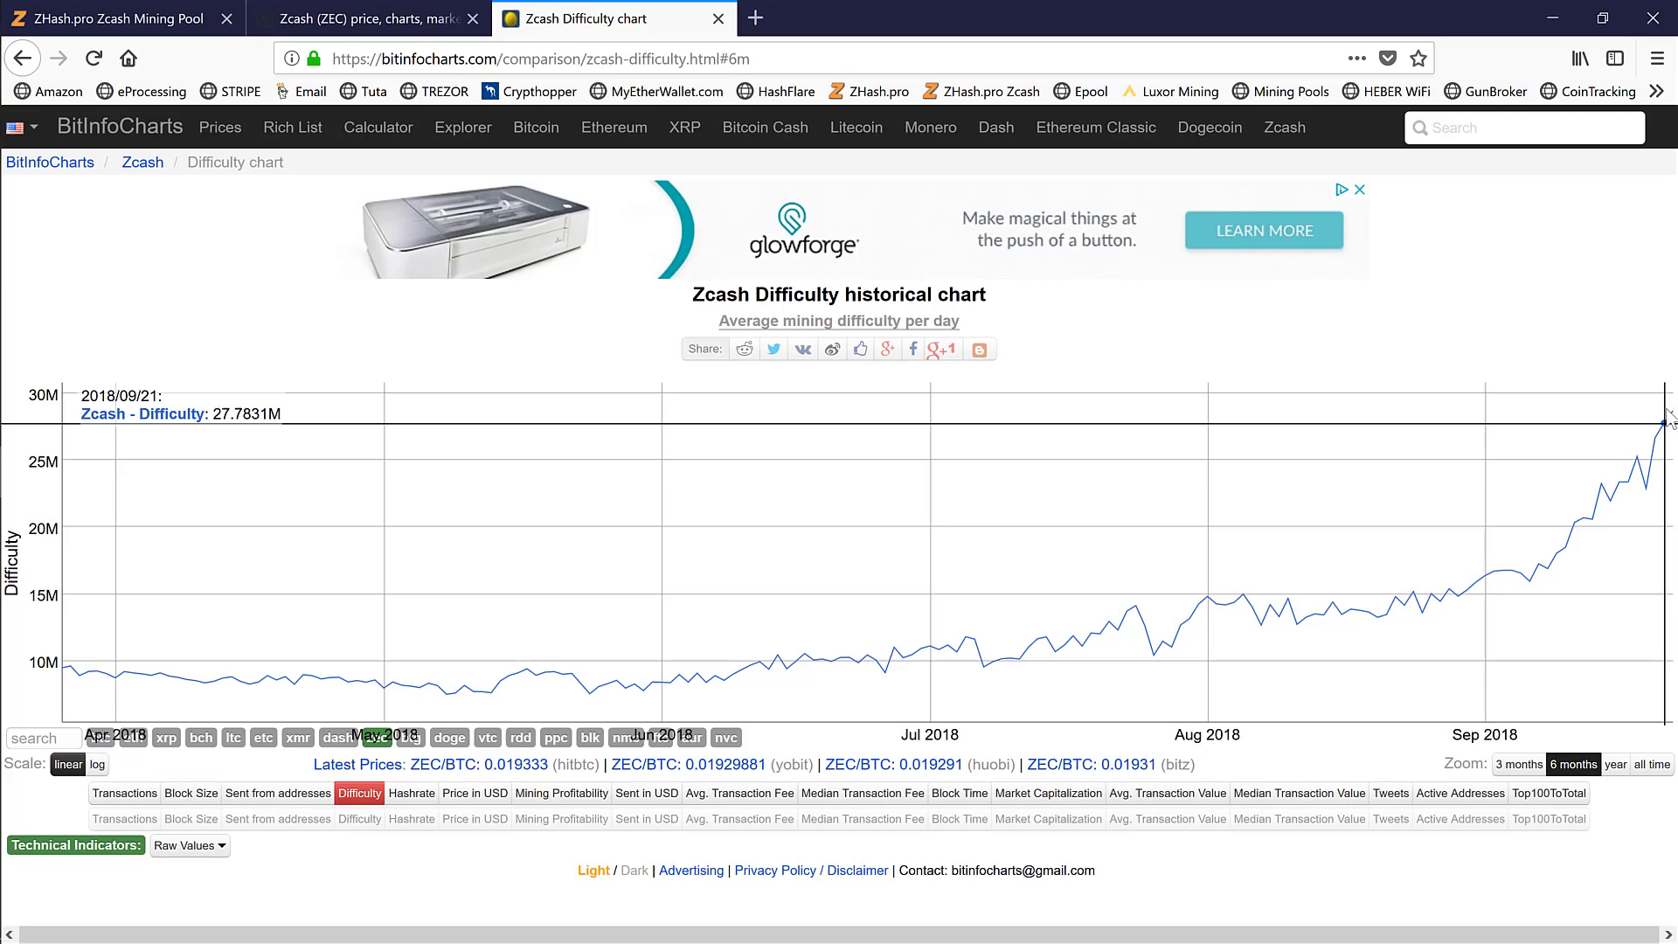
mouse_move(1554, 561)
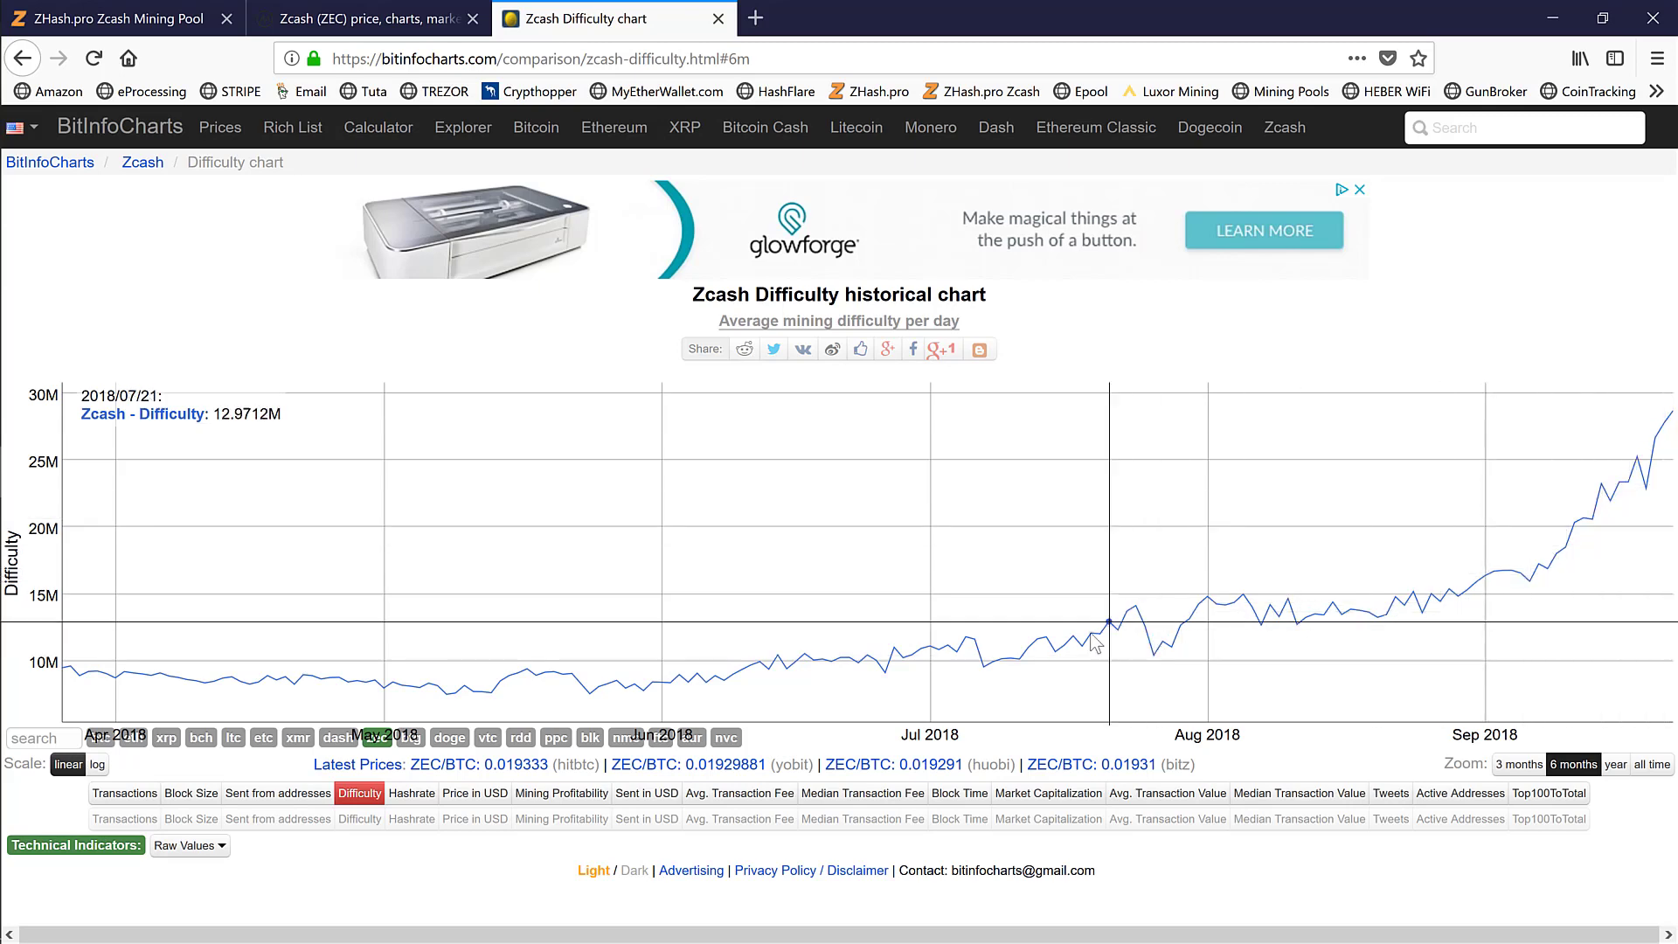
mouse_move(1592, 506)
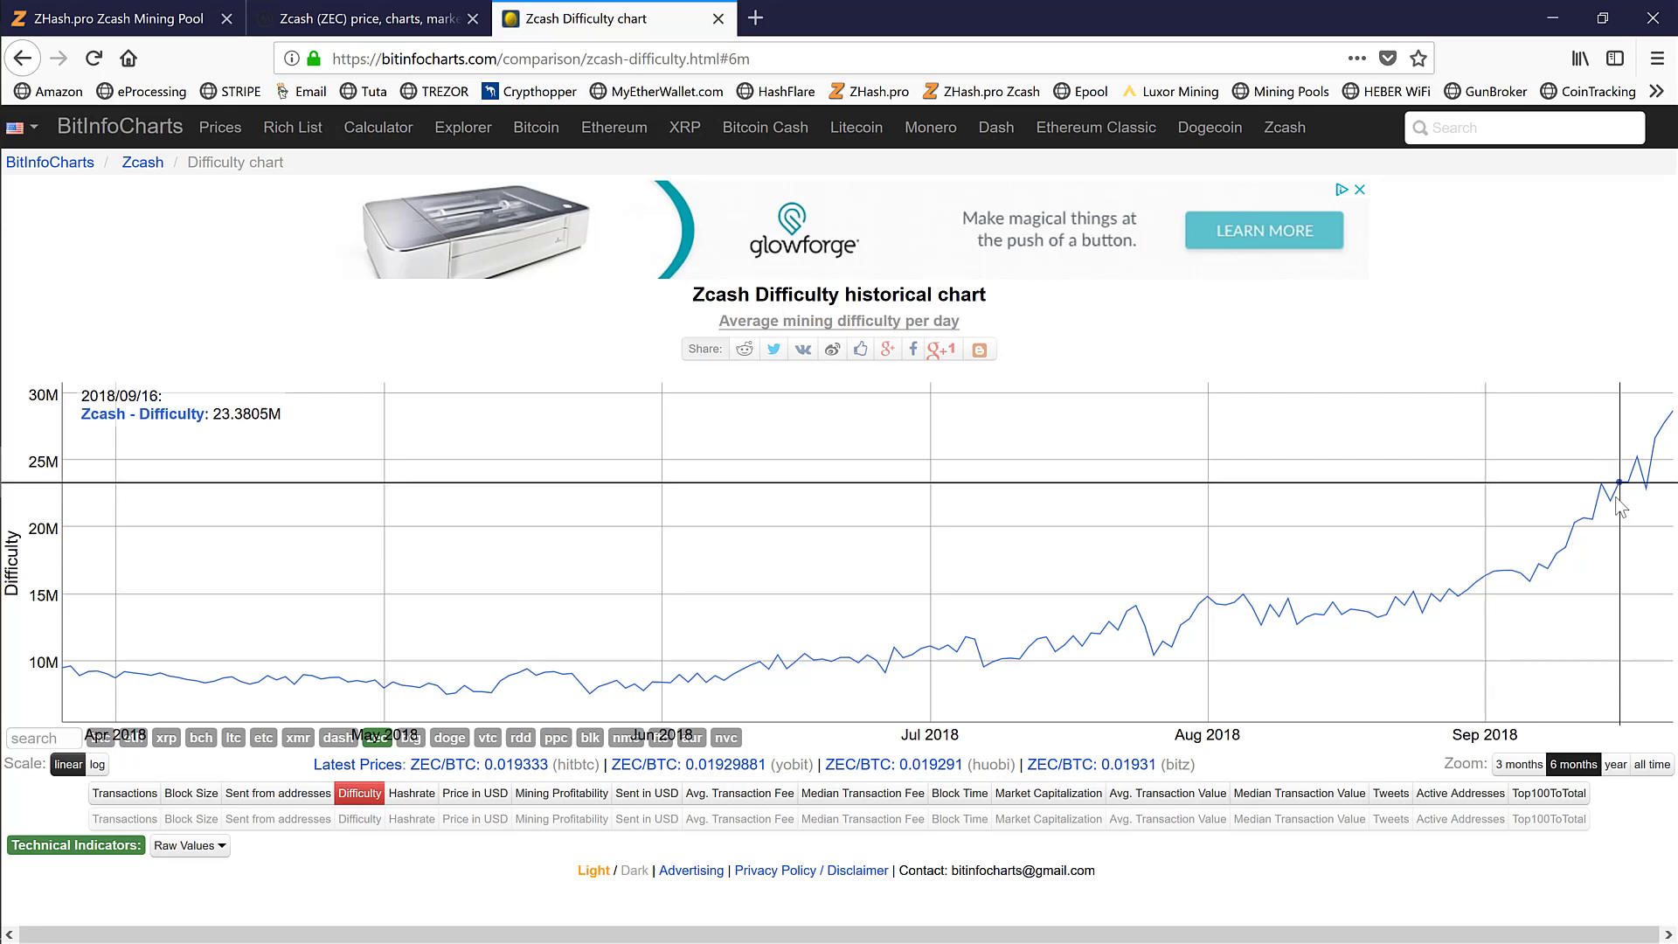
mouse_move(1667, 439)
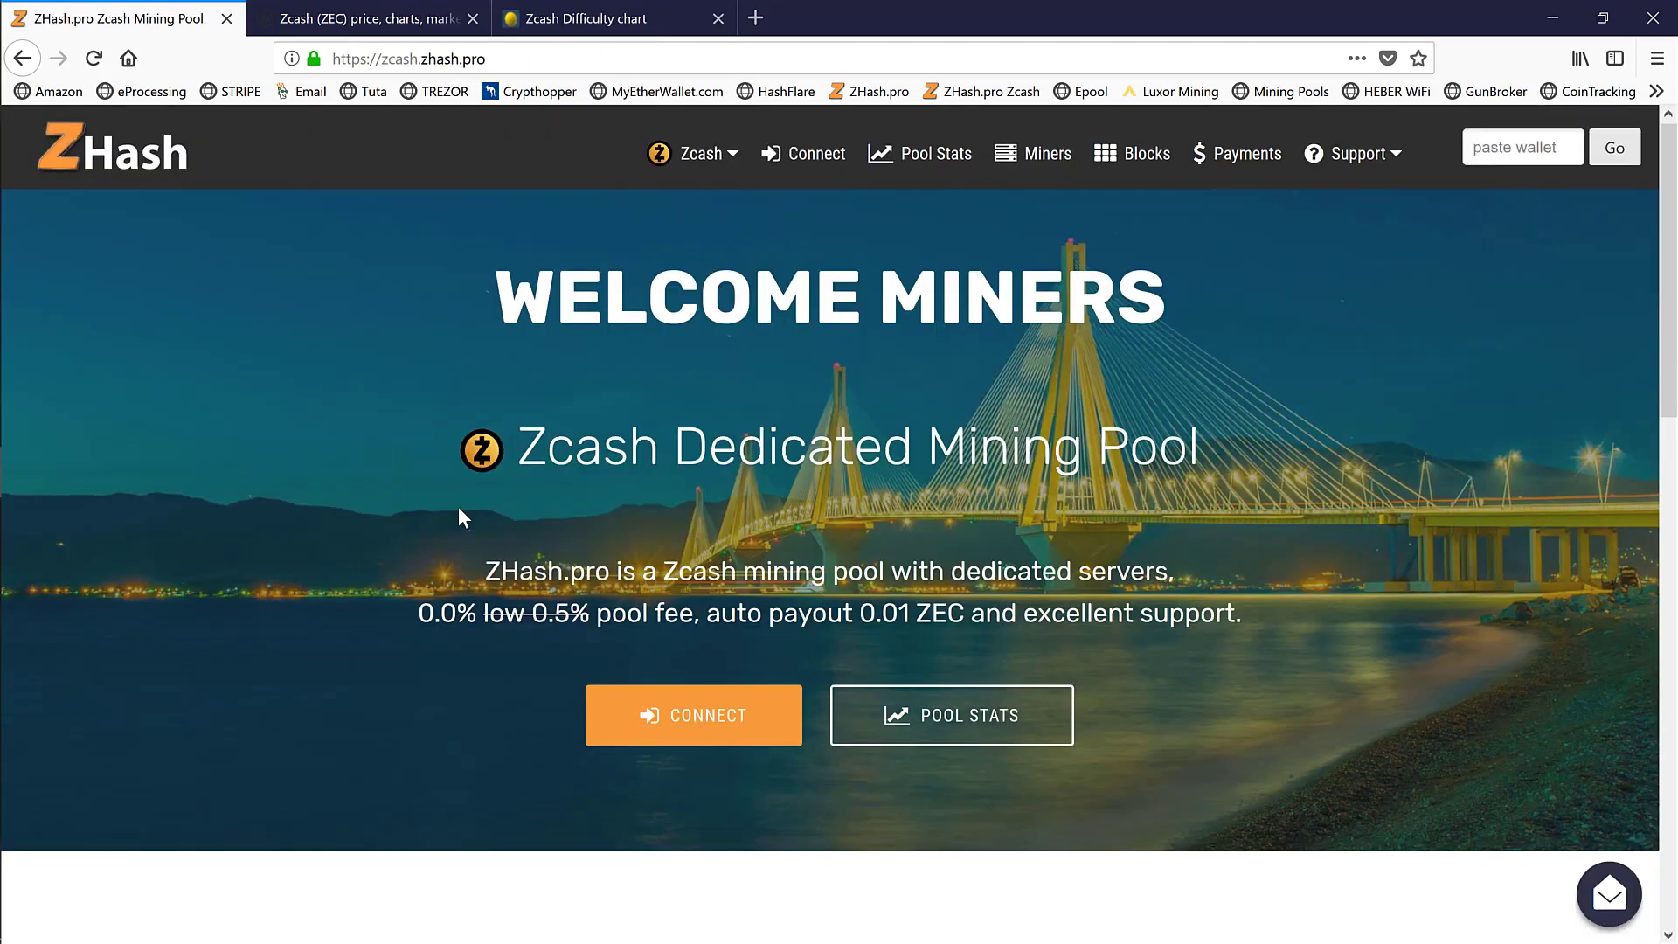
mouse_move(443, 528)
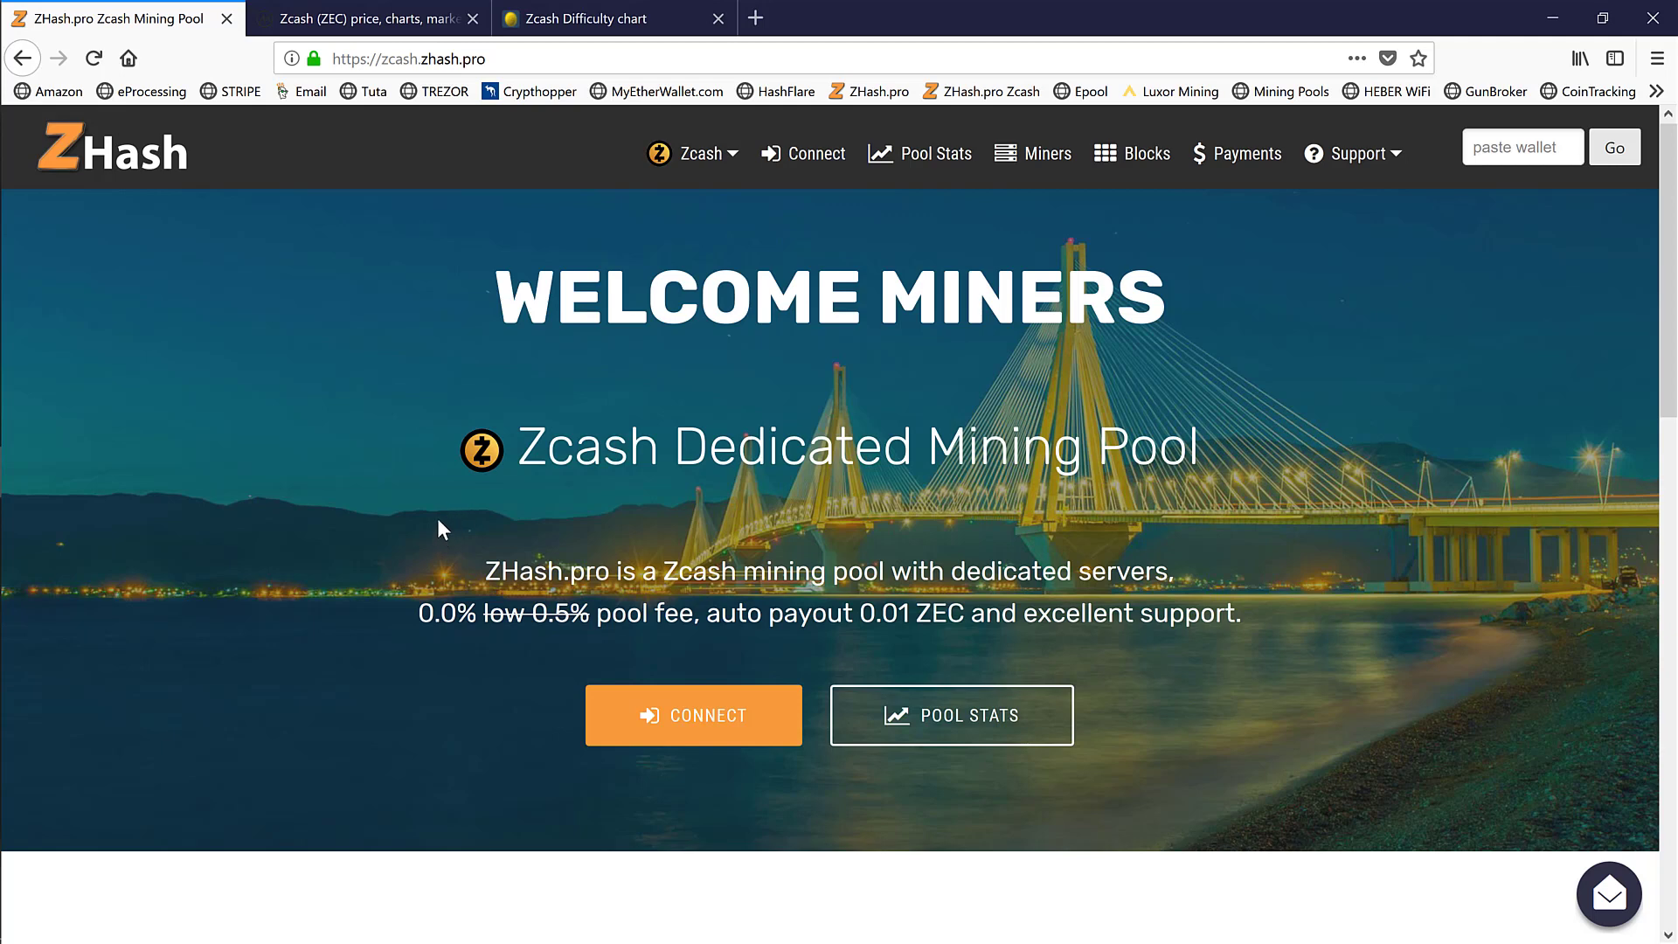
double_click(578, 447)
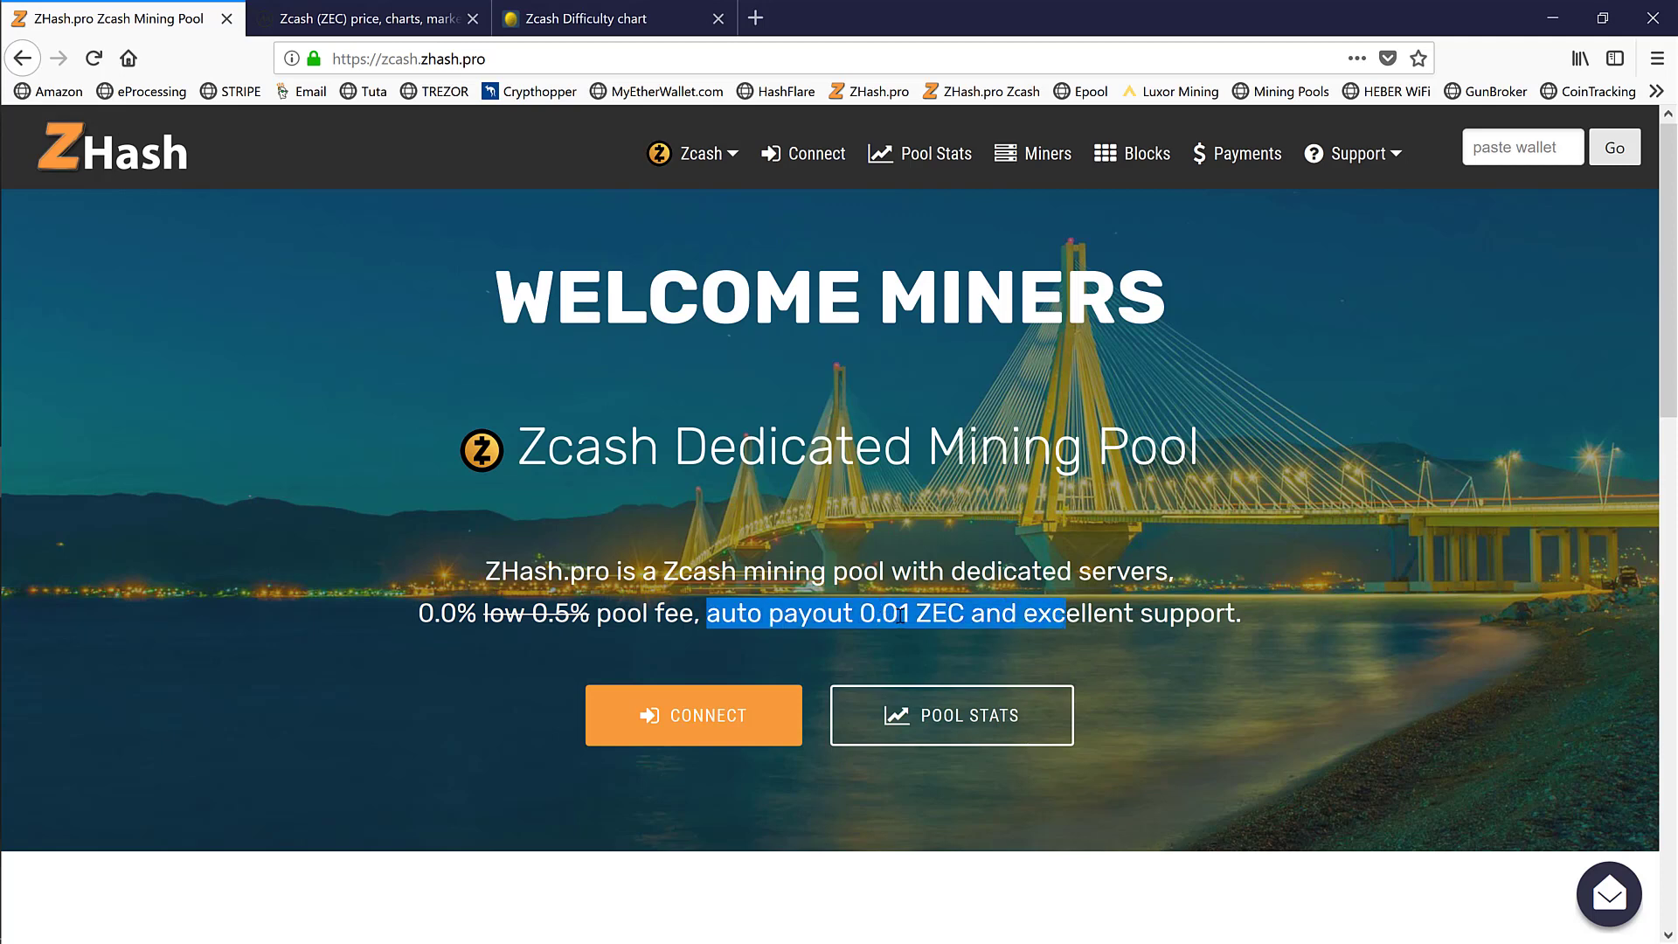
left_click(1615, 146)
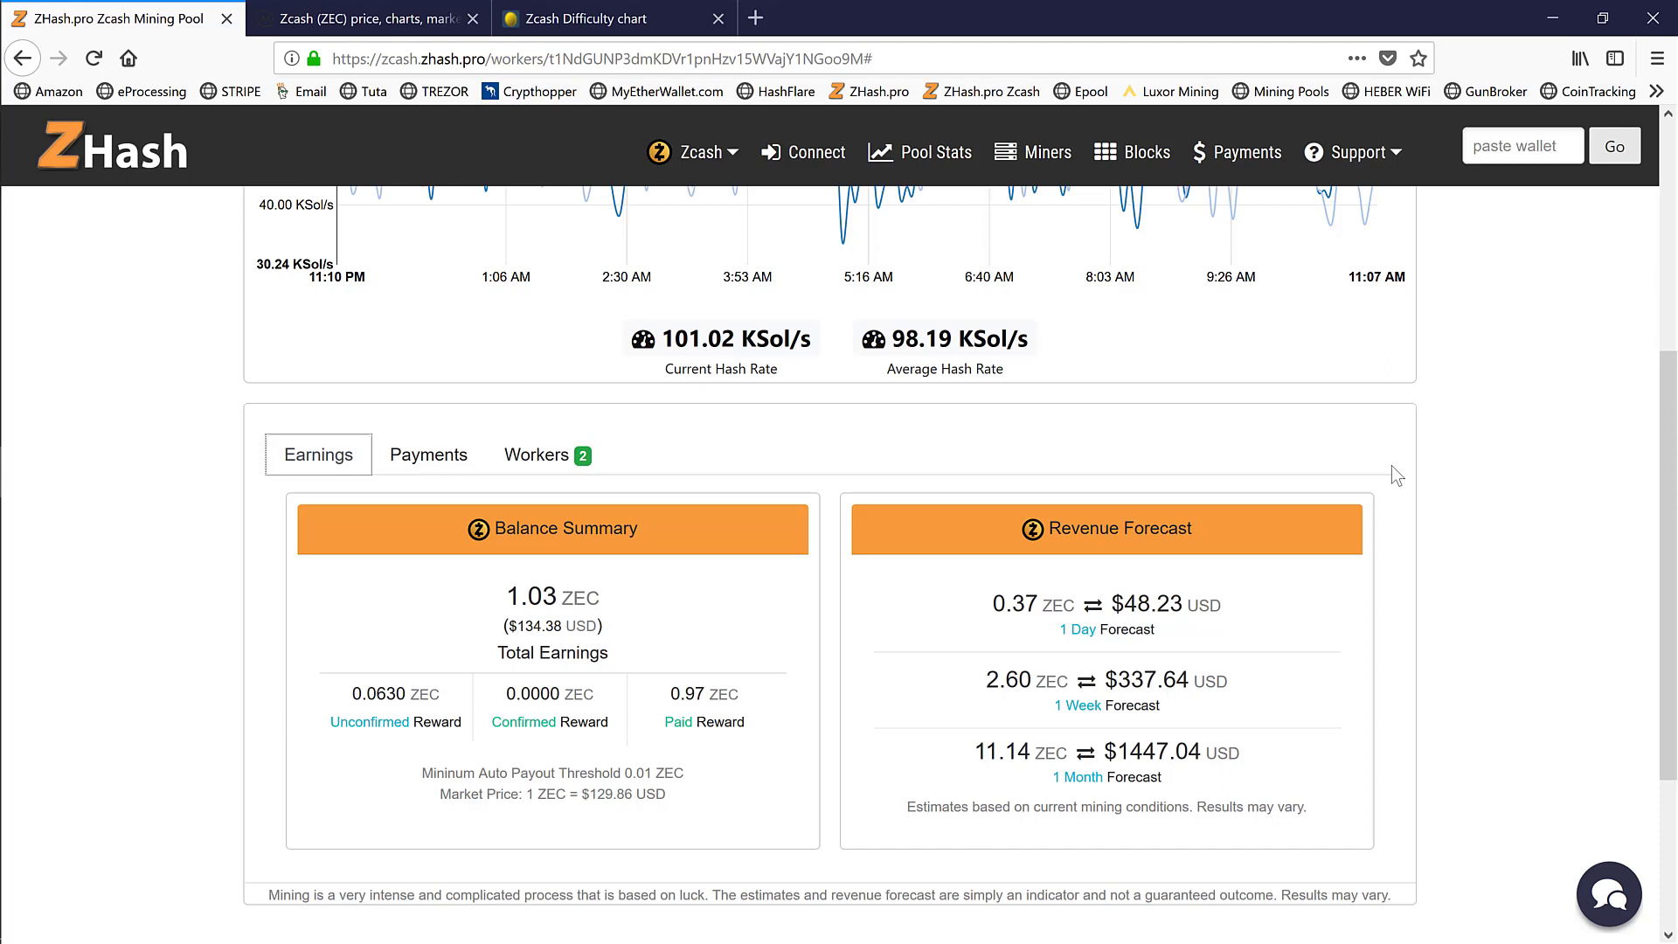
scroll("down", 3)
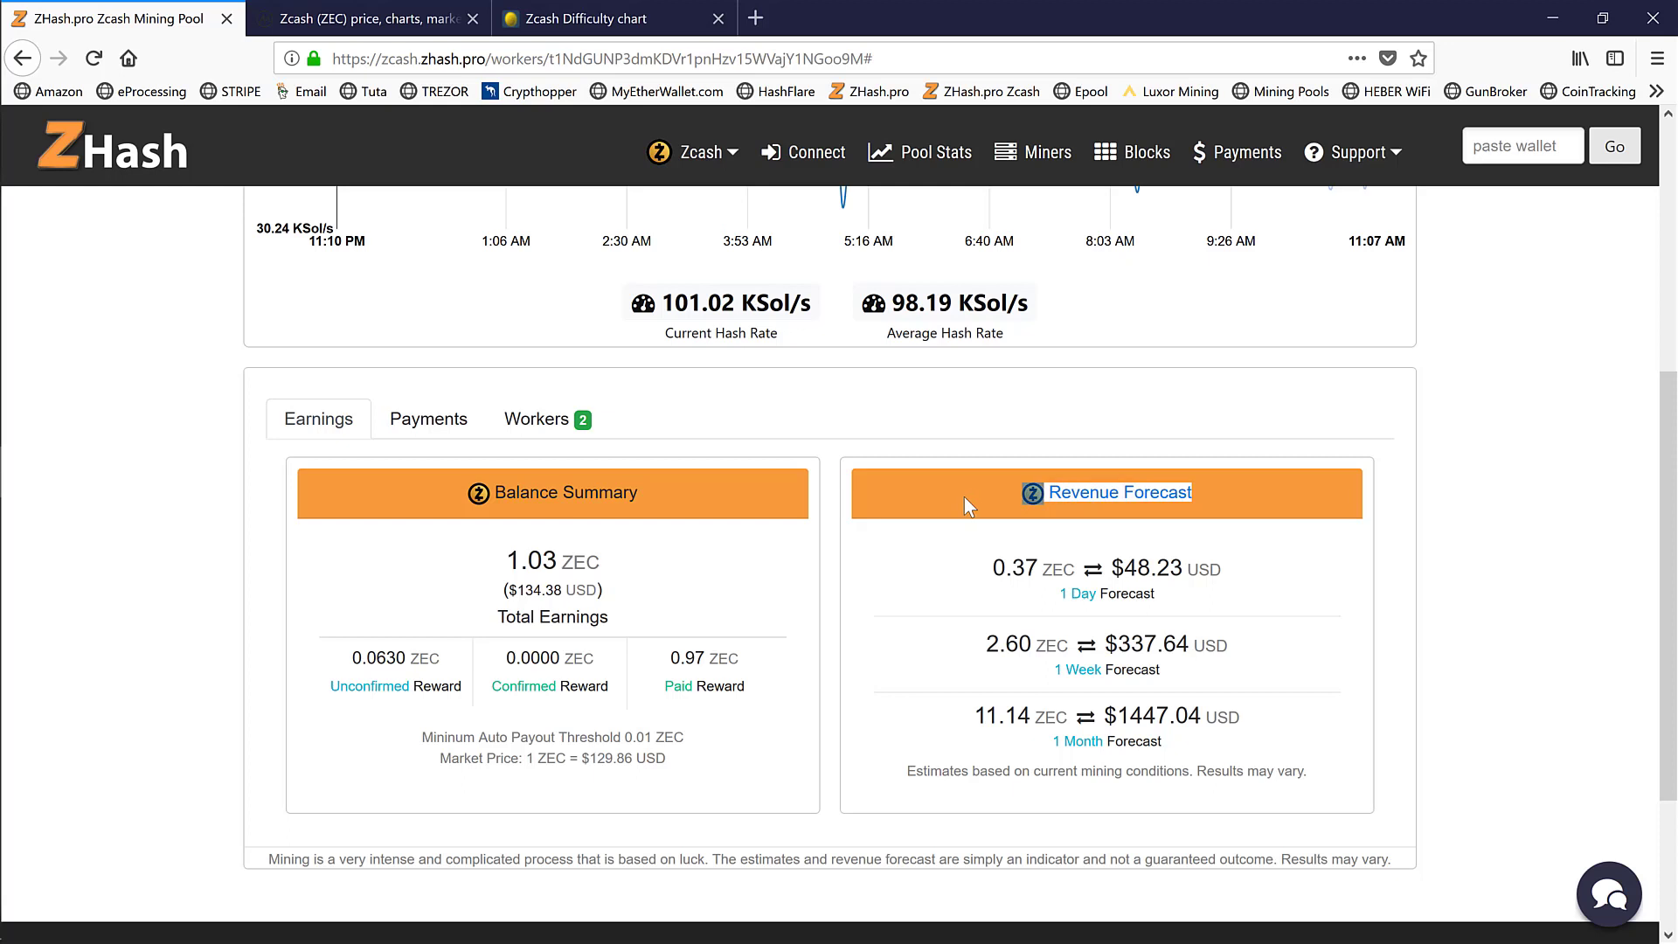
mouse_move(967, 453)
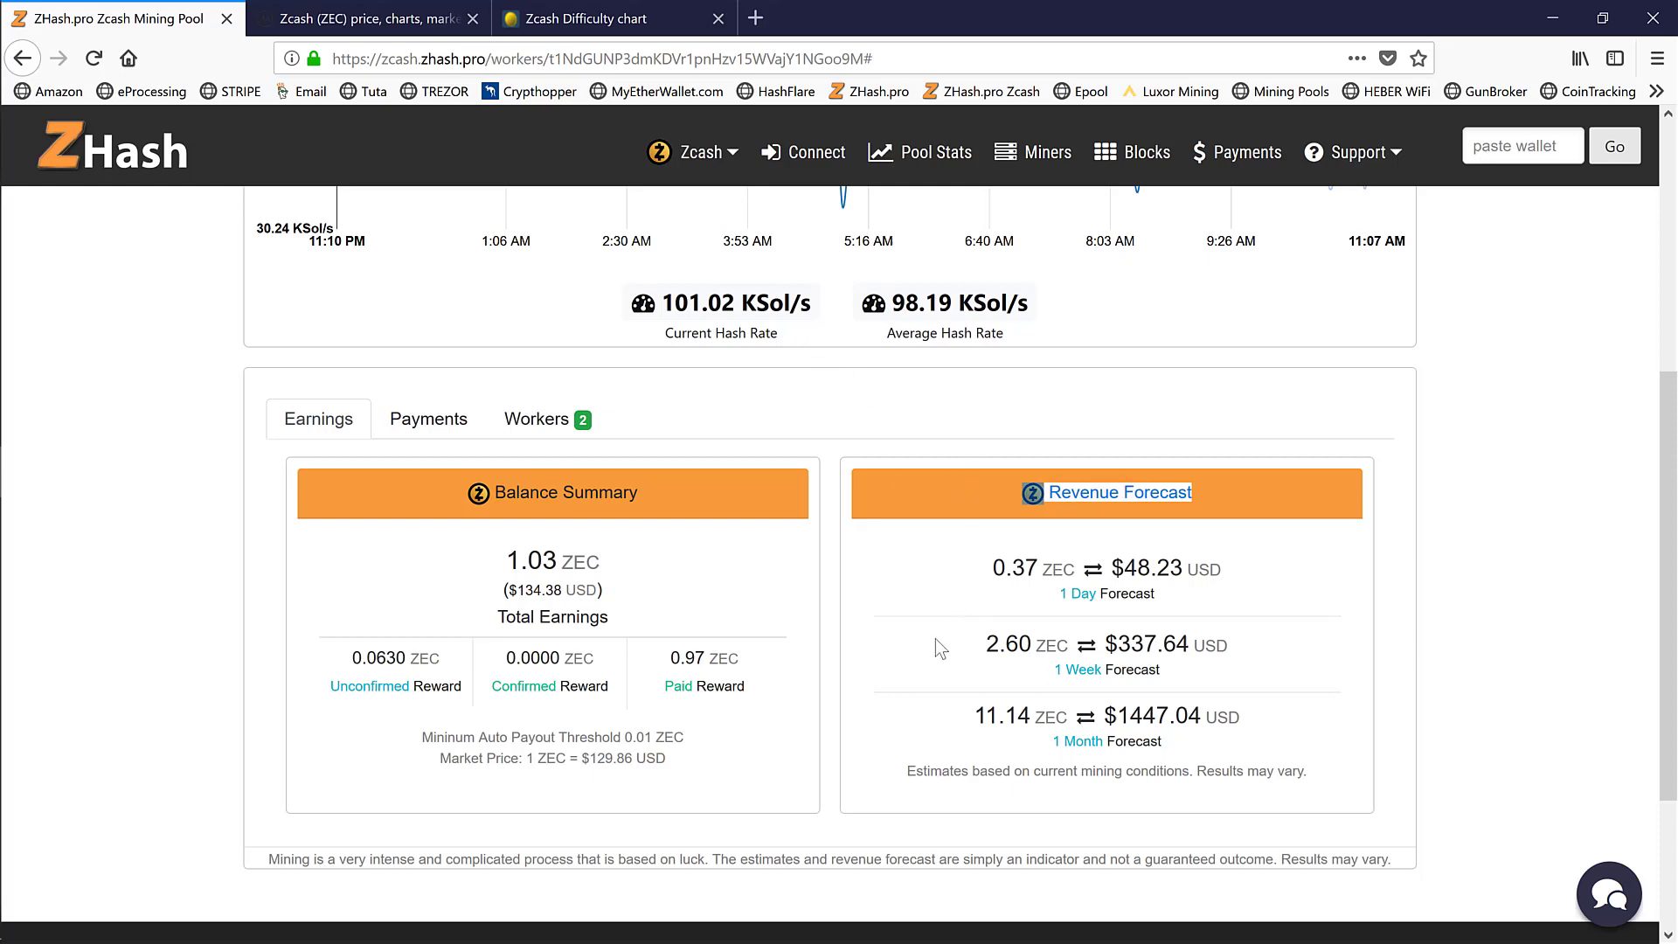
mouse_move(933, 708)
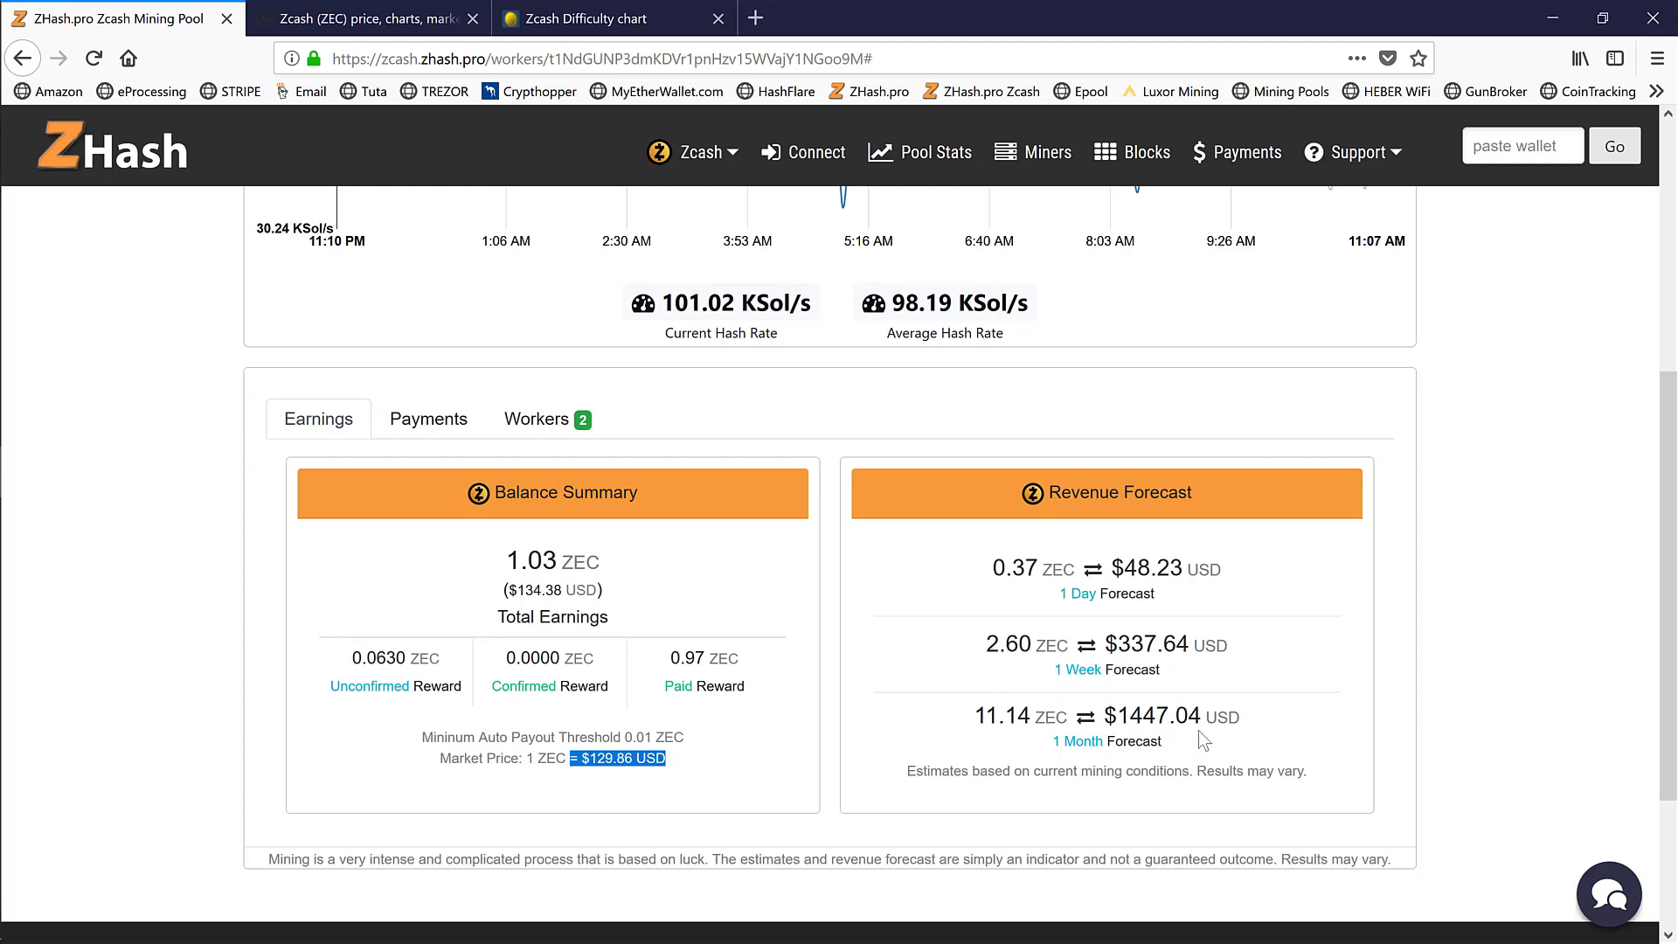
mouse_move(1272, 723)
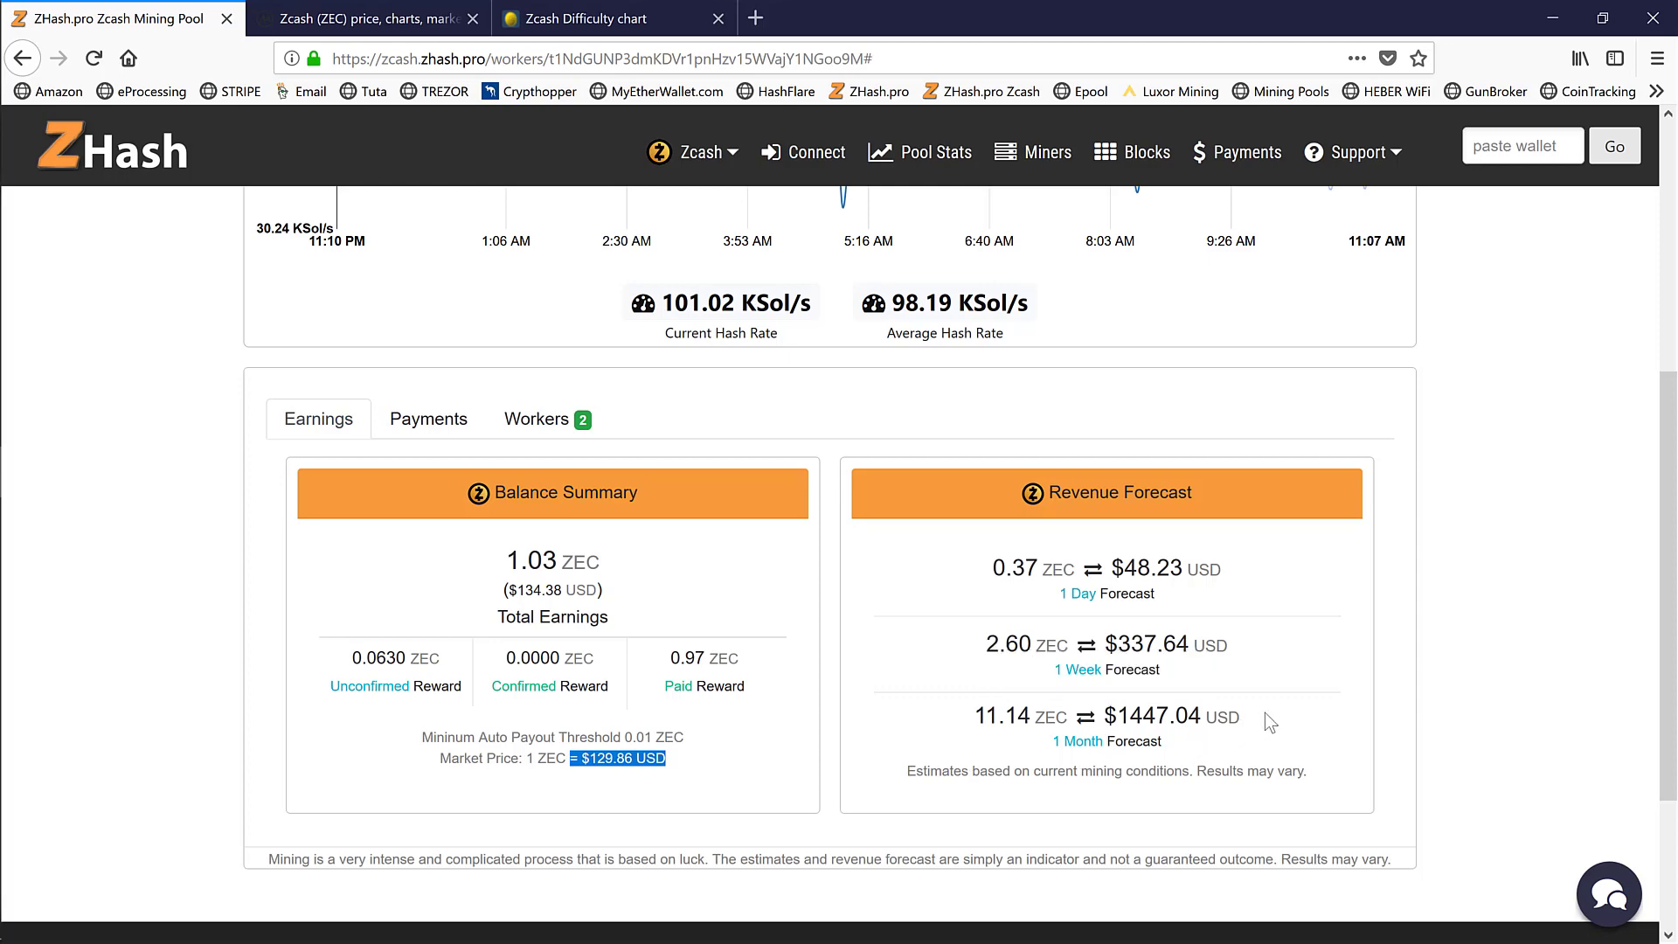
double_click(1149, 716)
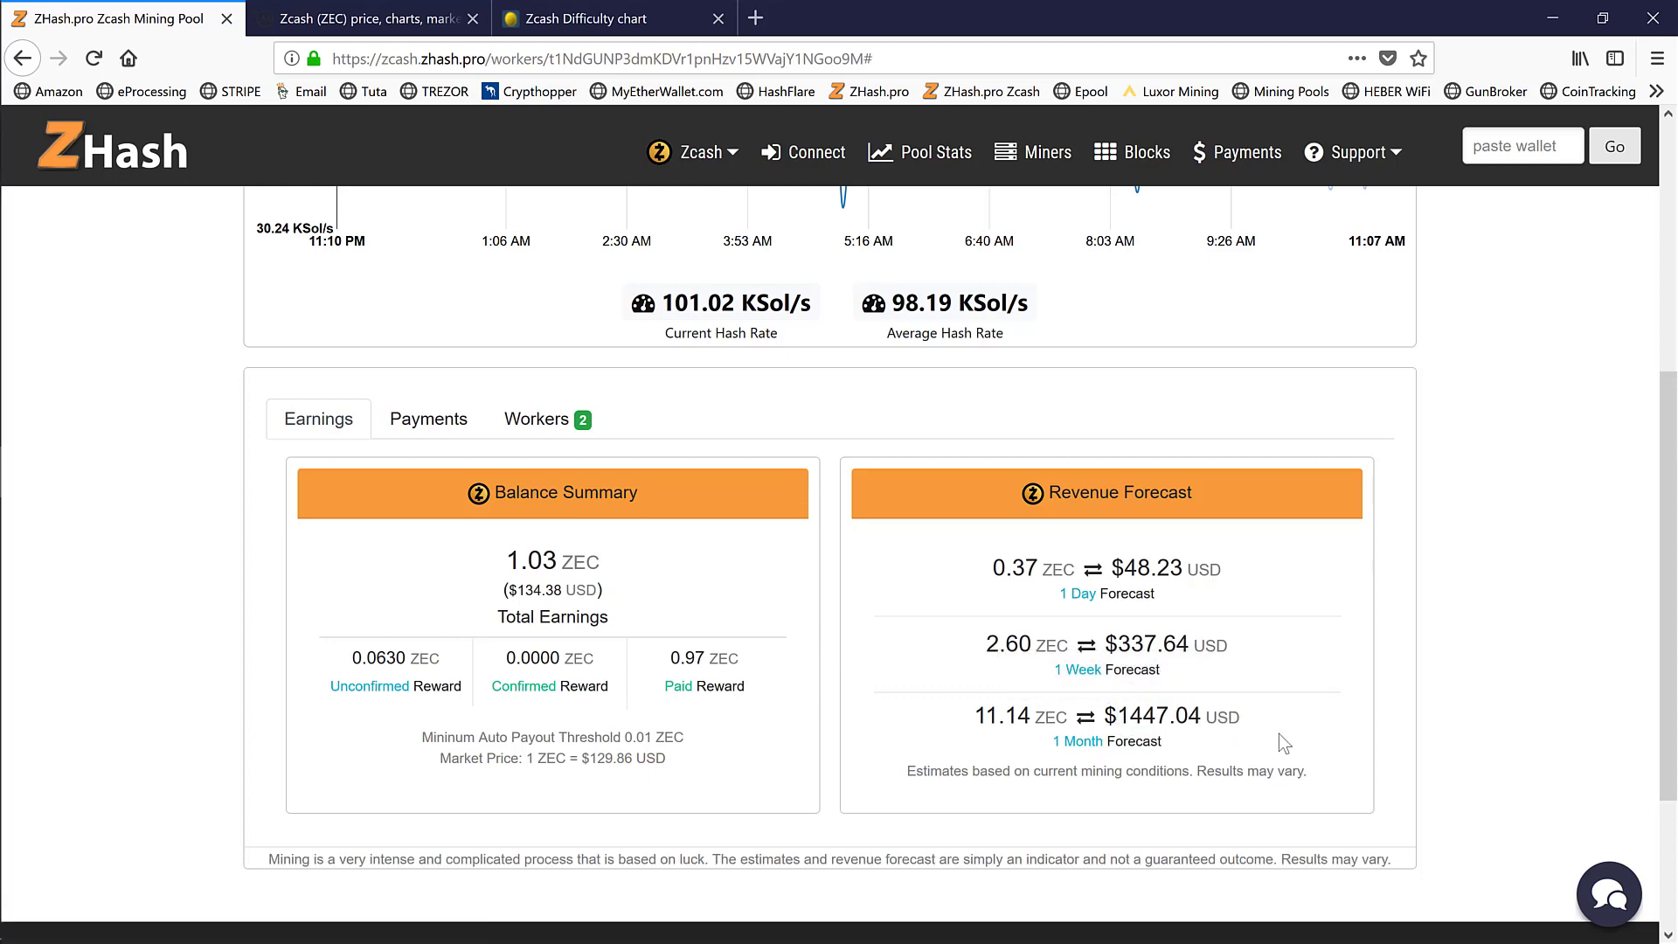
left_click_drag(563, 758, 664, 758)
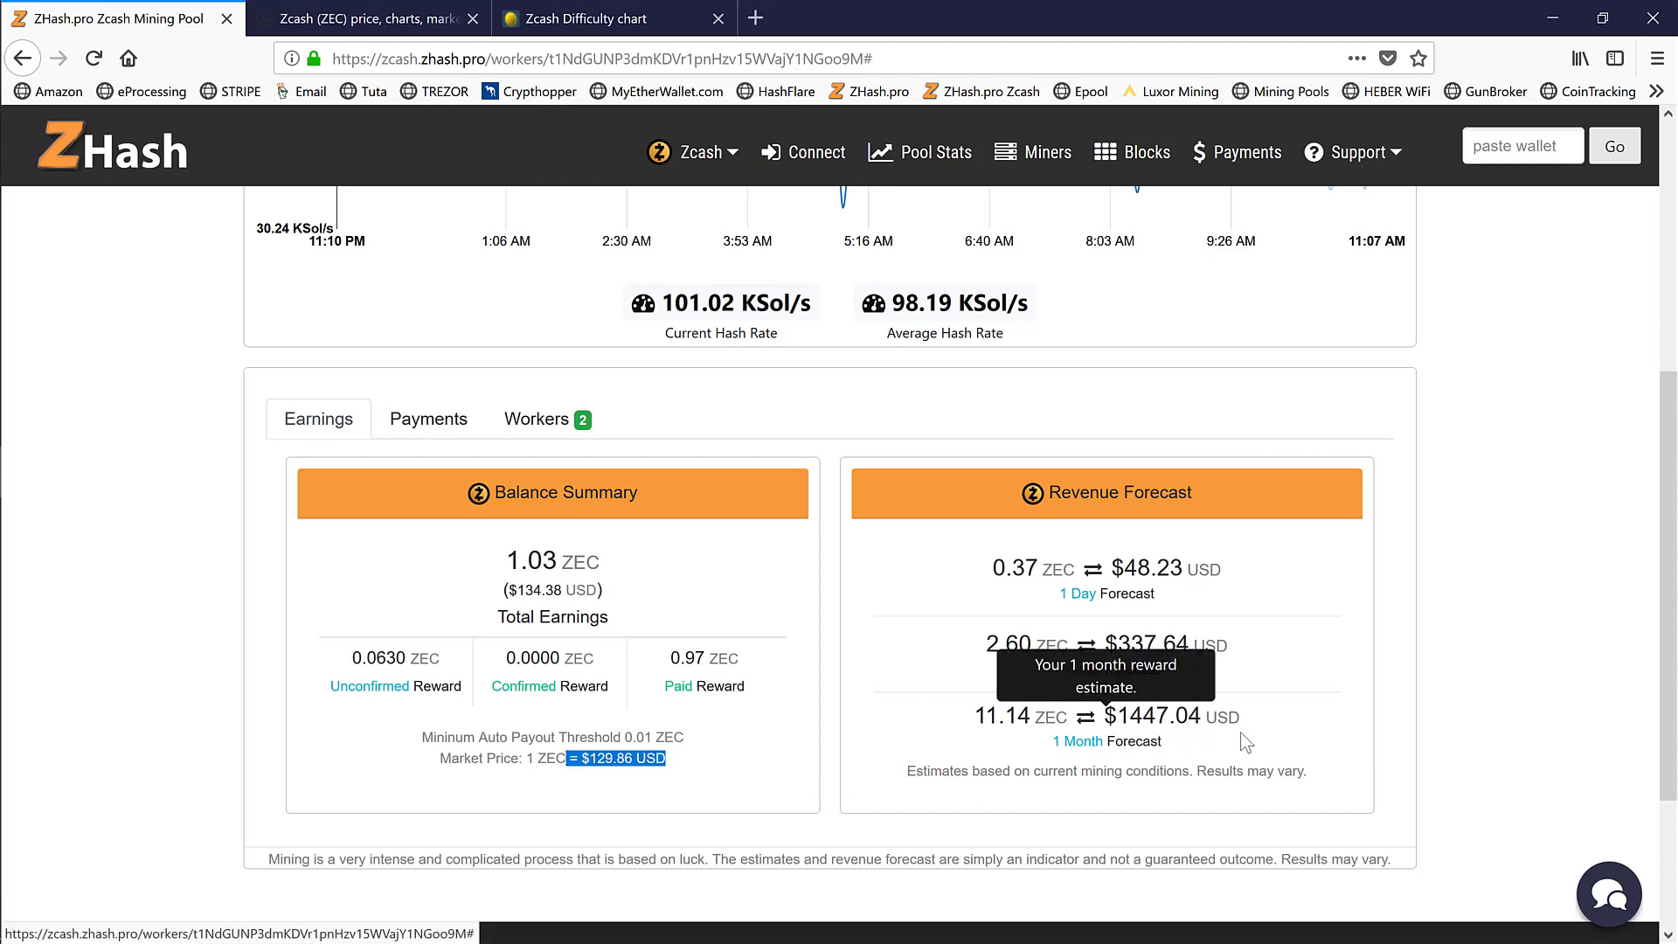
mouse_move(1268, 744)
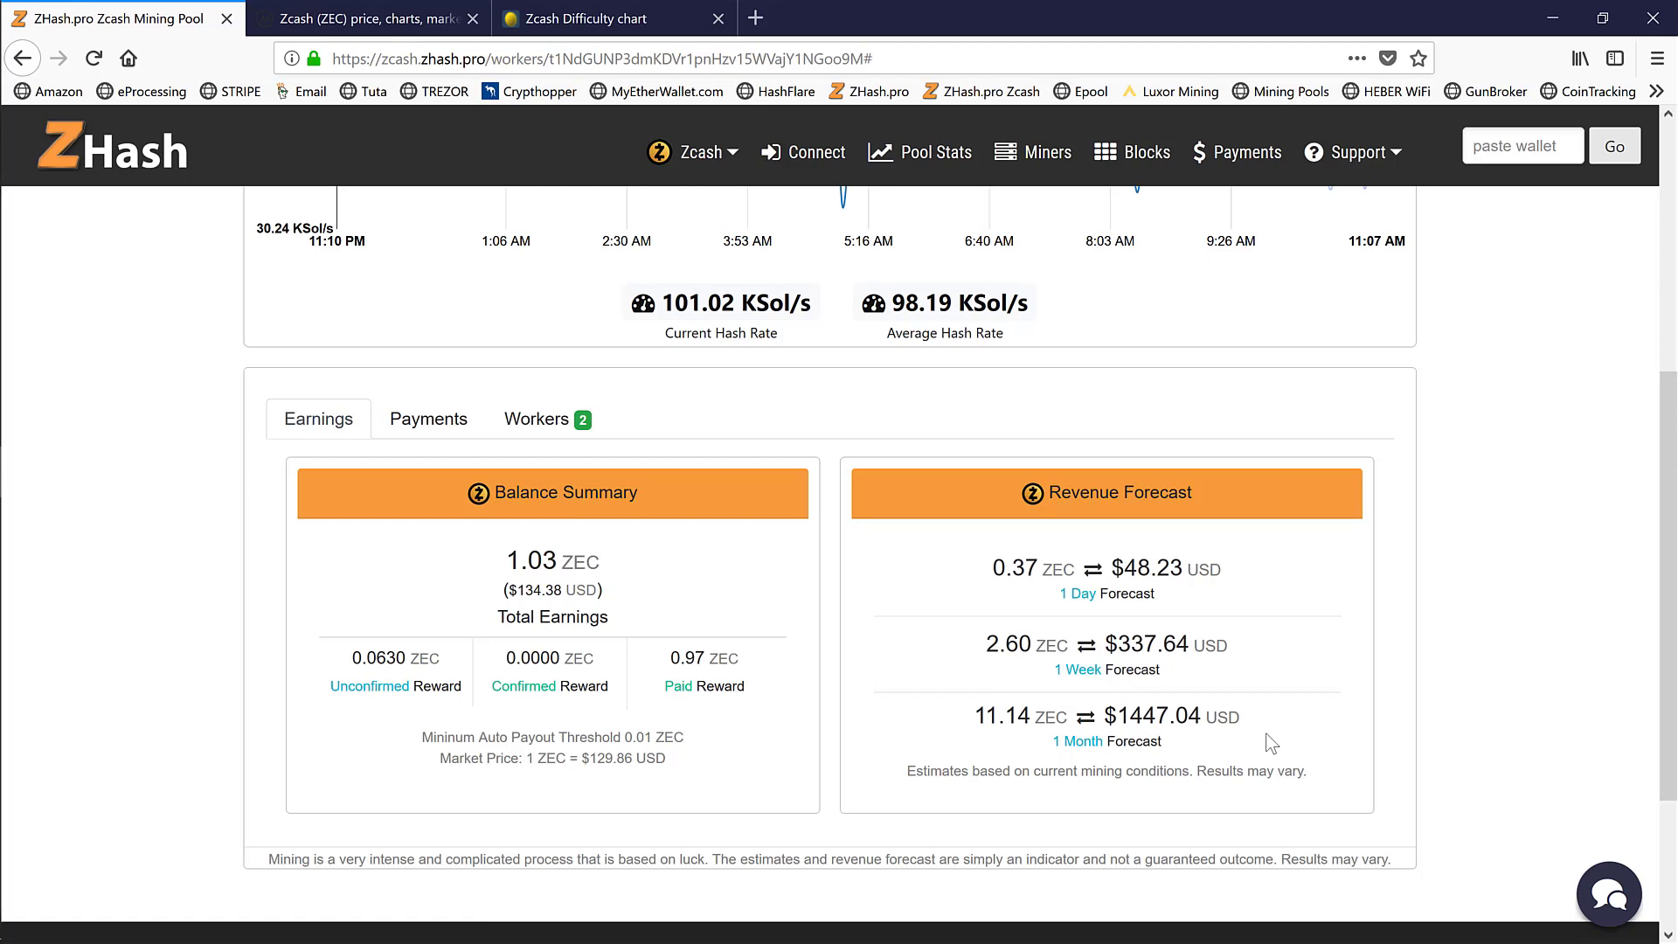
mouse_move(1297, 744)
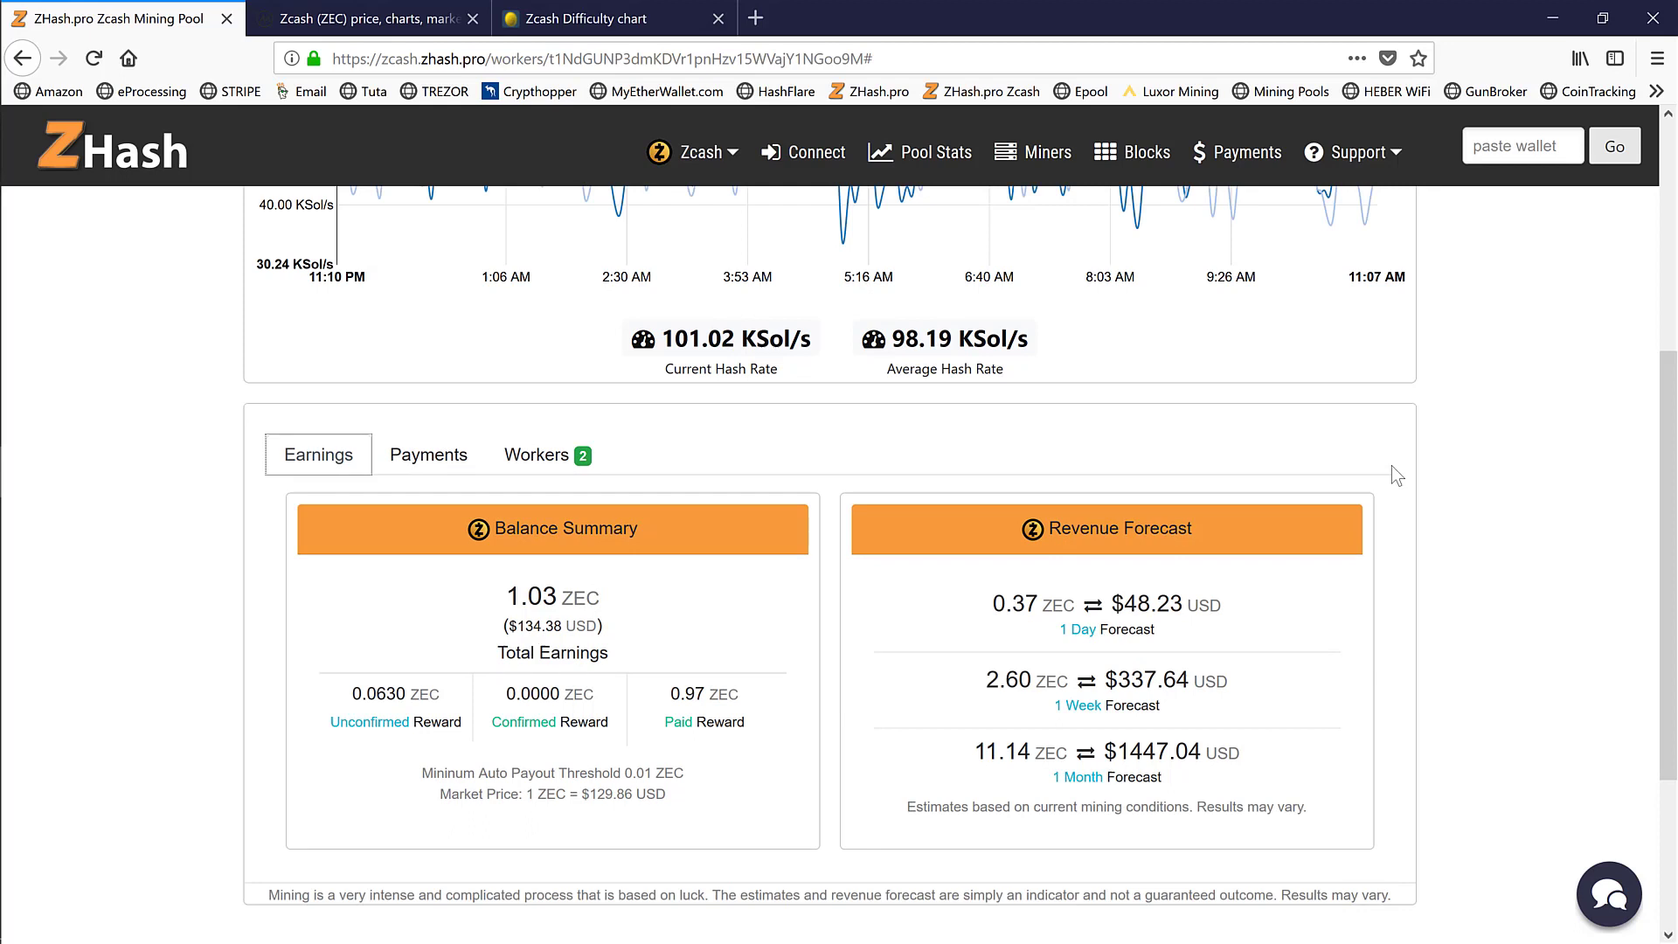
mouse_move(1422, 468)
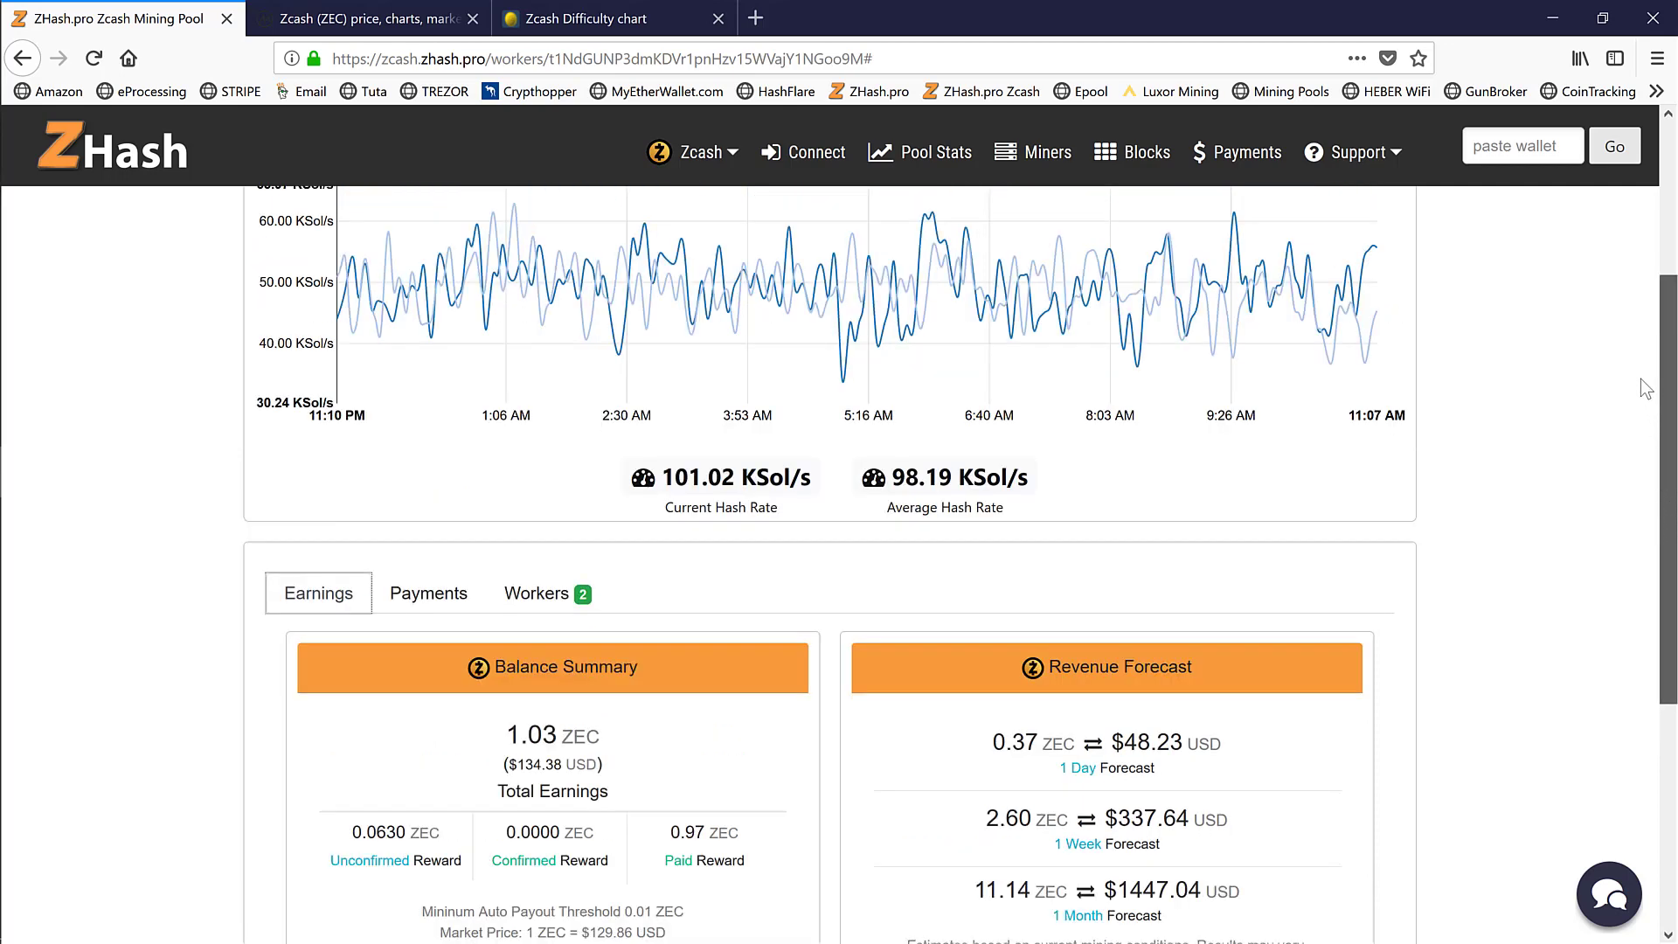
Show the Workers table again with hash rates, shares and payouts for Moneta and Zeus.
scroll("up", 3)
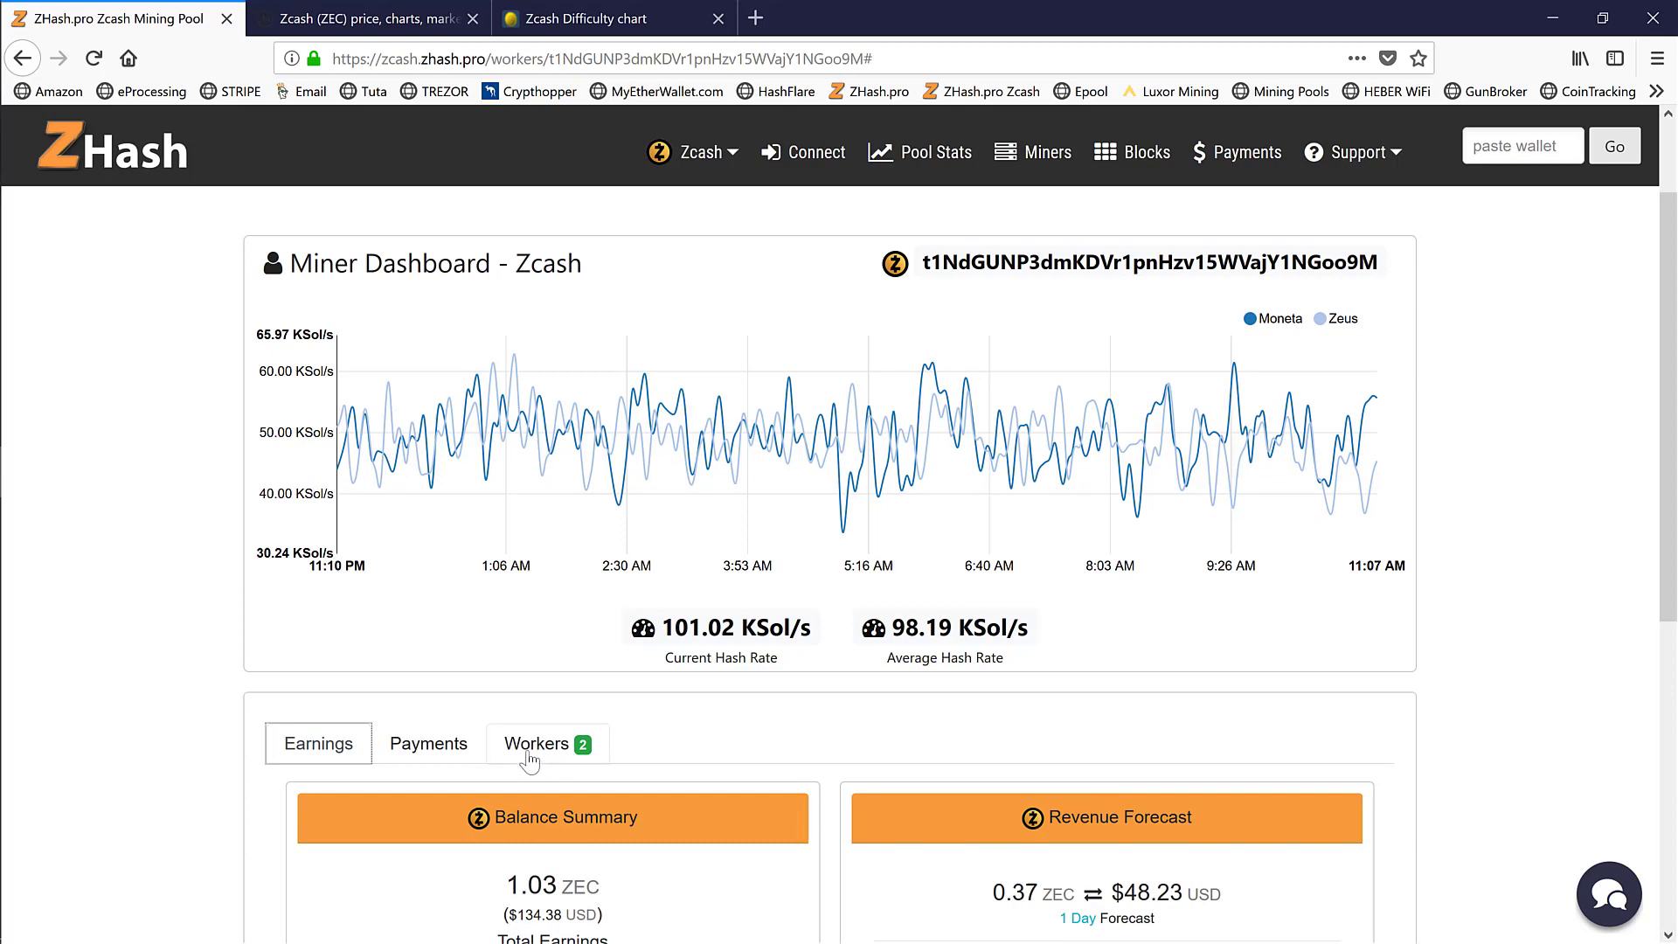
left_click(547, 743)
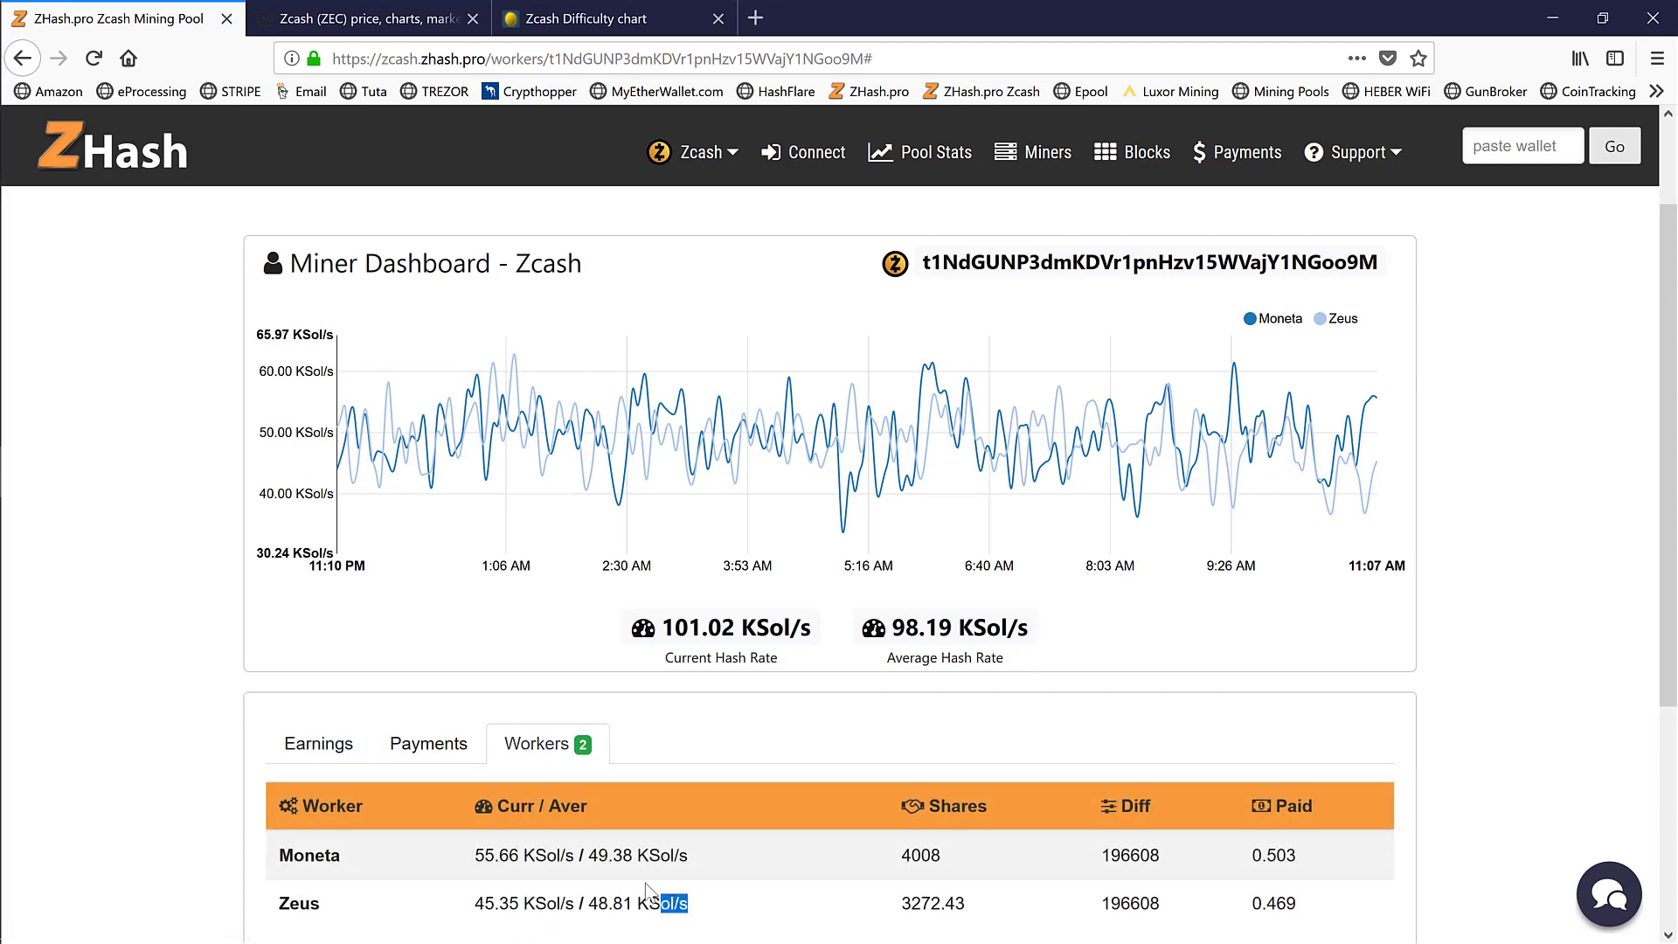